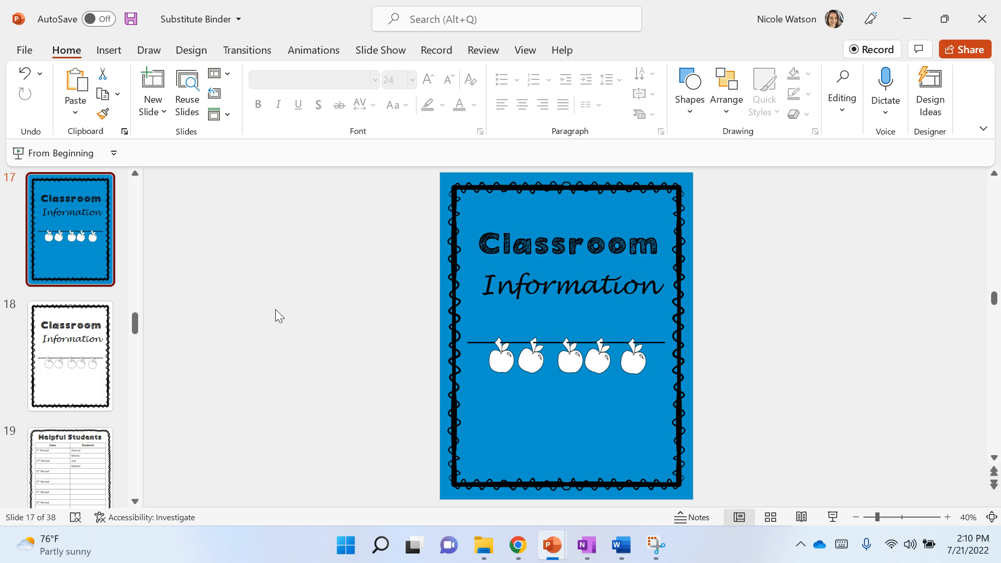
{"action": "mouse_move", "coordinate": [64, 256]}
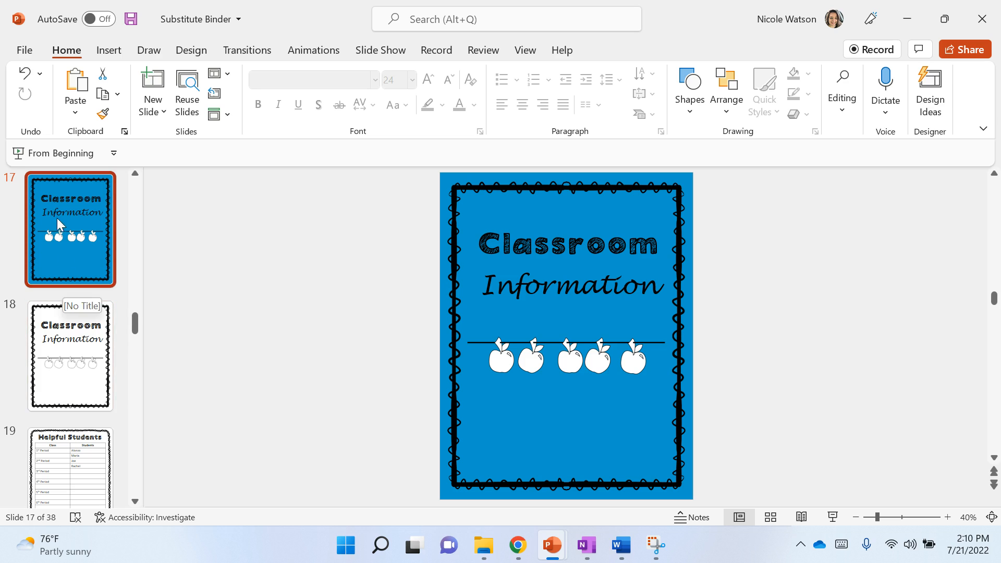
{"action": "mouse_move", "coordinate": [134, 342]}
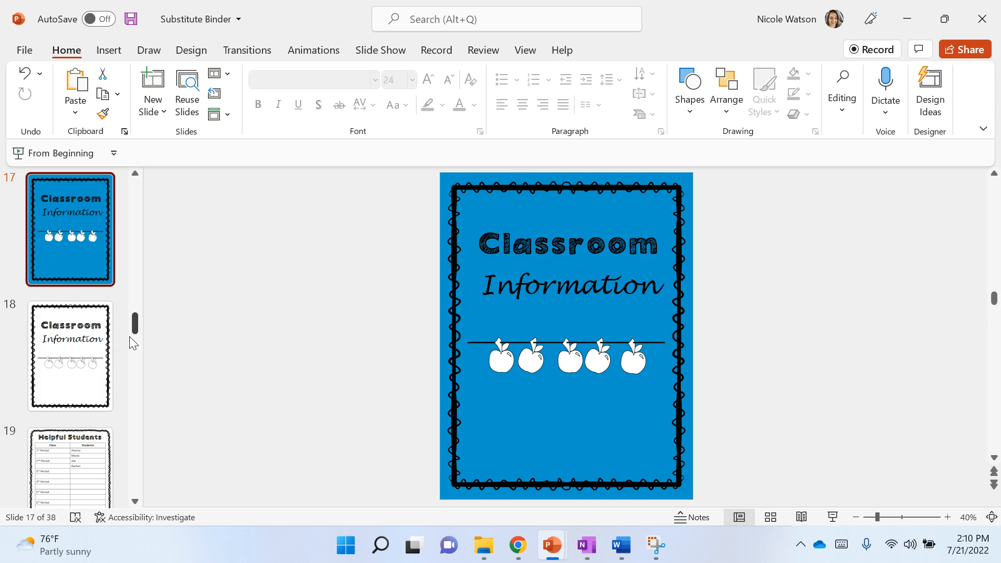
{"action": "mouse_move", "coordinate": [137, 502]}
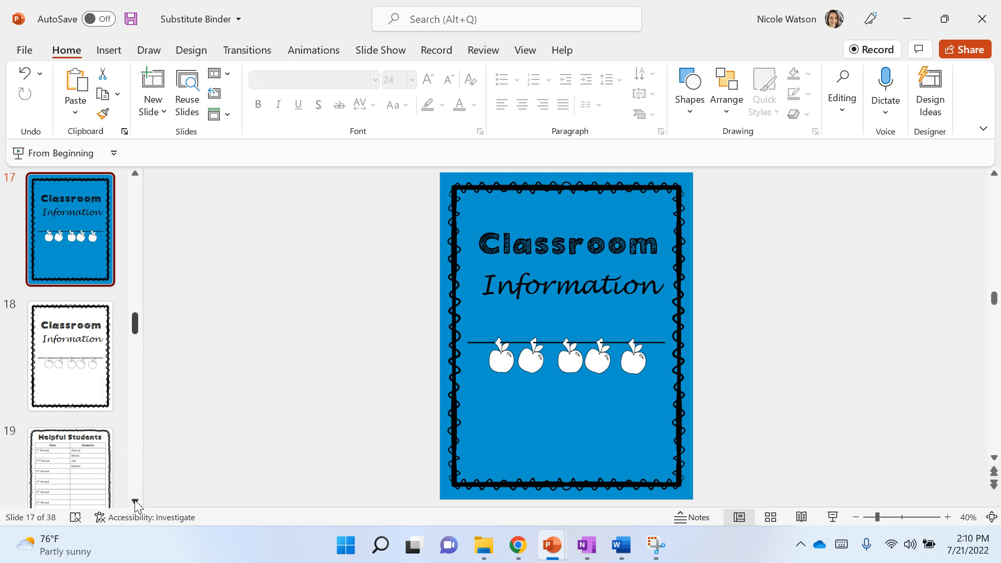
Step: Go to slide 19, Helpful Students, and select its periods-and-students table
{"action": "scroll", "scroll_direction": "down", "scroll_amount": 3}
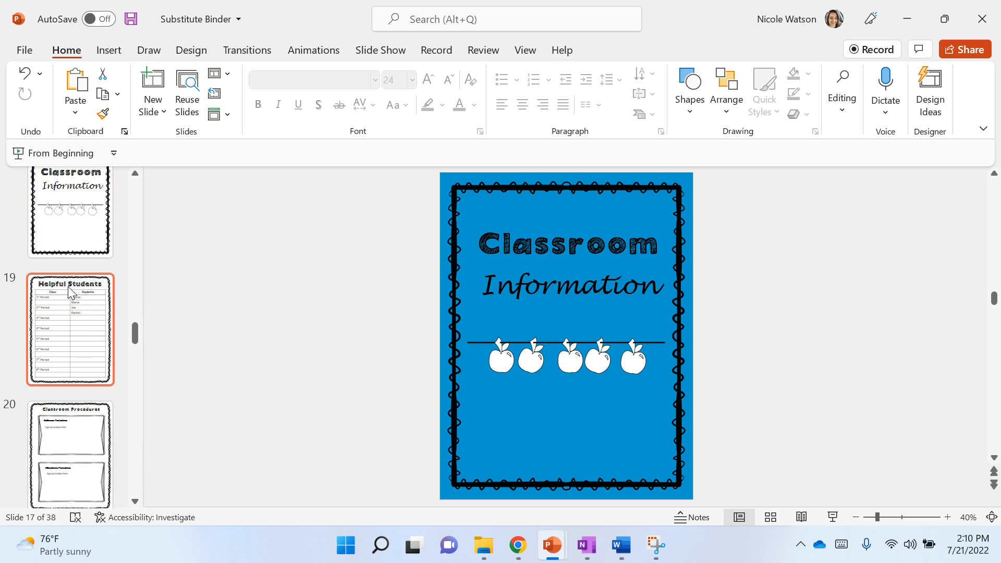
{"action": "mouse_move", "coordinate": [71, 295]}
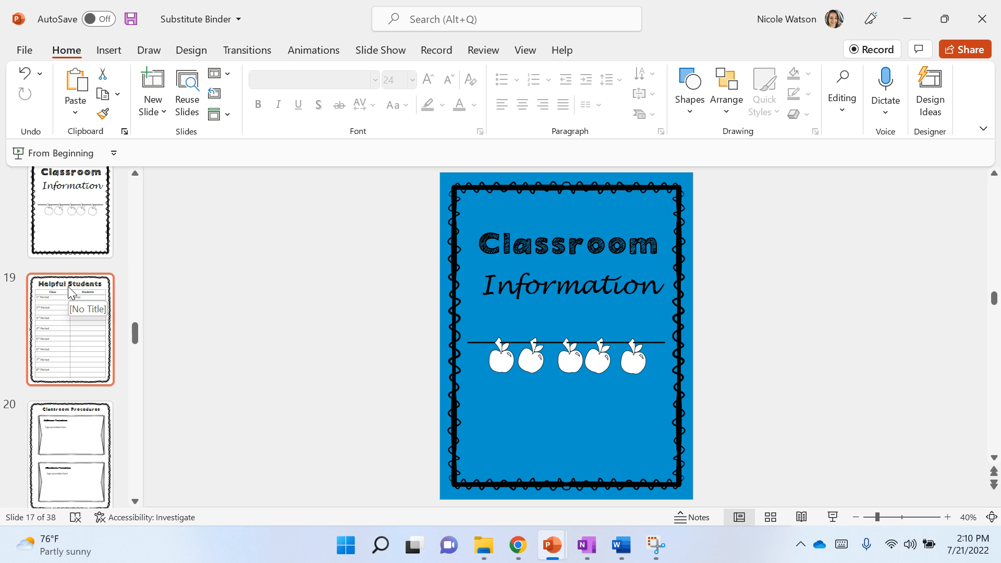
{"action": "left_click", "coordinate": [71, 330]}
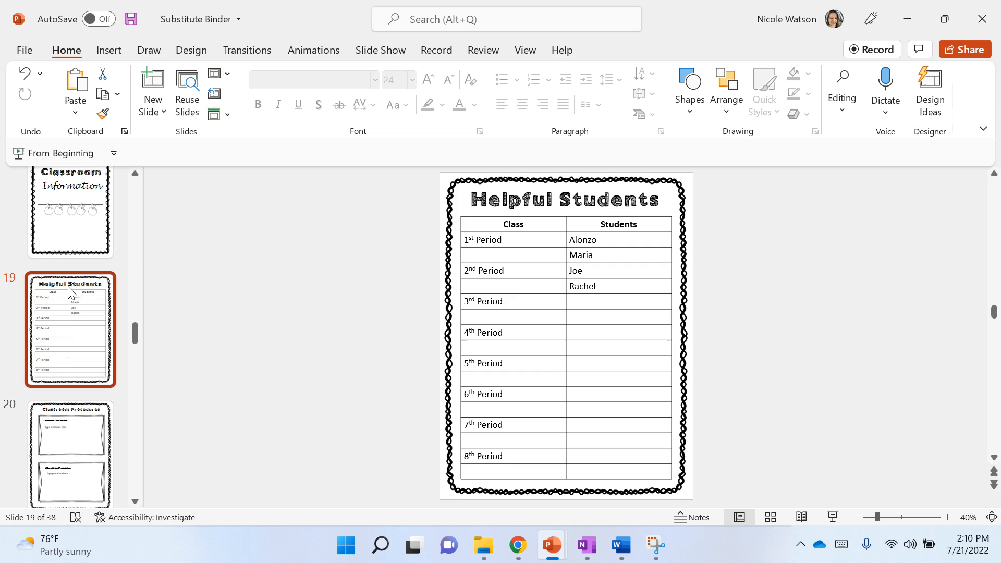
{"action": "mouse_move", "coordinate": [27, 369]}
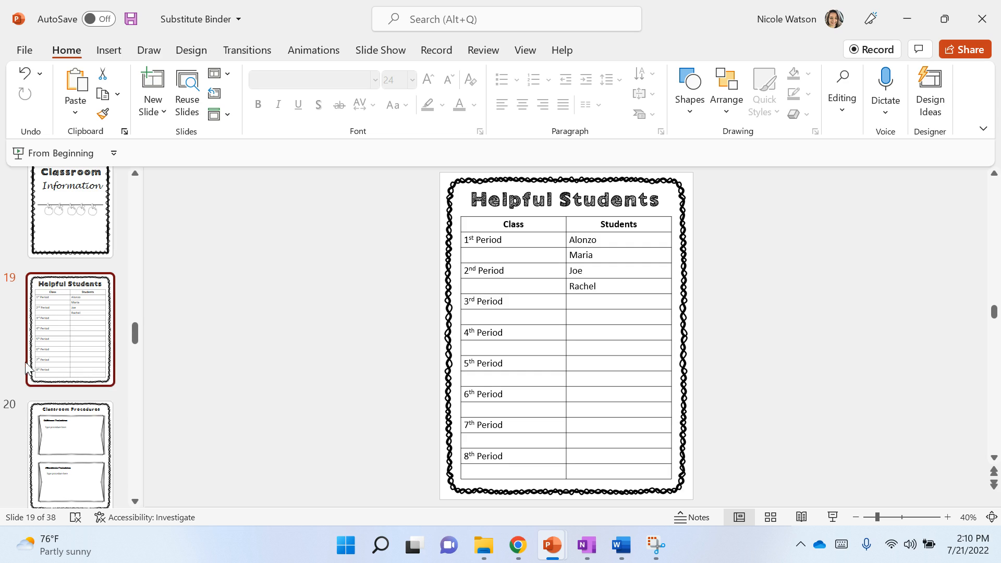
{"action": "mouse_move", "coordinate": [578, 253]}
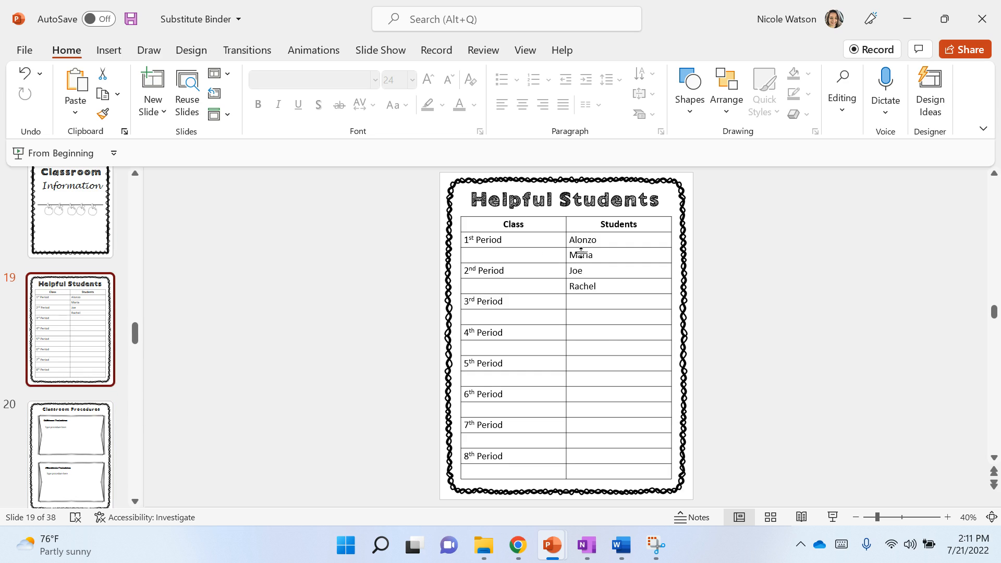
{"action": "mouse_move", "coordinate": [612, 257]}
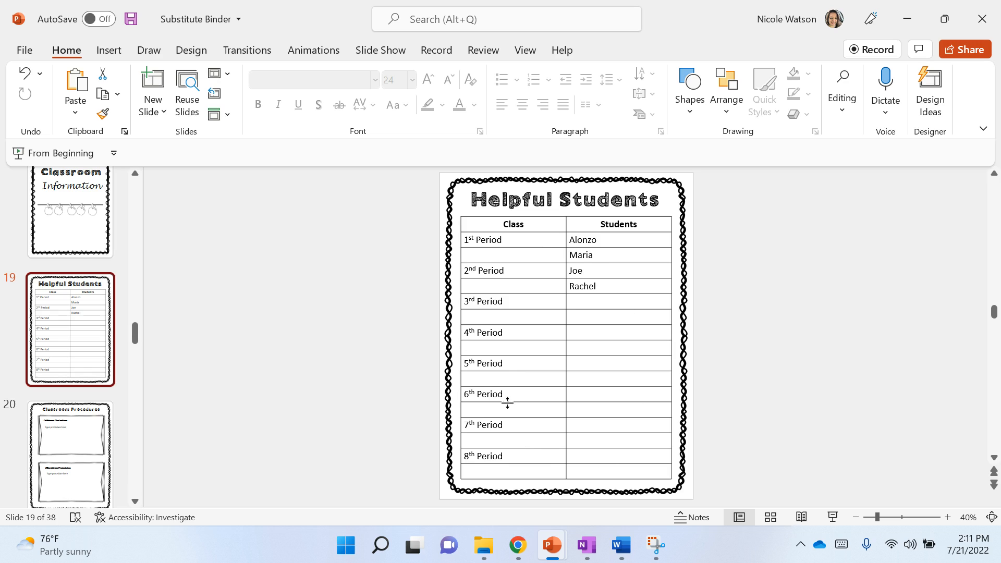
{"action": "right_click", "coordinate": [508, 403]}
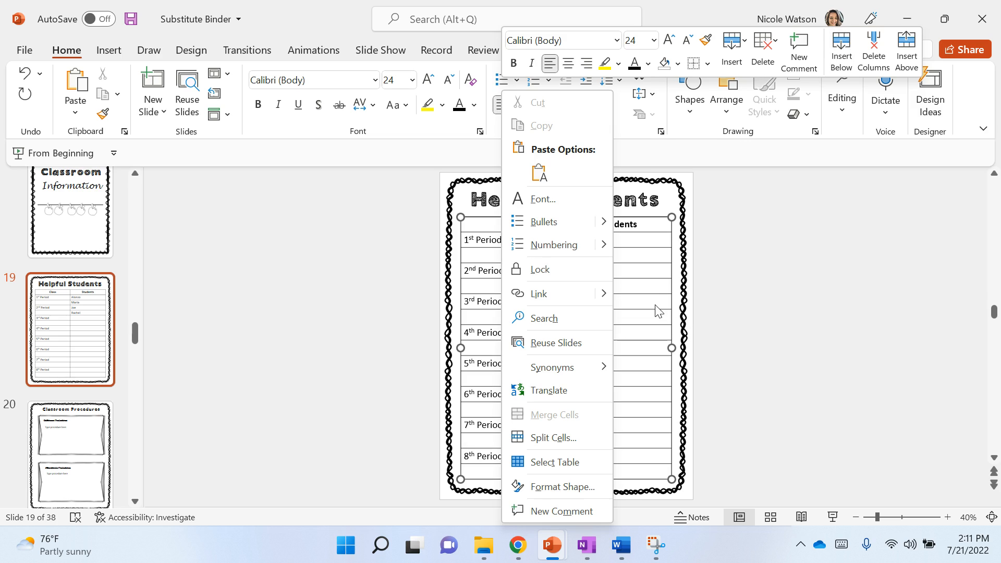
{"action": "left_click", "coordinate": [488, 240]}
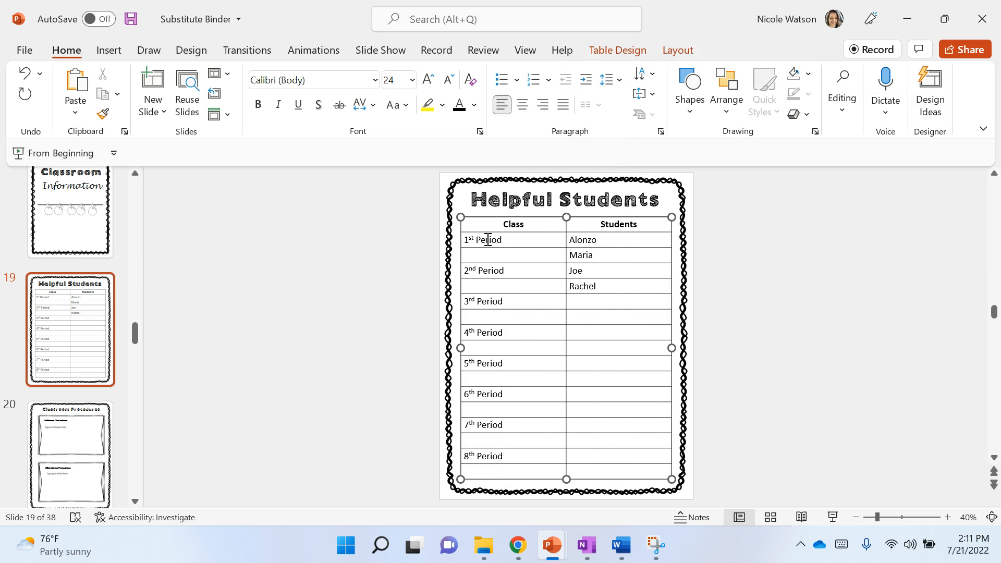
{"action": "mouse_move", "coordinate": [482, 461]}
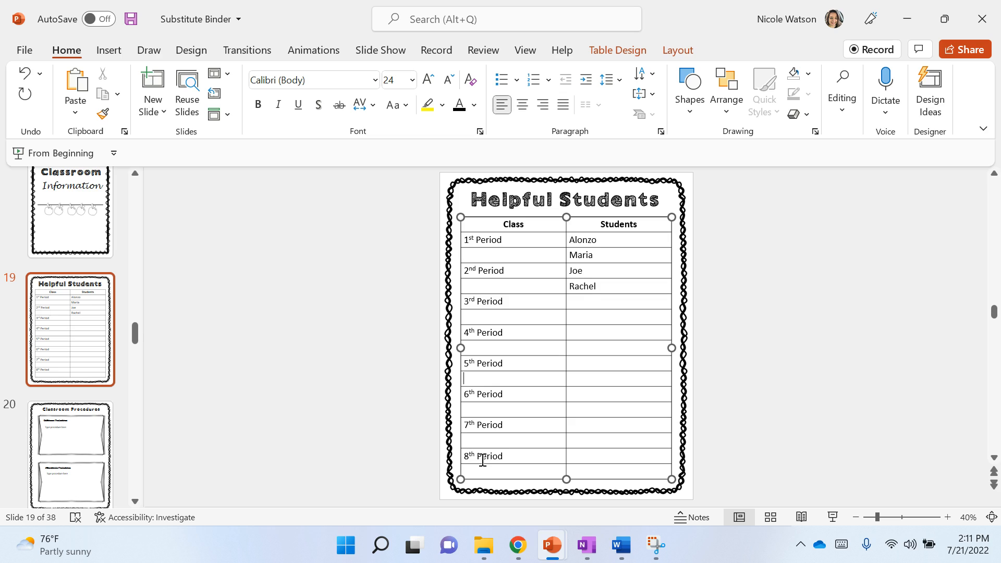
{"action": "mouse_move", "coordinate": [202, 380]}
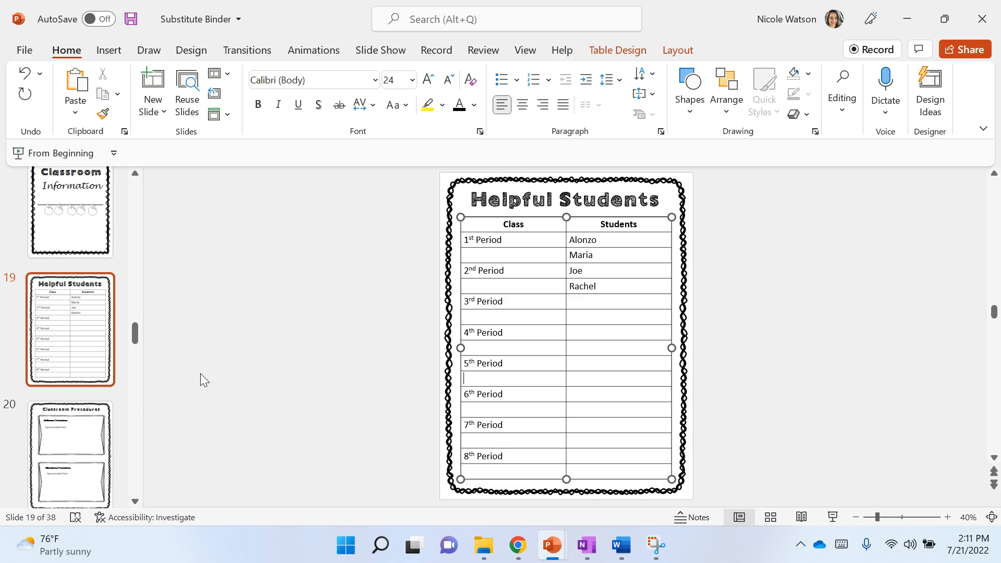
{"action": "mouse_move", "coordinate": [104, 324]}
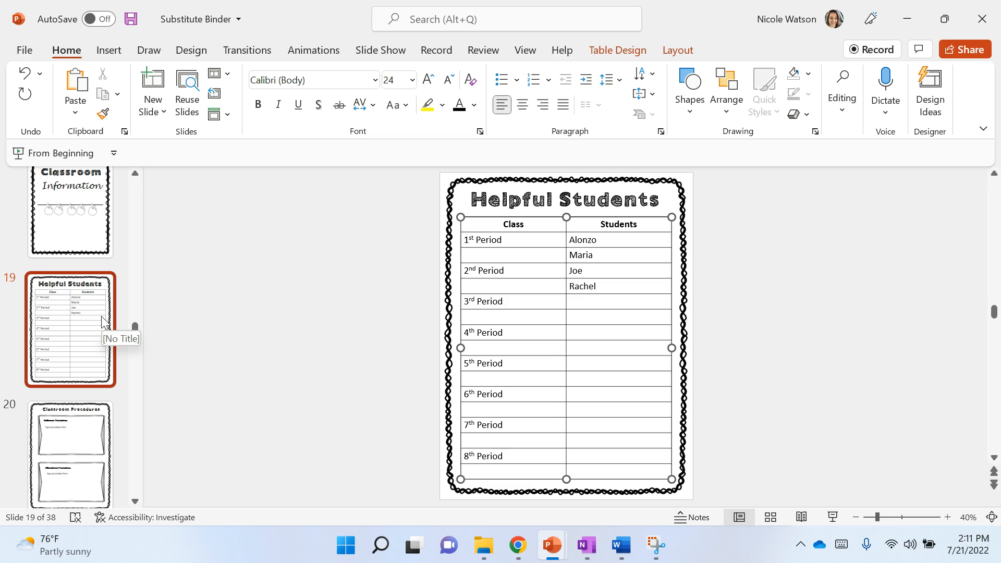
{"action": "mouse_move", "coordinate": [73, 425]}
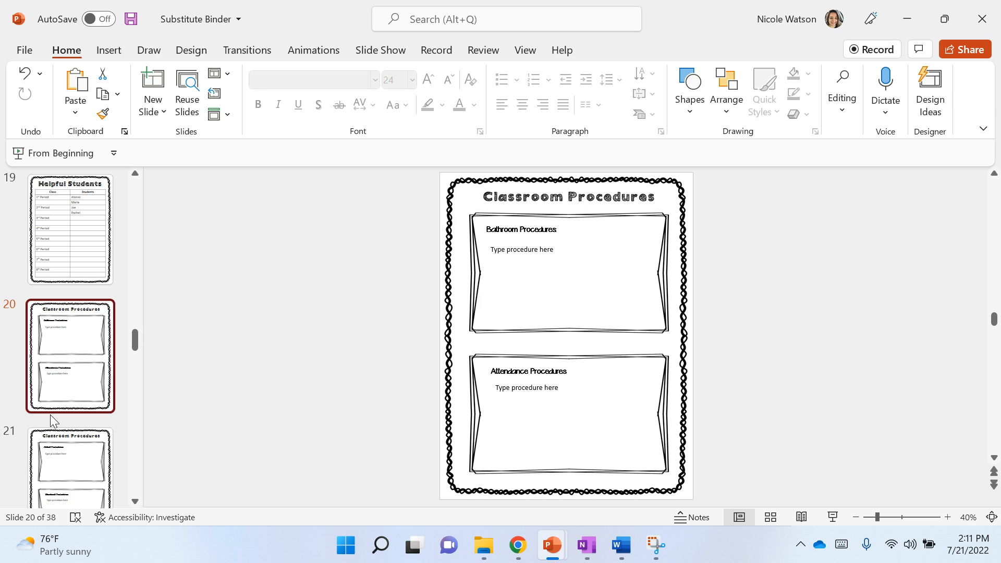
{"action": "mouse_move", "coordinate": [324, 394]}
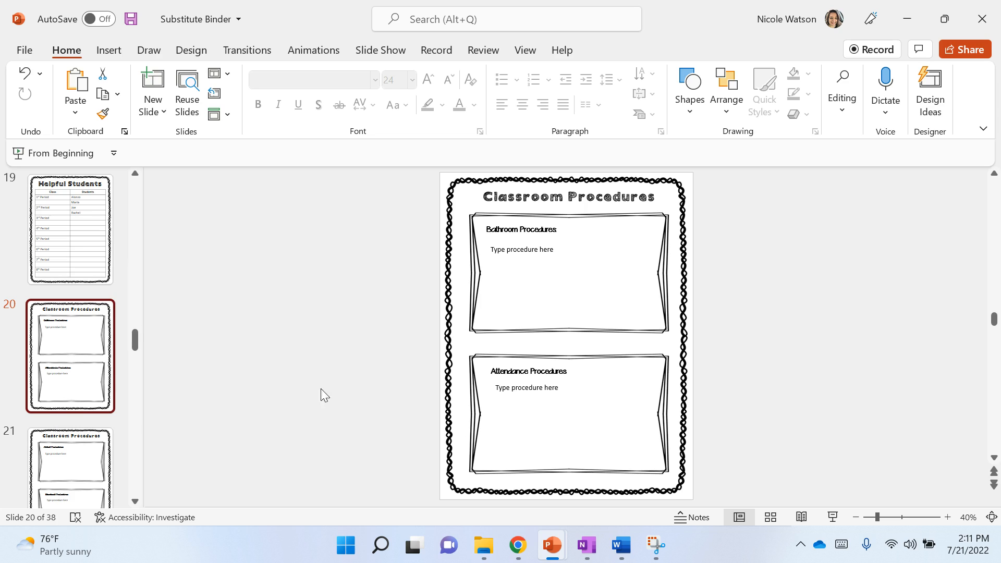
{"action": "mouse_move", "coordinate": [514, 426]}
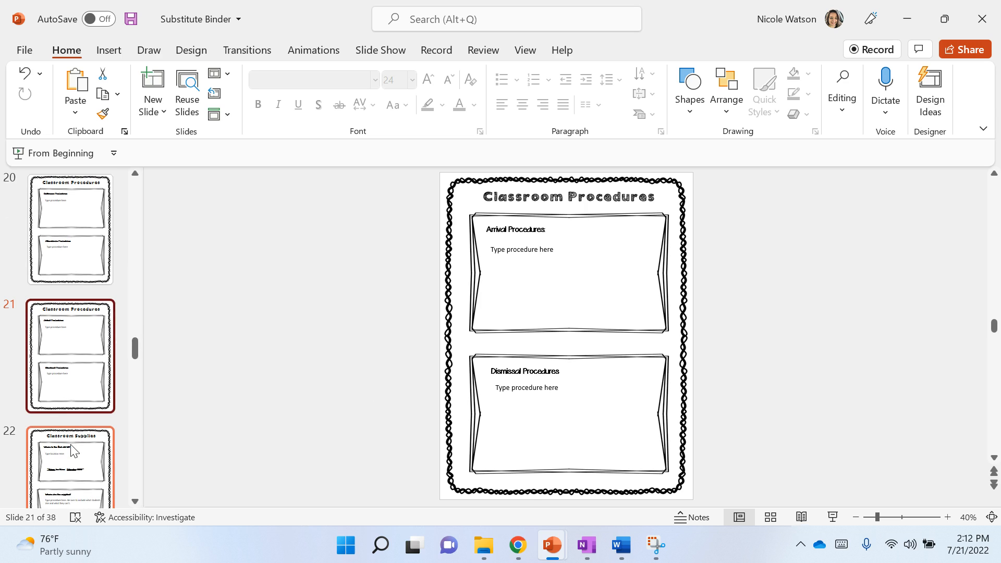
{"action": "mouse_move", "coordinate": [134, 501]}
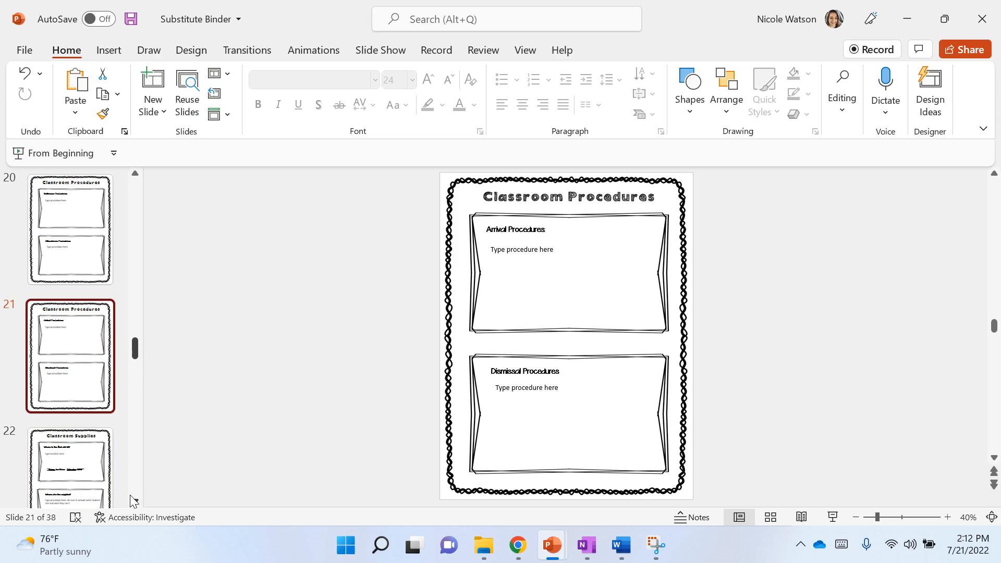
Step: Scroll the thumbnail pane down past the Classroom Procedures slides
{"action": "scroll", "scroll_direction": "down", "scroll_amount": 3}
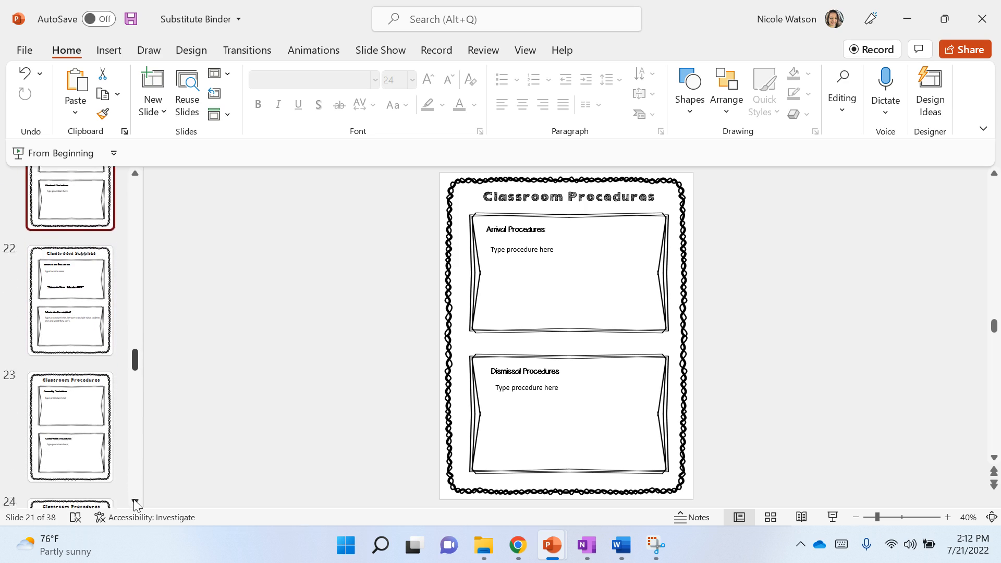
Step: Go to slide 22, Classroom Supplies, with its first aid kit and supplies placeholders
{"action": "left_click", "coordinate": [70, 301]}
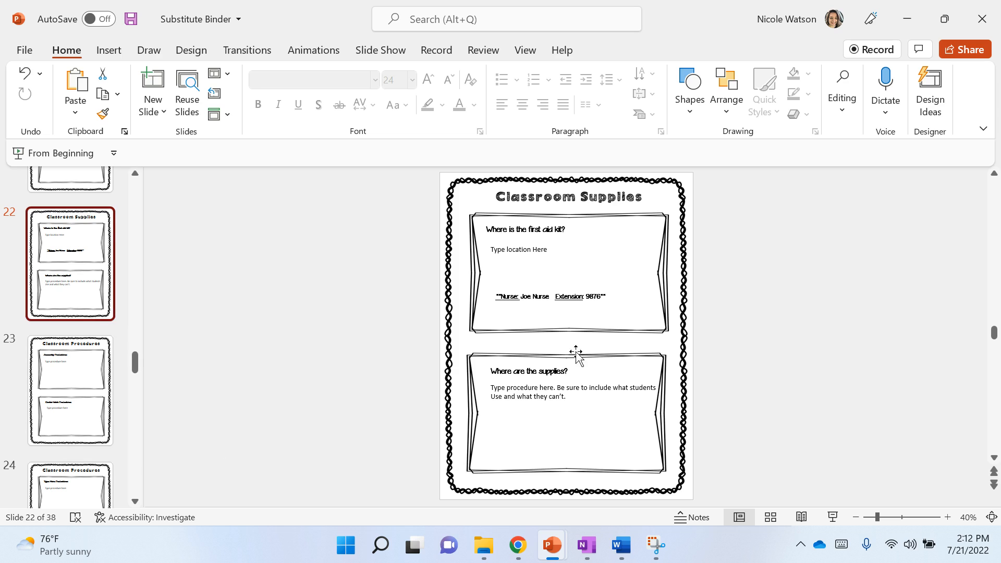
{"action": "mouse_move", "coordinate": [504, 288]}
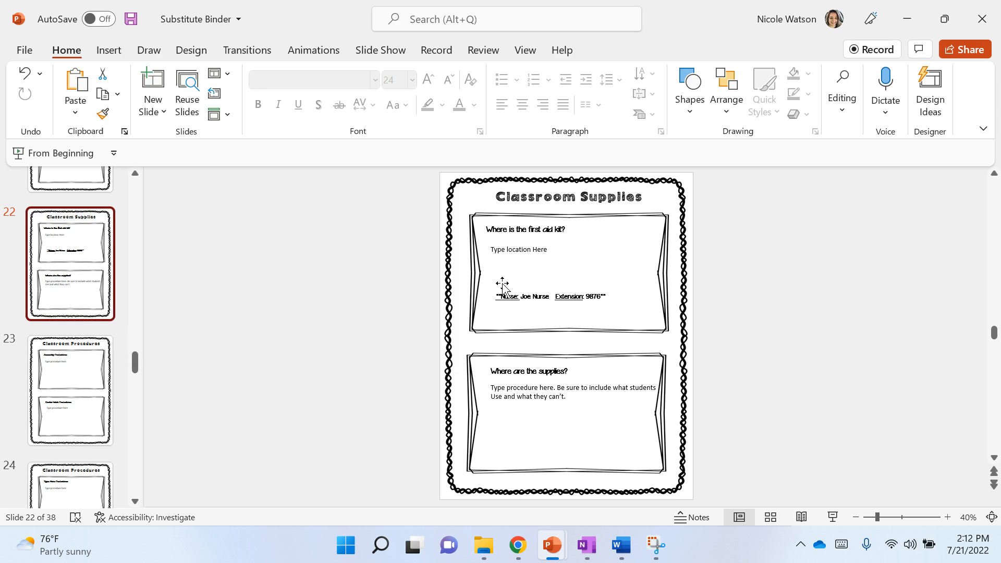
{"action": "mouse_move", "coordinate": [512, 405]}
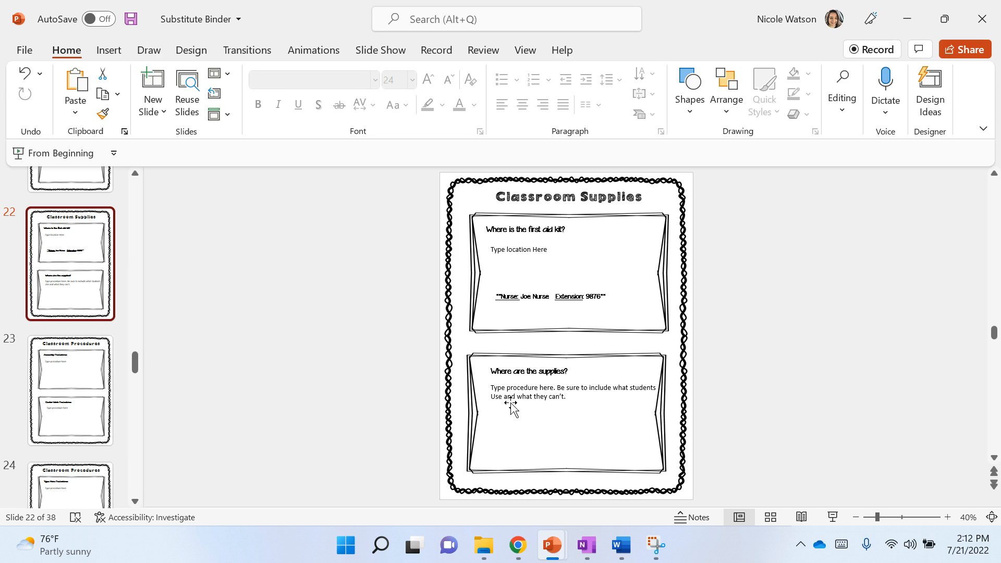
{"action": "mouse_move", "coordinate": [48, 303]}
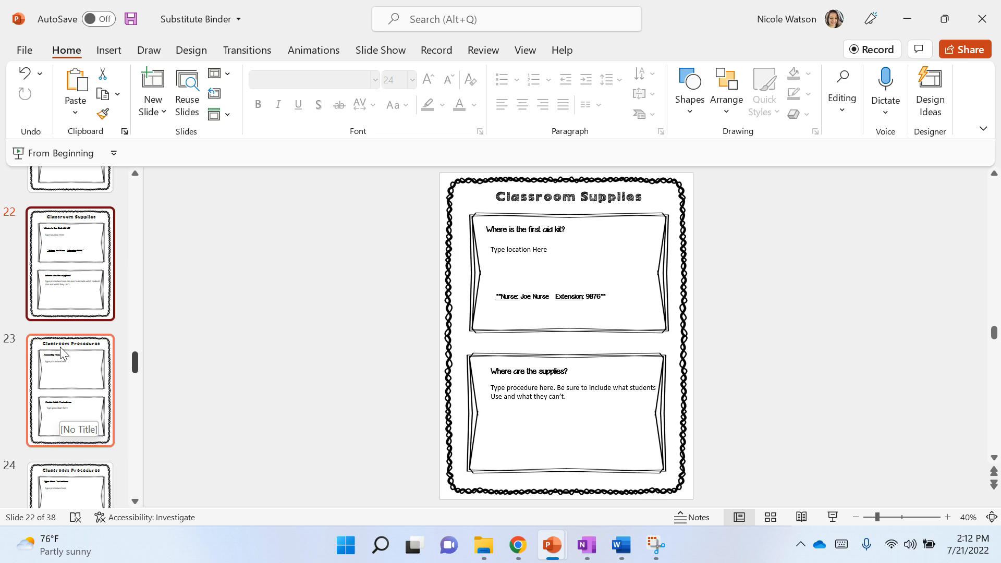
Step: Go to the Type Here Procedures slide and select its placeholder content
{"action": "left_click", "coordinate": [69, 390]}
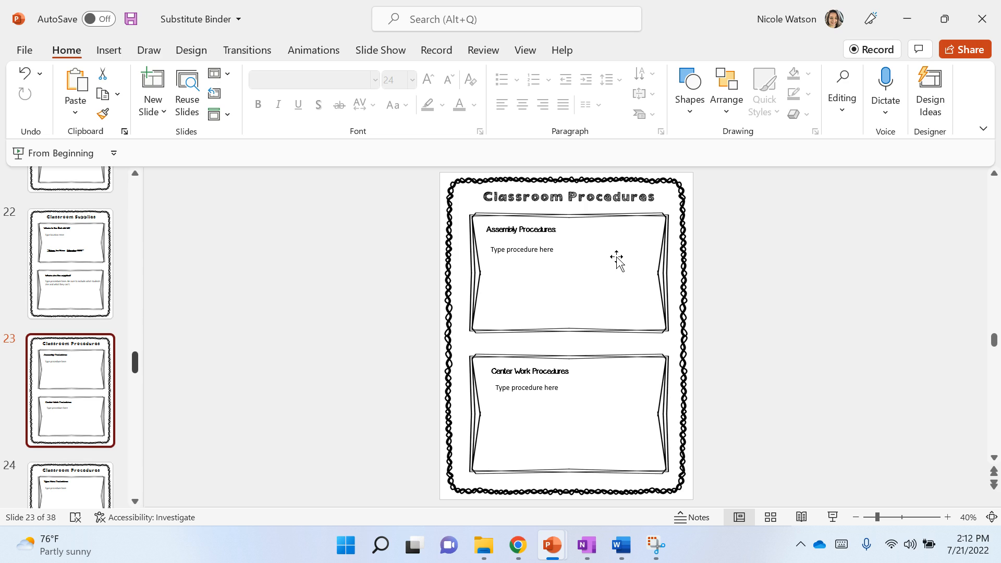
{"action": "mouse_move", "coordinate": [587, 380]}
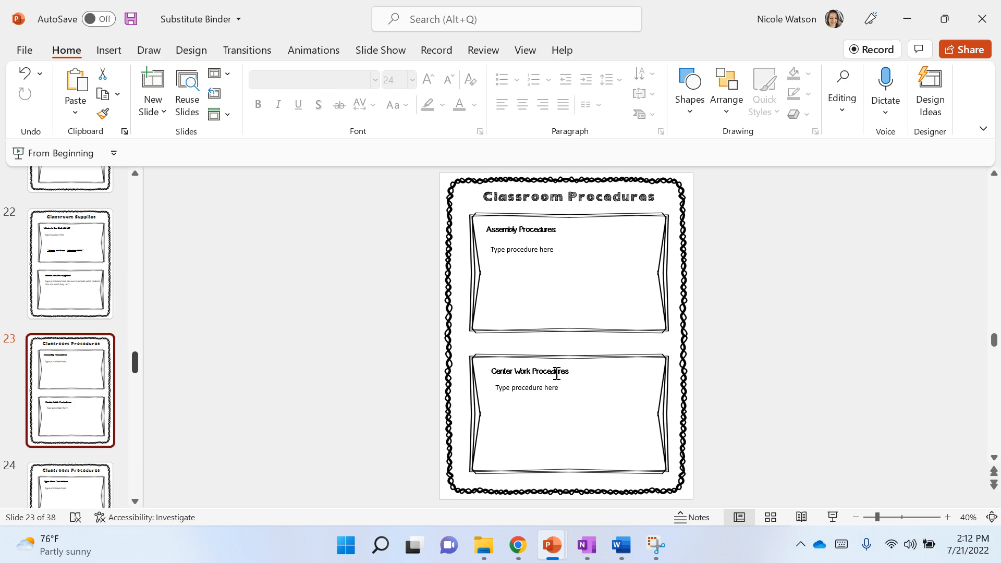
{"action": "left_click", "coordinate": [530, 371]}
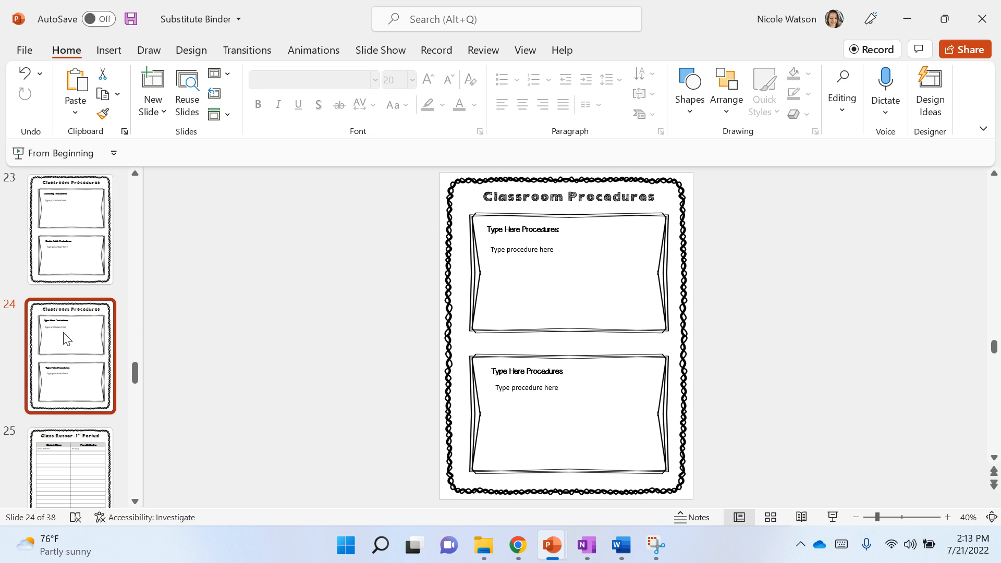
{"action": "mouse_move", "coordinate": [142, 316]}
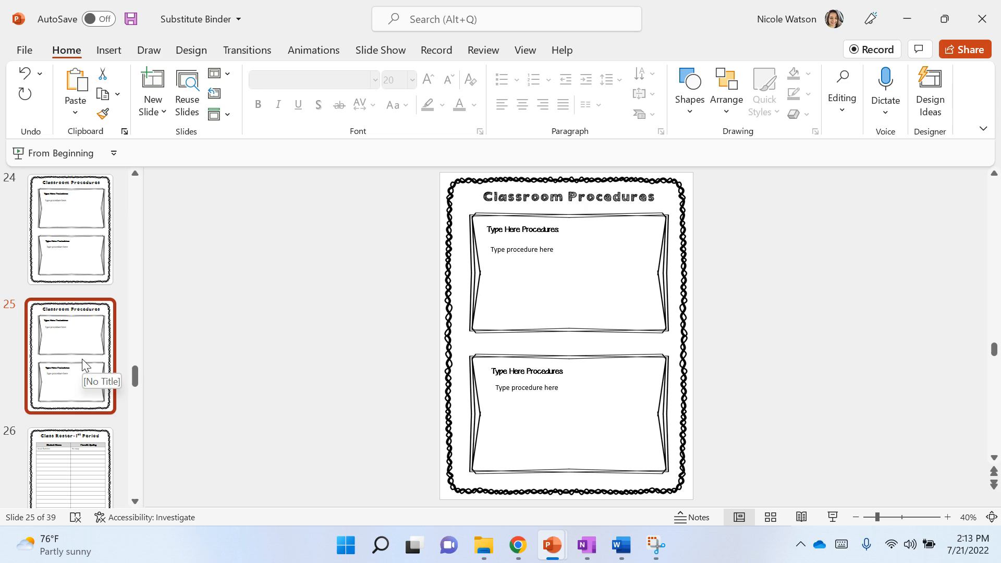
{"action": "mouse_move", "coordinate": [137, 379]}
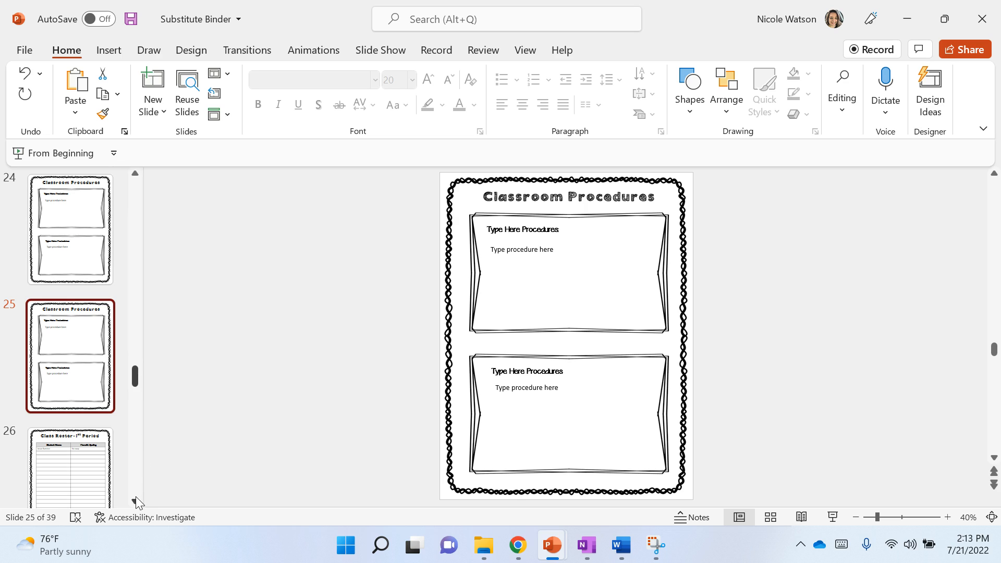
Step: Duplicate the 1st Period class roster as slide 27 and retitle the copy 2nd Period
{"action": "scroll", "scroll_direction": "down", "scroll_amount": 3}
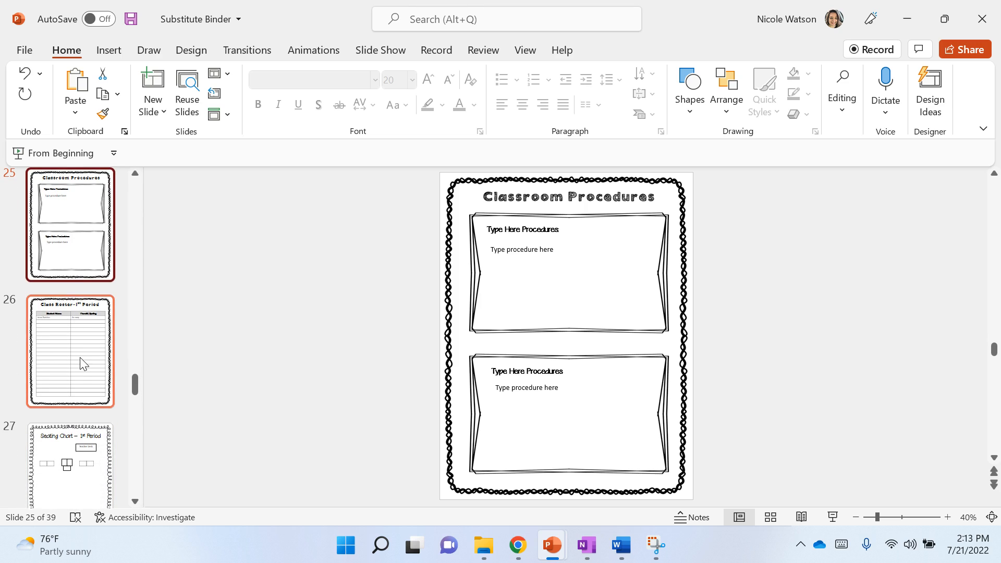
{"action": "left_click", "coordinate": [83, 364]}
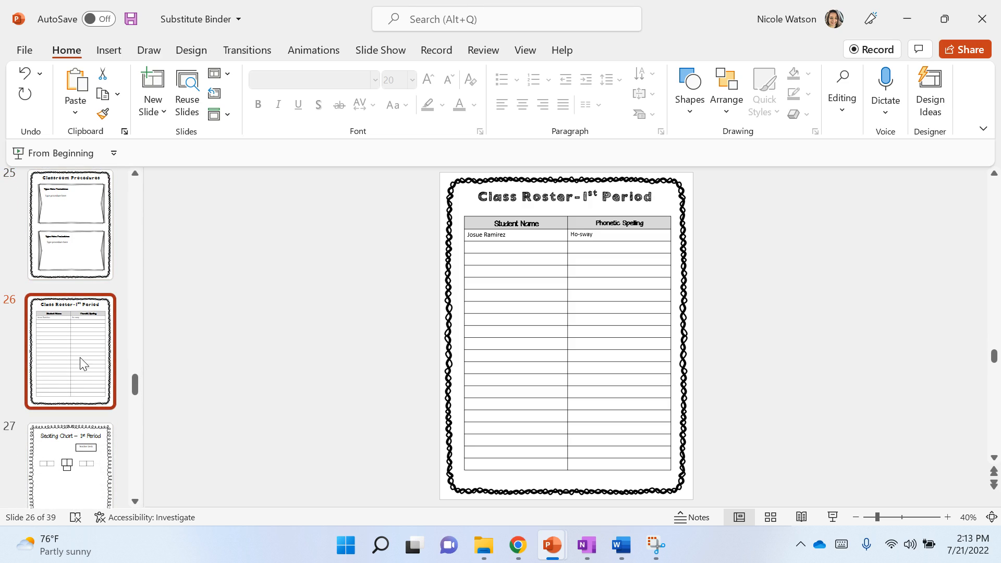
{"action": "mouse_move", "coordinate": [77, 345]}
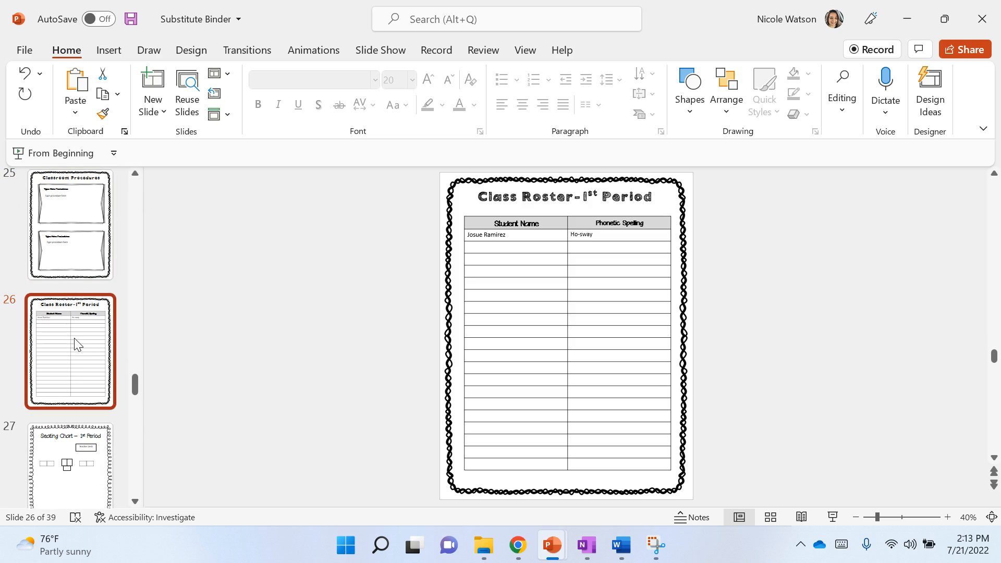
{"action": "right_click", "coordinate": [77, 344]}
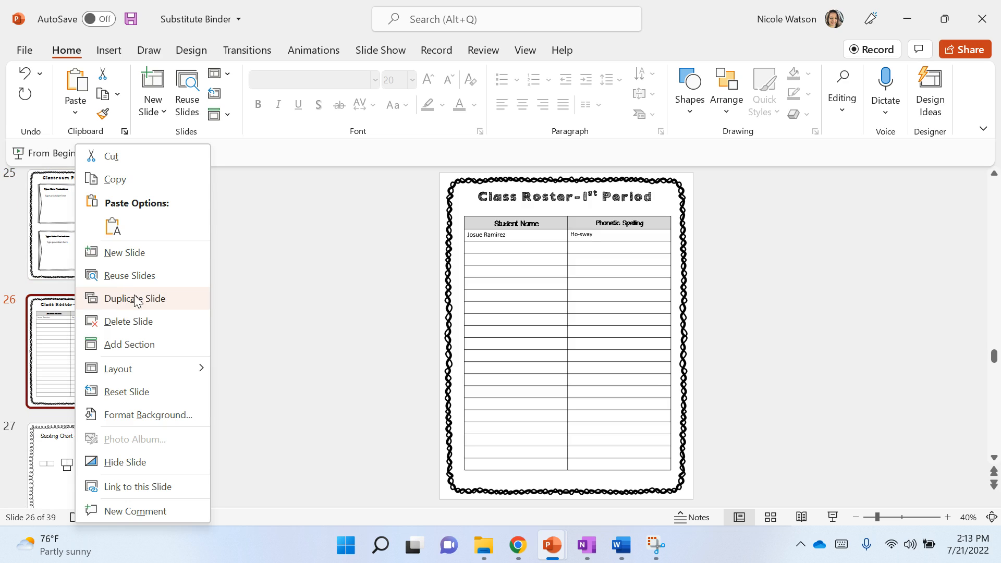
{"action": "left_click", "coordinate": [134, 298]}
{"action": "type", "text": "2nd"}
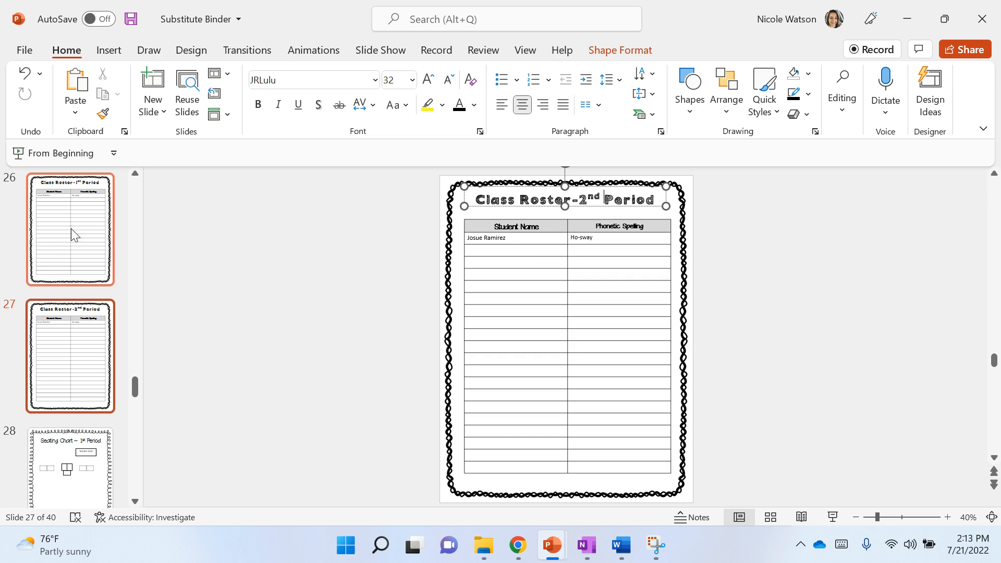
{"action": "left_click", "coordinate": [70, 231]}
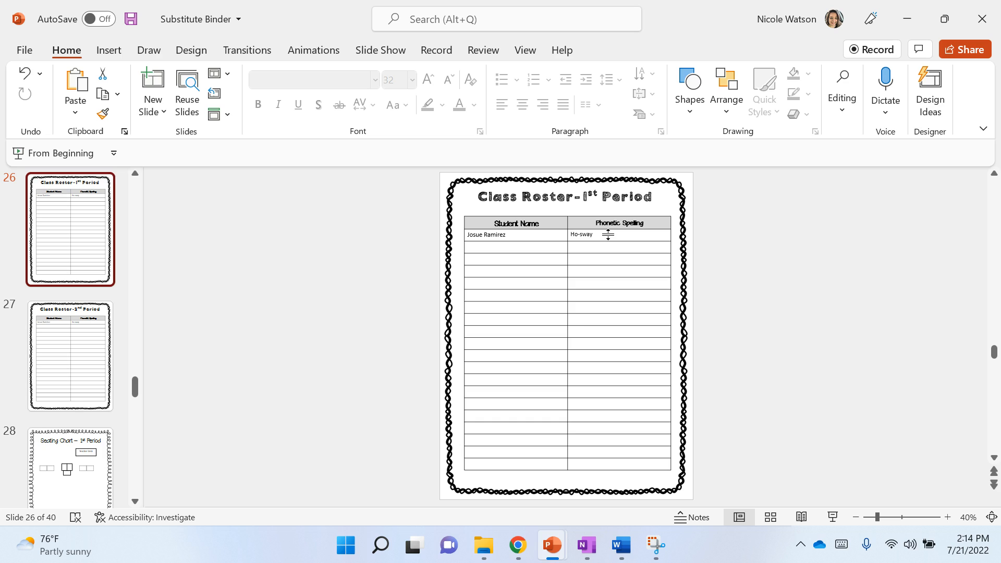
{"action": "mouse_move", "coordinate": [597, 247]}
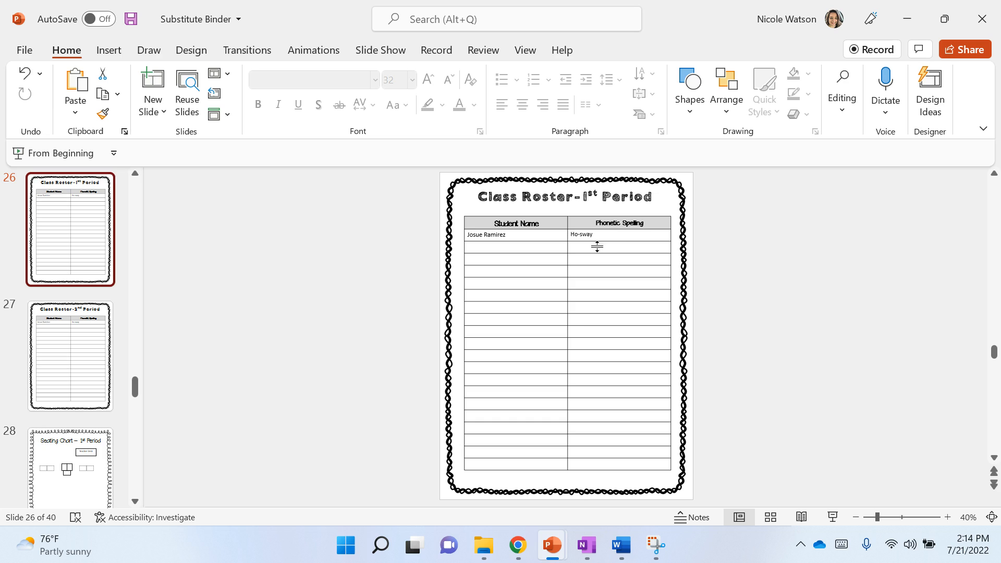
{"action": "left_click", "coordinate": [596, 234]}
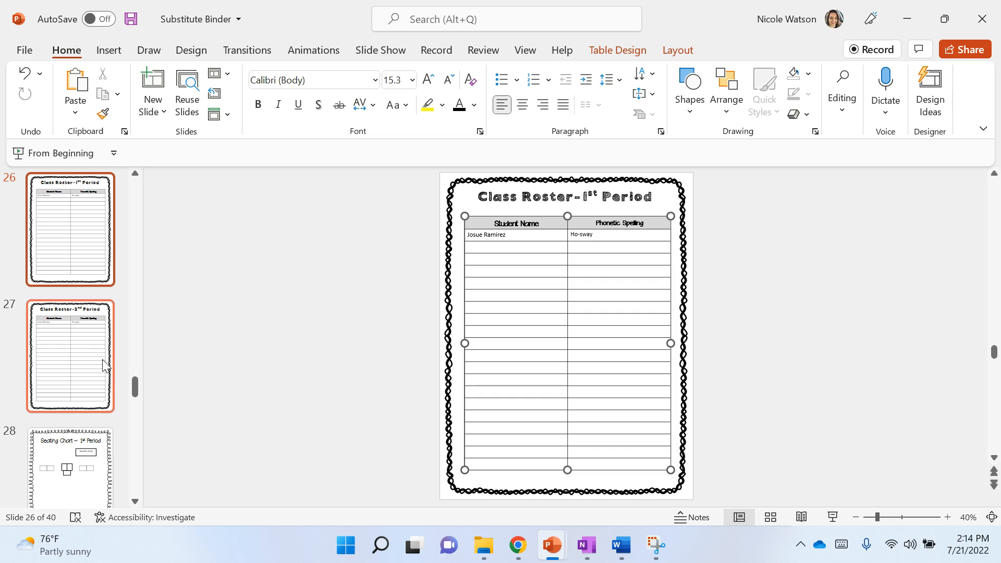
{"action": "left_click", "coordinate": [71, 357]}
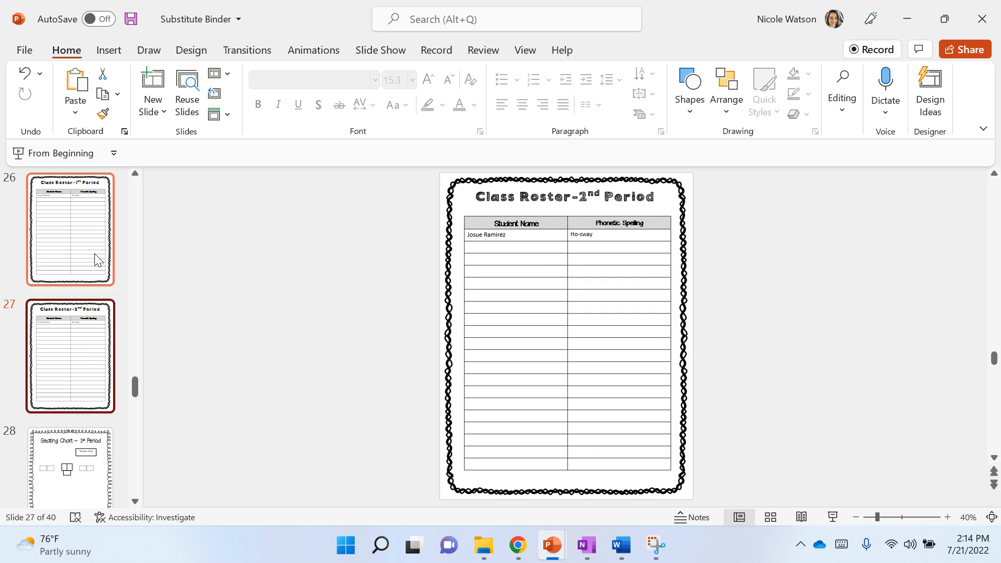
{"action": "left_click", "coordinate": [71, 229]}
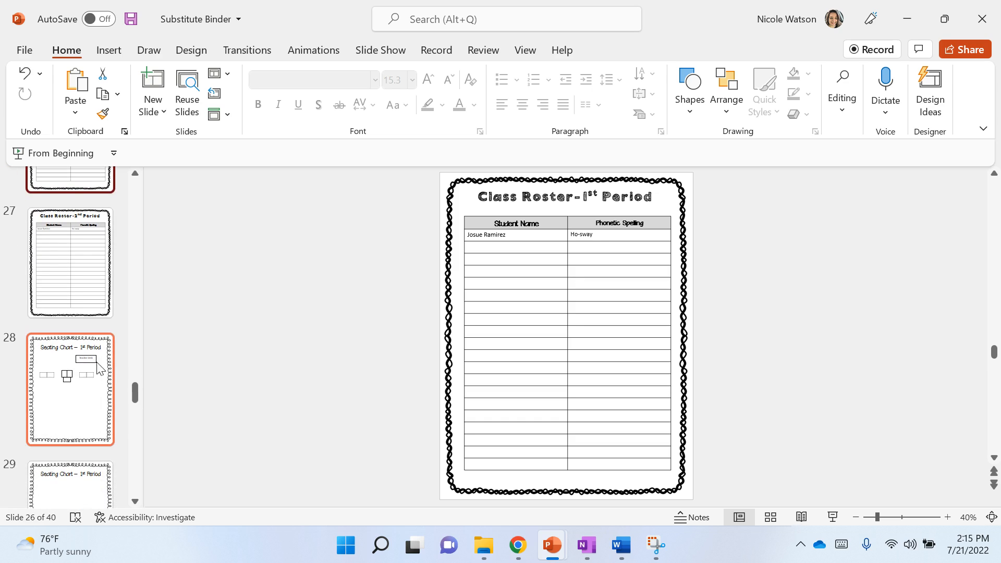
Step: On the 1st Period seating chart, line up the centre group of desk boxes with smart guides
{"action": "left_click", "coordinate": [70, 388]}
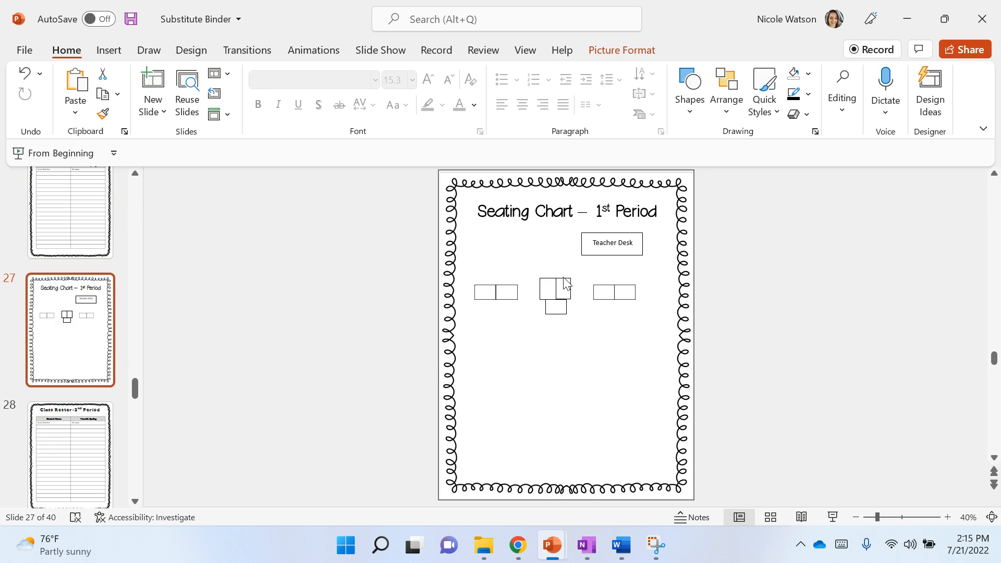
{"action": "left_click", "coordinate": [556, 290]}
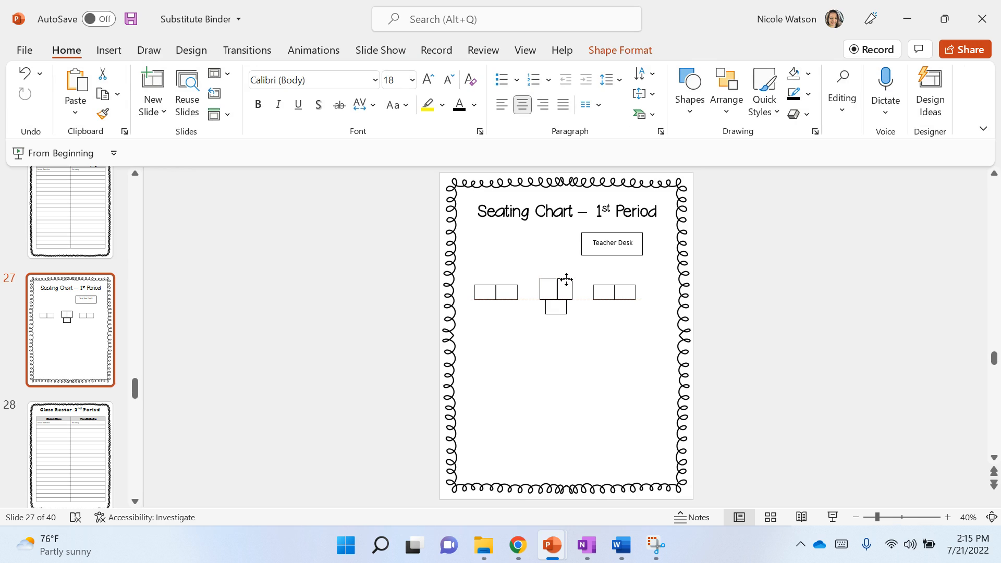
{"action": "left_click", "coordinate": [555, 292]}
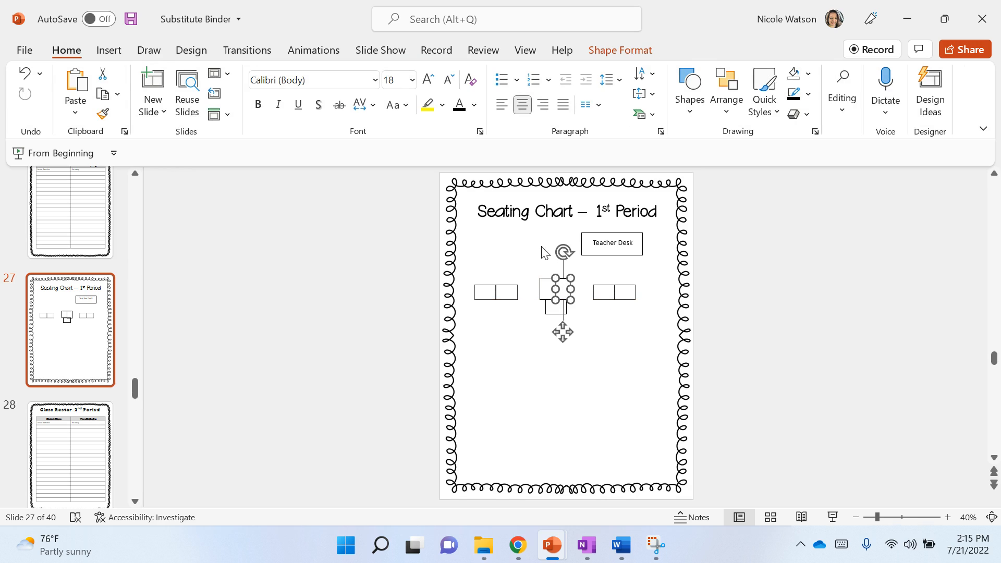
{"action": "left_click", "coordinate": [507, 261]}
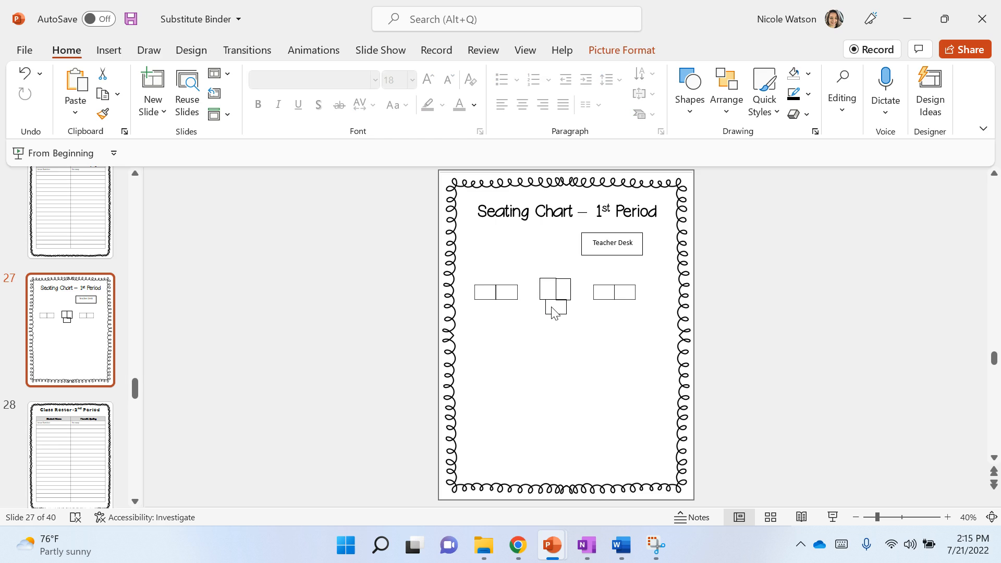
{"action": "left_click", "coordinate": [555, 290]}
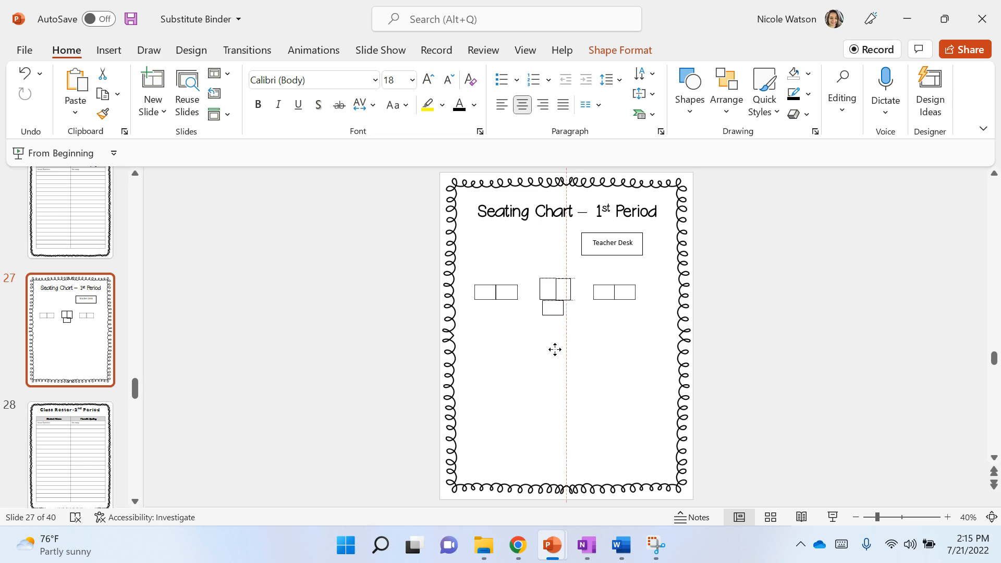
{"action": "left_click", "coordinate": [555, 291]}
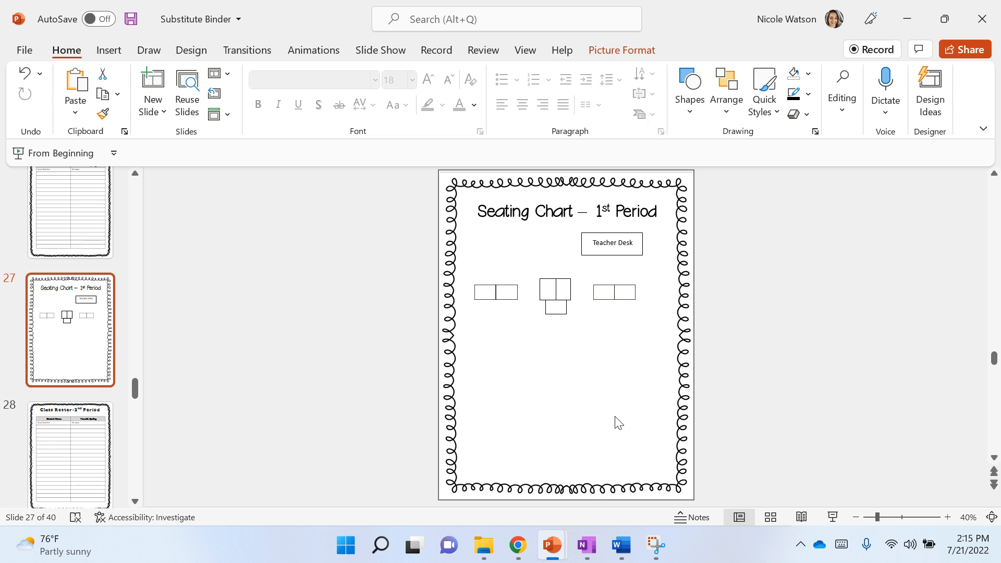
{"action": "mouse_move", "coordinate": [547, 330]}
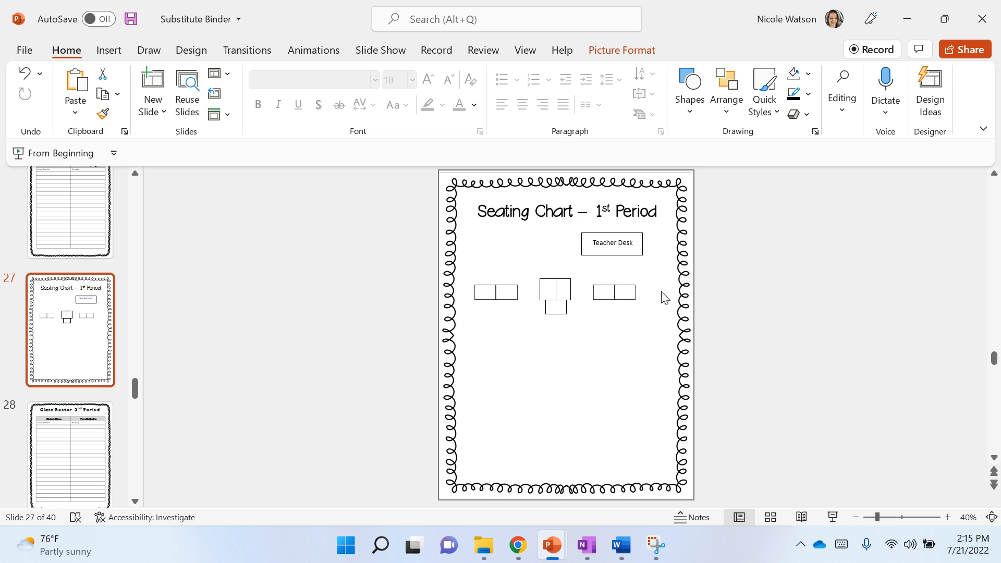
{"action": "mouse_move", "coordinate": [630, 290]}
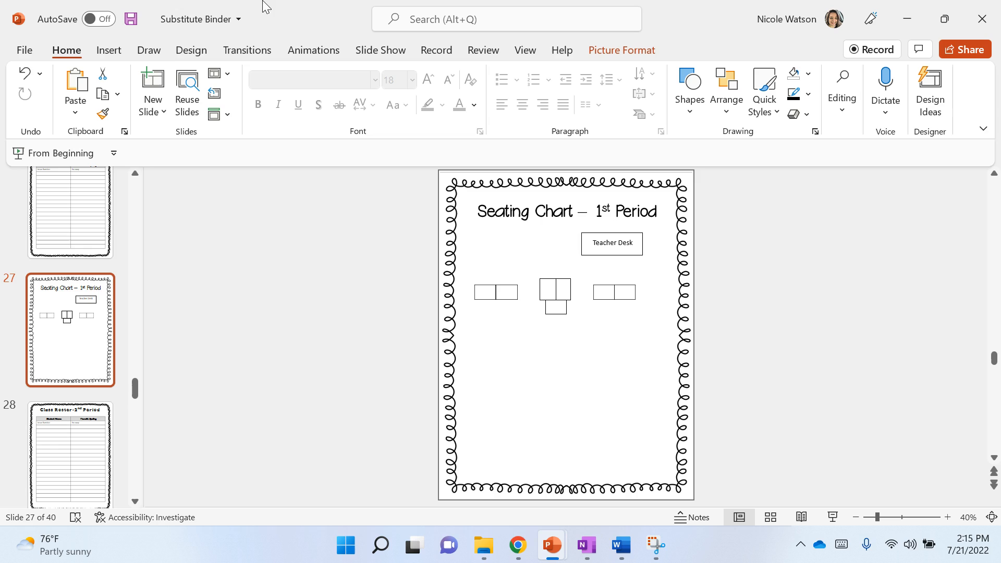
Step: Add a no-fill rectangular desk box below the left desk pair
{"action": "left_click", "coordinate": [108, 50]}
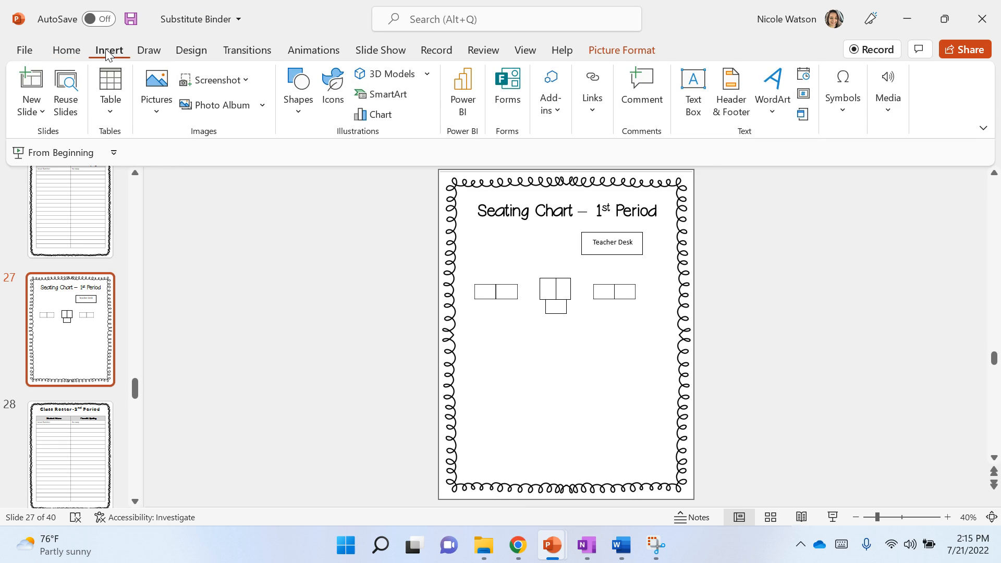
{"action": "left_click", "coordinate": [298, 83]}
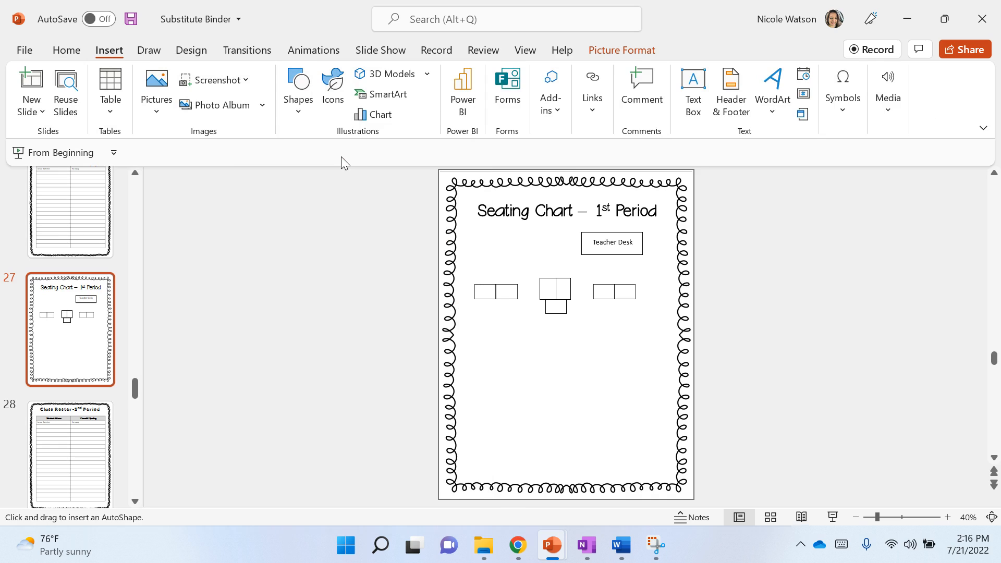
{"action": "mouse_move", "coordinate": [480, 328]}
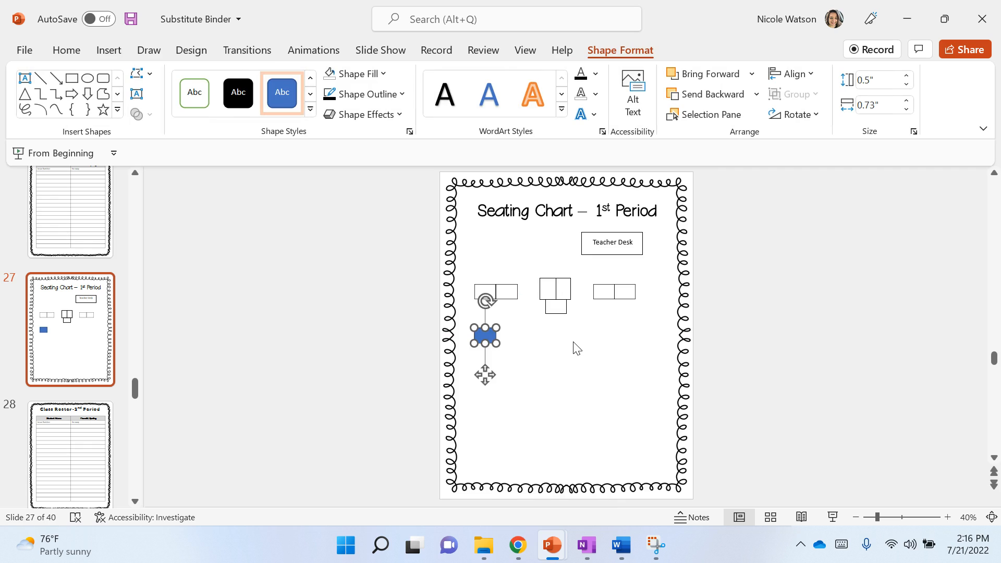
{"action": "mouse_move", "coordinate": [557, 349]}
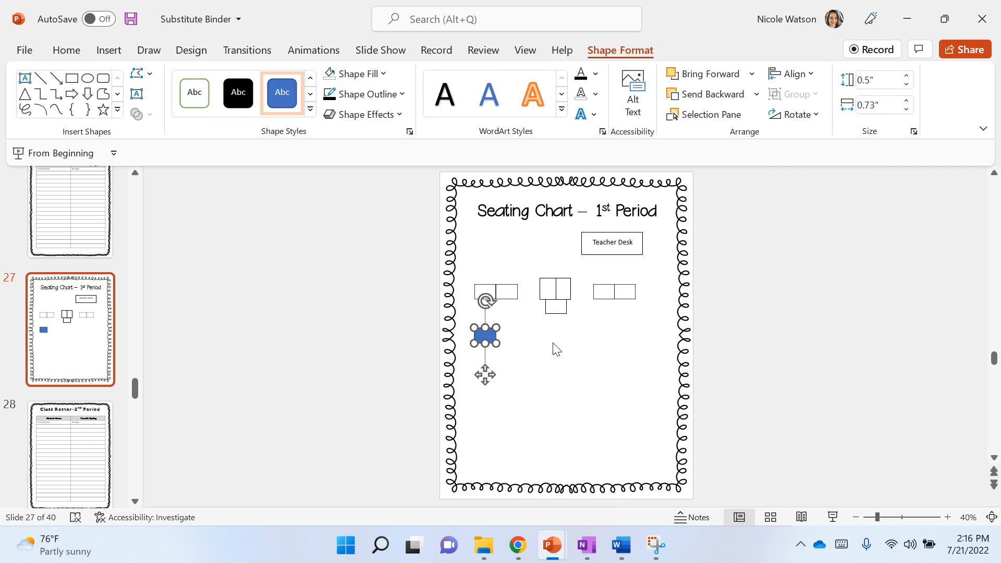
{"action": "mouse_move", "coordinate": [524, 329]}
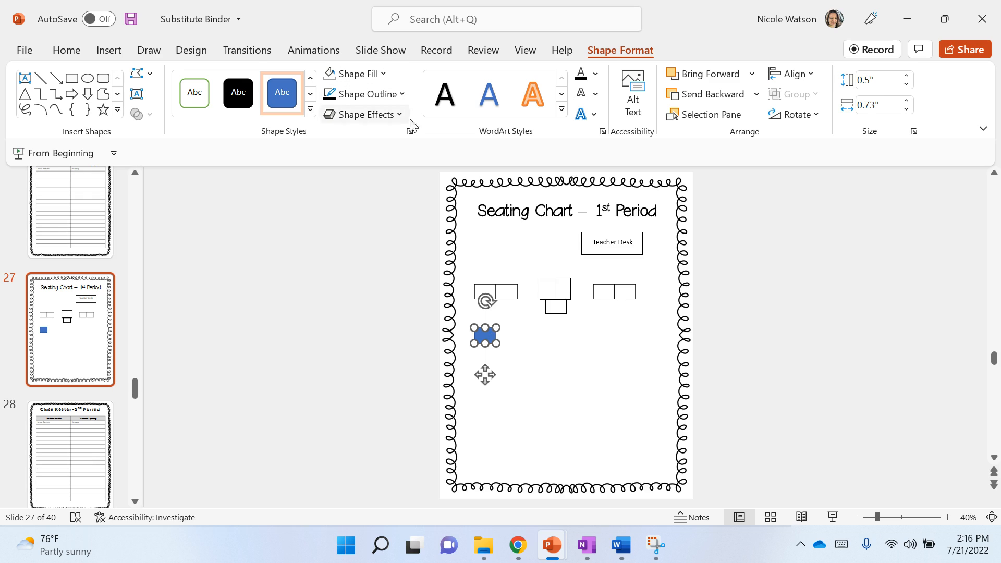
{"action": "left_click", "coordinate": [355, 73]}
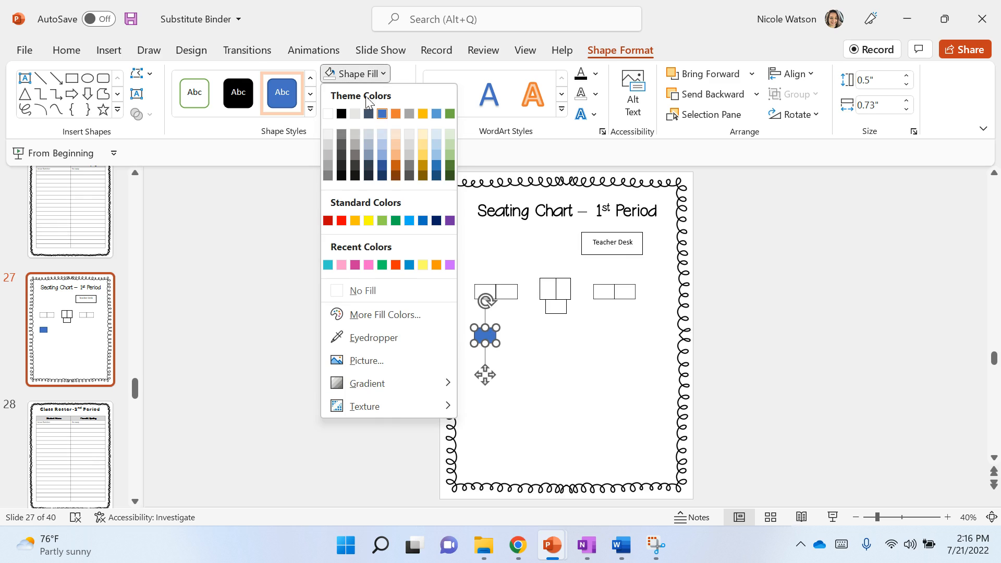
{"action": "left_click", "coordinate": [364, 290]}
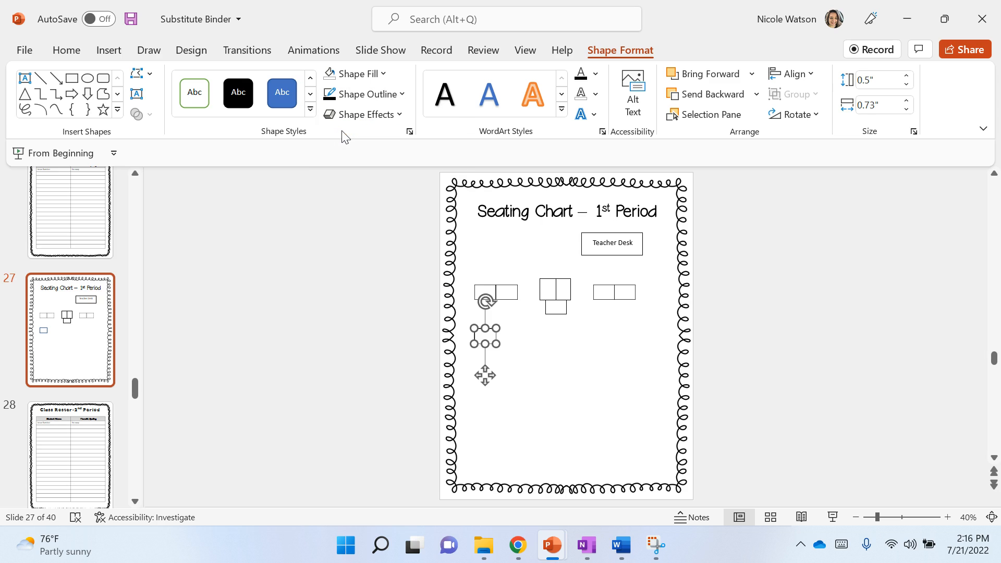
{"action": "mouse_move", "coordinate": [545, 378]}
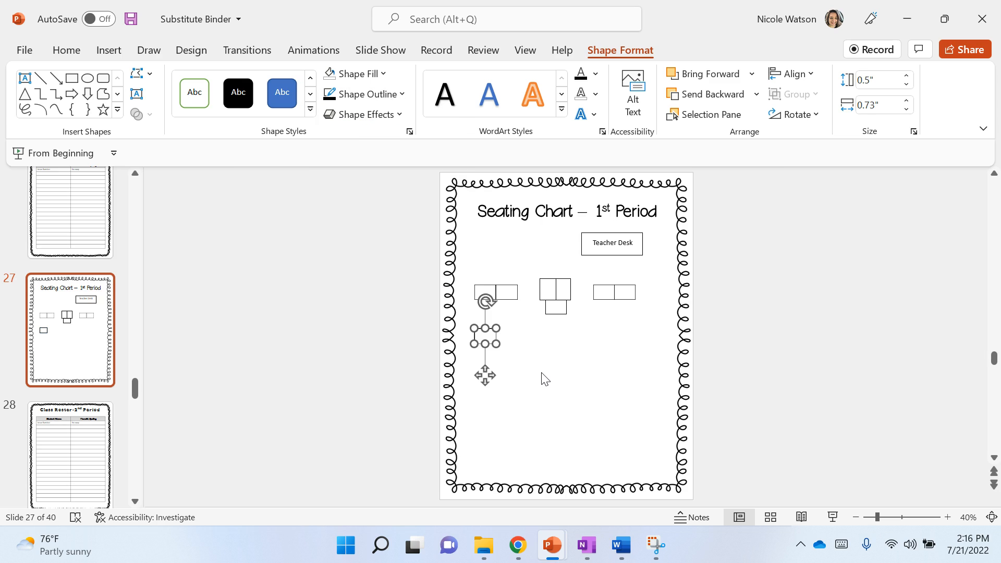
{"action": "left_click", "coordinate": [546, 379]}
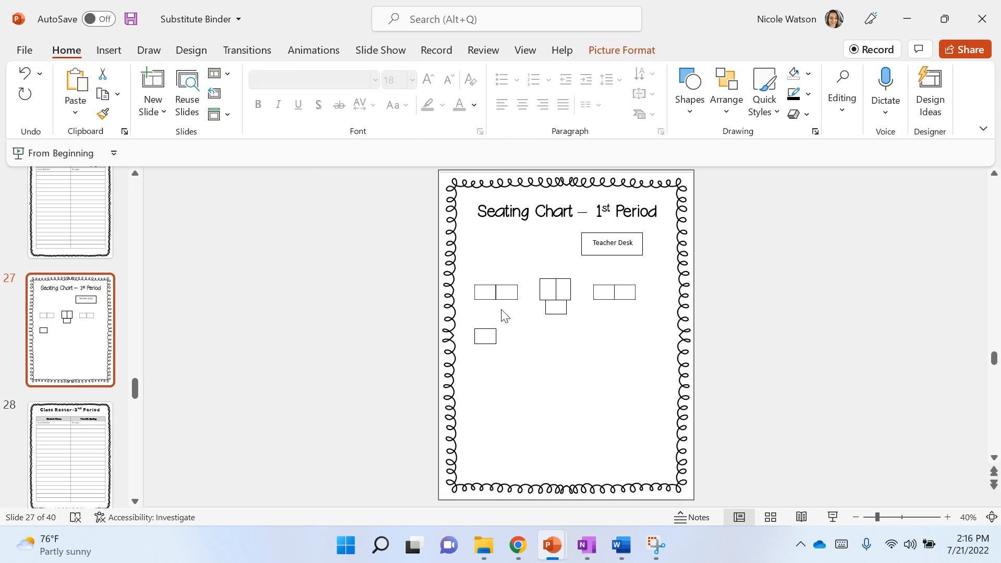
{"action": "mouse_move", "coordinate": [480, 292]}
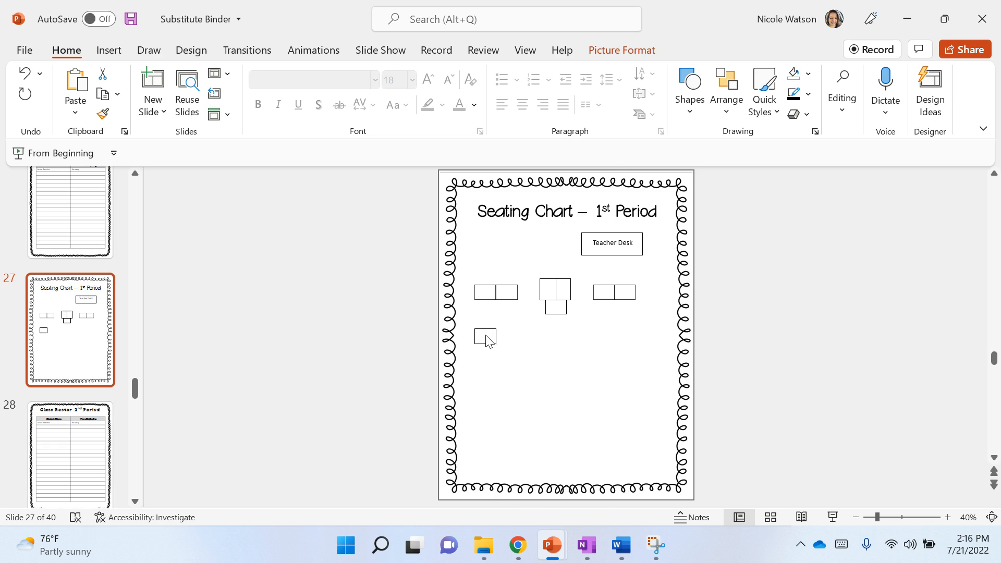
{"action": "right_click", "coordinate": [483, 338]}
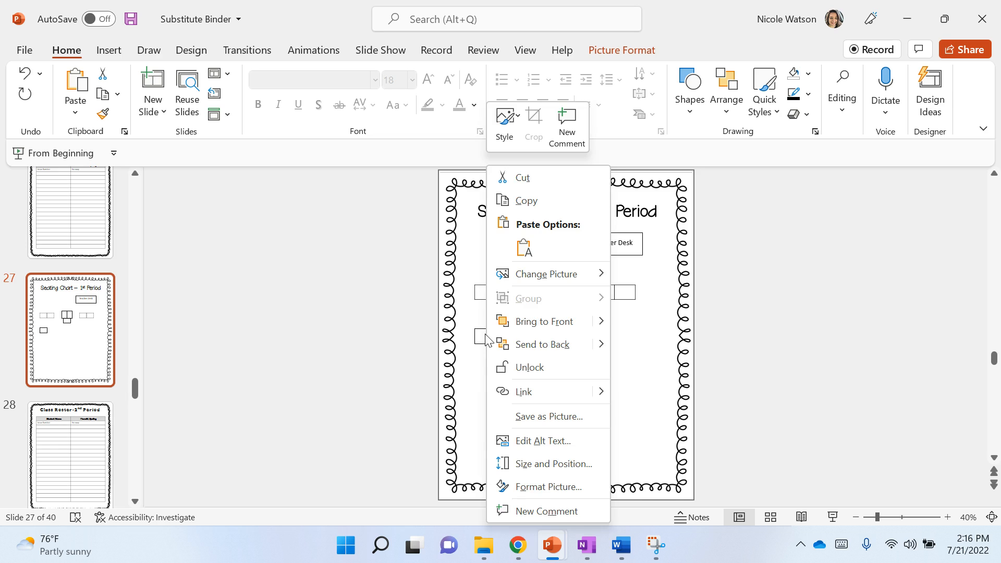
{"action": "left_click", "coordinate": [488, 338]}
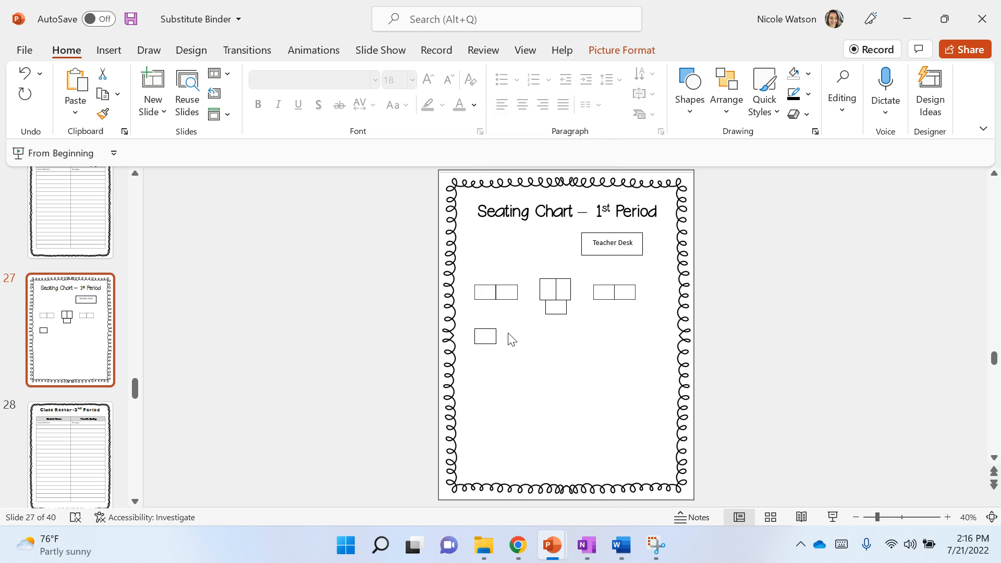
{"action": "right_click", "coordinate": [513, 340]}
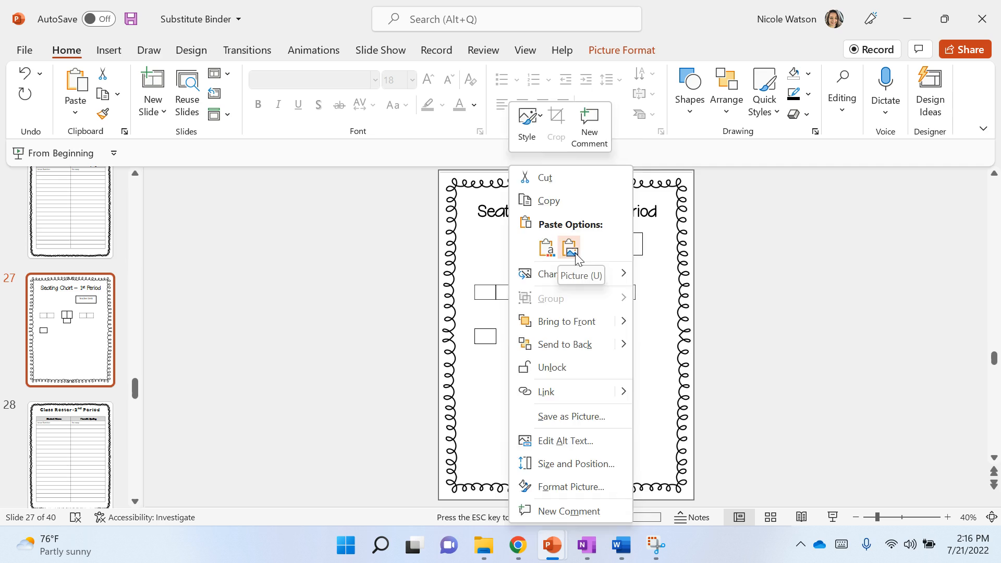
{"action": "left_click", "coordinate": [570, 249]}
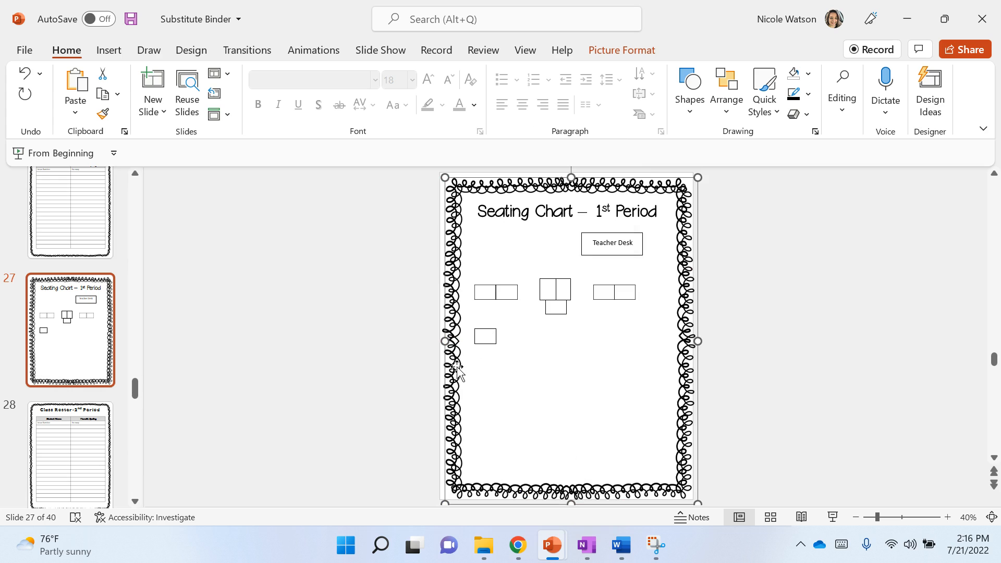
{"action": "mouse_move", "coordinate": [127, 156]}
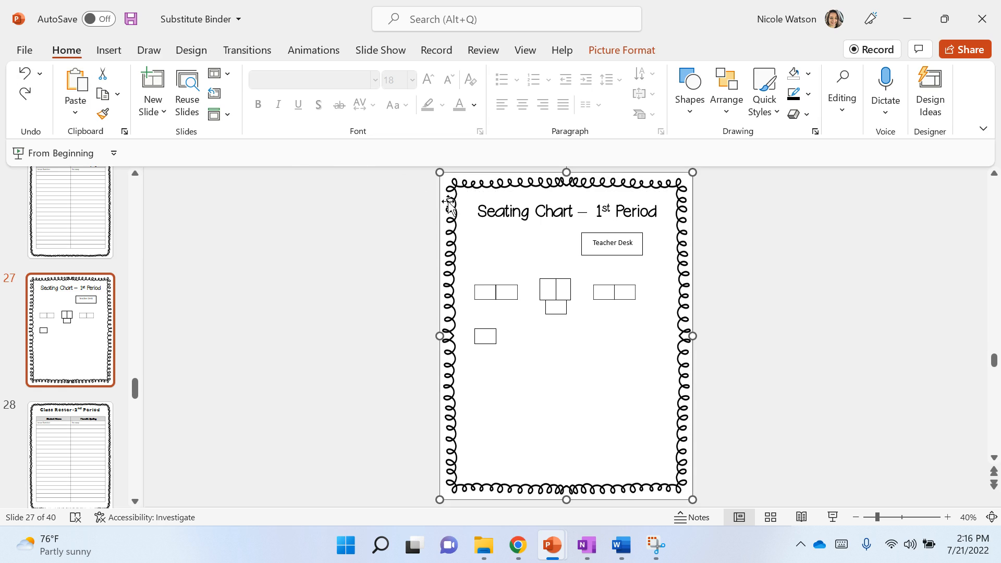
{"action": "mouse_move", "coordinate": [453, 219]}
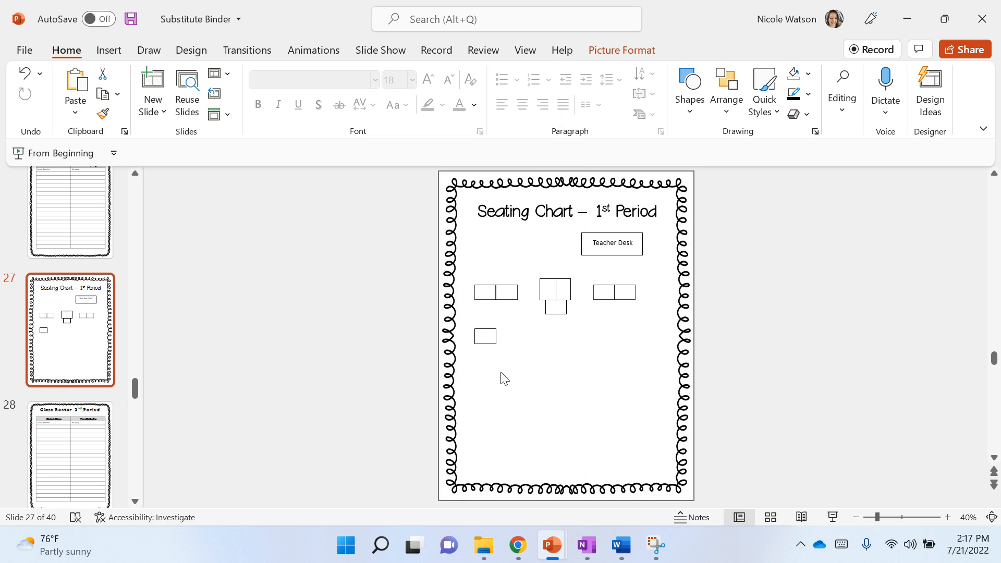
{"action": "mouse_move", "coordinate": [498, 304]}
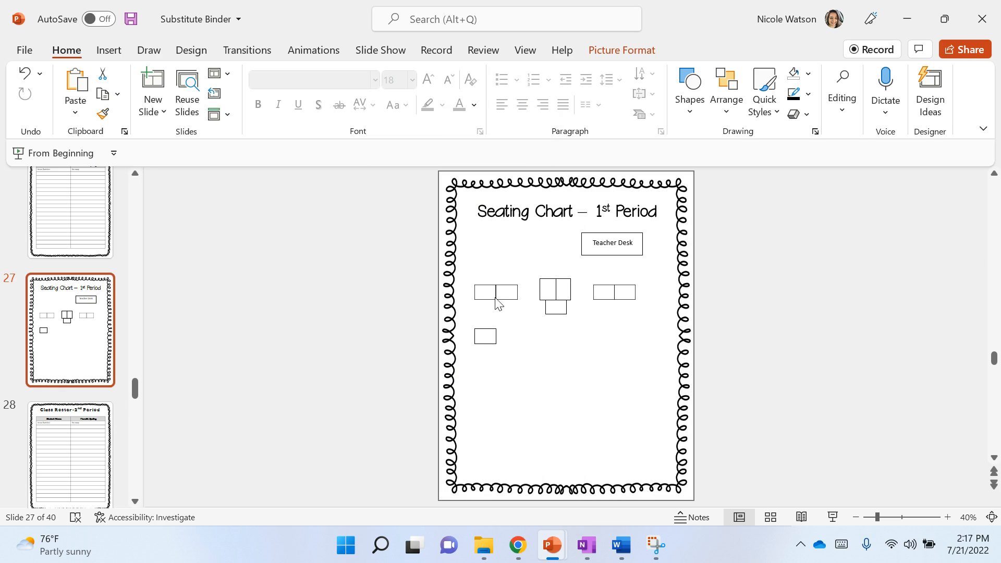
{"action": "left_click", "coordinate": [109, 50]}
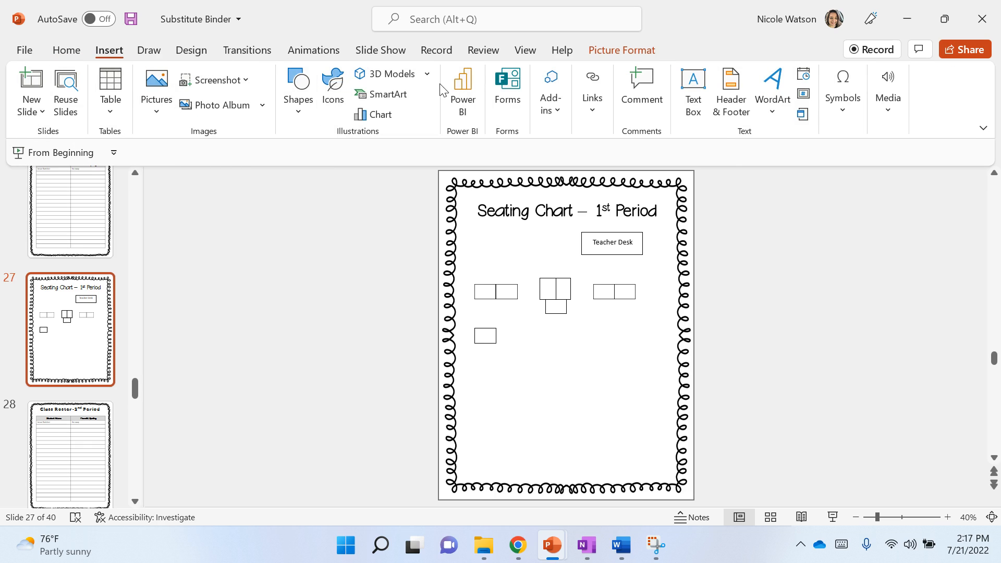
Step: Draw a second no-fill desk rectangle beside the lone lower-left desk to form a pair
{"action": "left_click", "coordinate": [298, 86]}
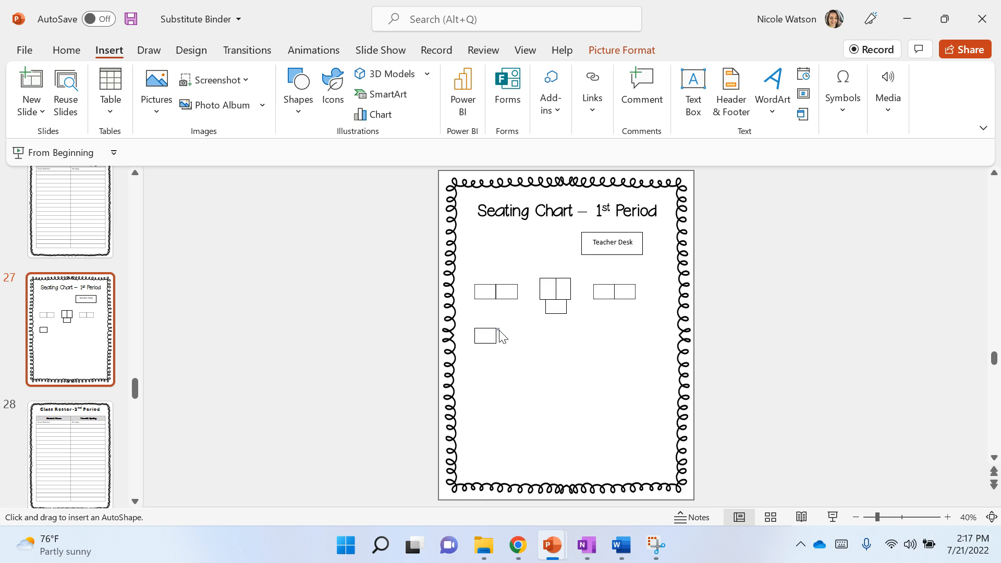
{"action": "left_click_drag", "start_coordinate": [498, 335], "coordinate": [518, 348]}
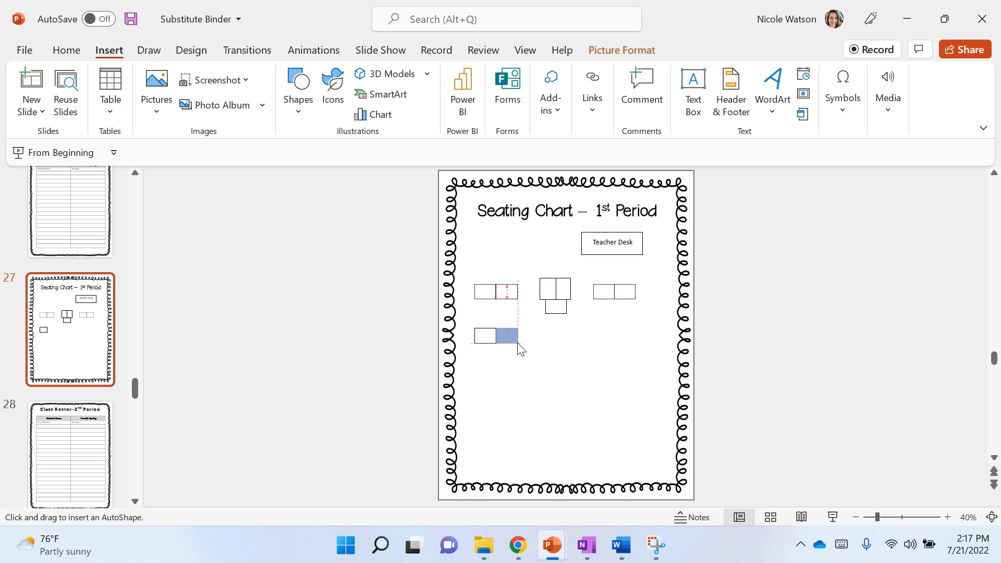
{"action": "left_click", "coordinate": [507, 336]}
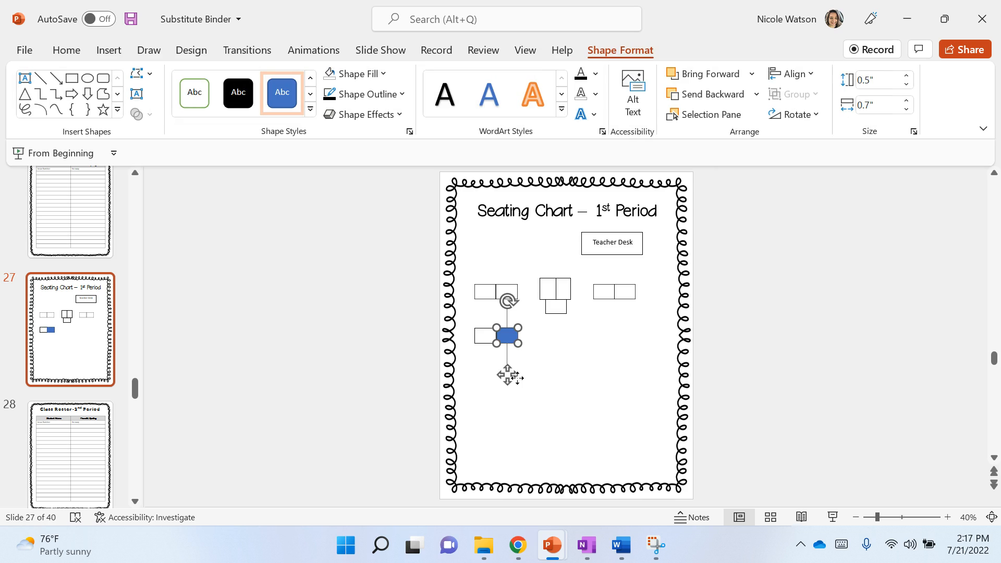
{"action": "left_click", "coordinate": [384, 73]}
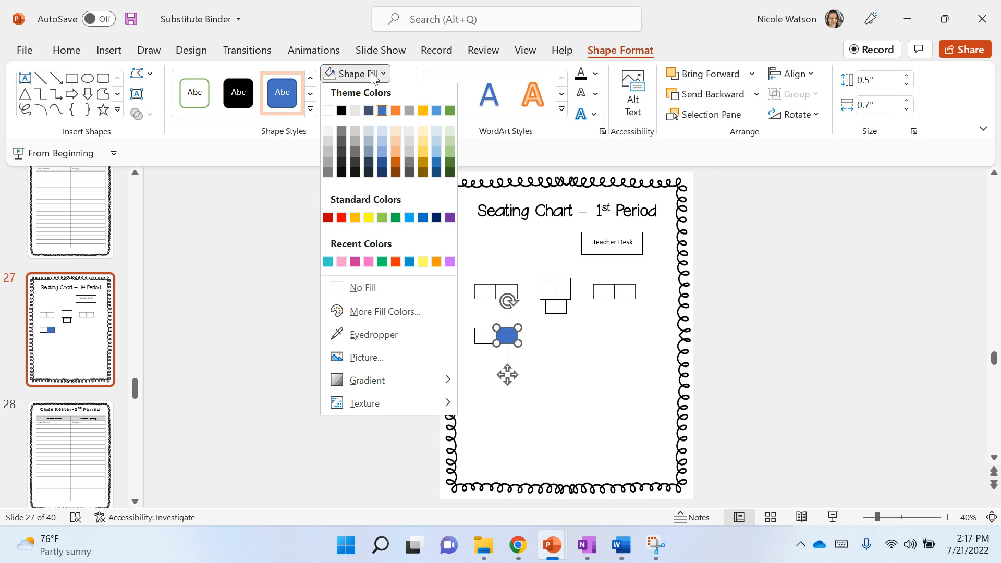
{"action": "left_click", "coordinate": [363, 288]}
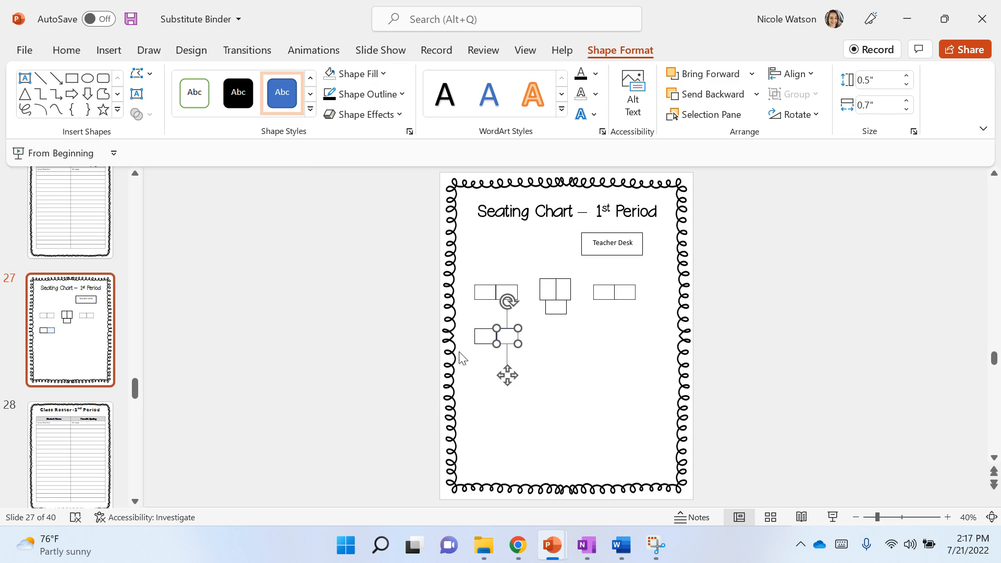
{"action": "mouse_move", "coordinate": [539, 367]}
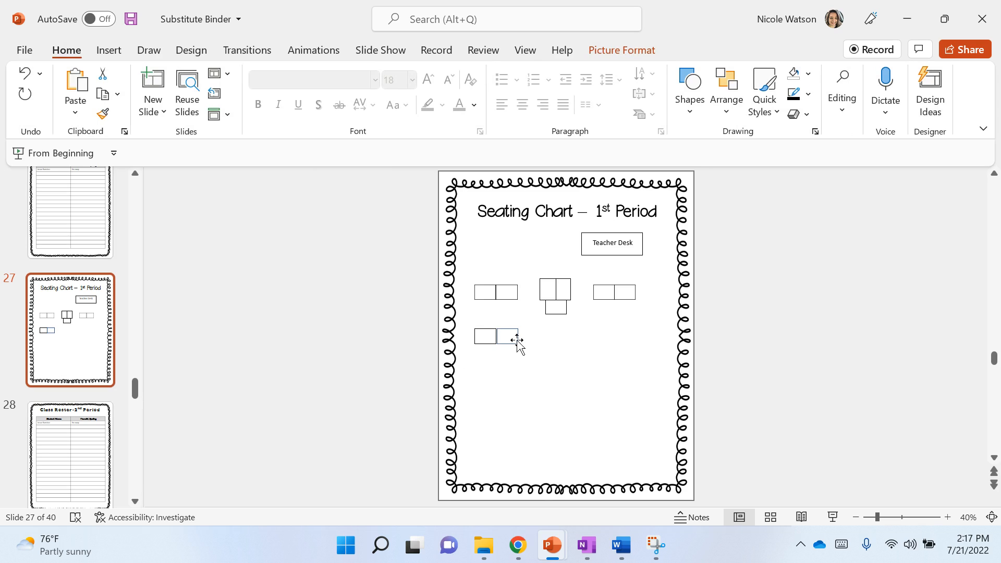
{"action": "left_click", "coordinate": [508, 336]}
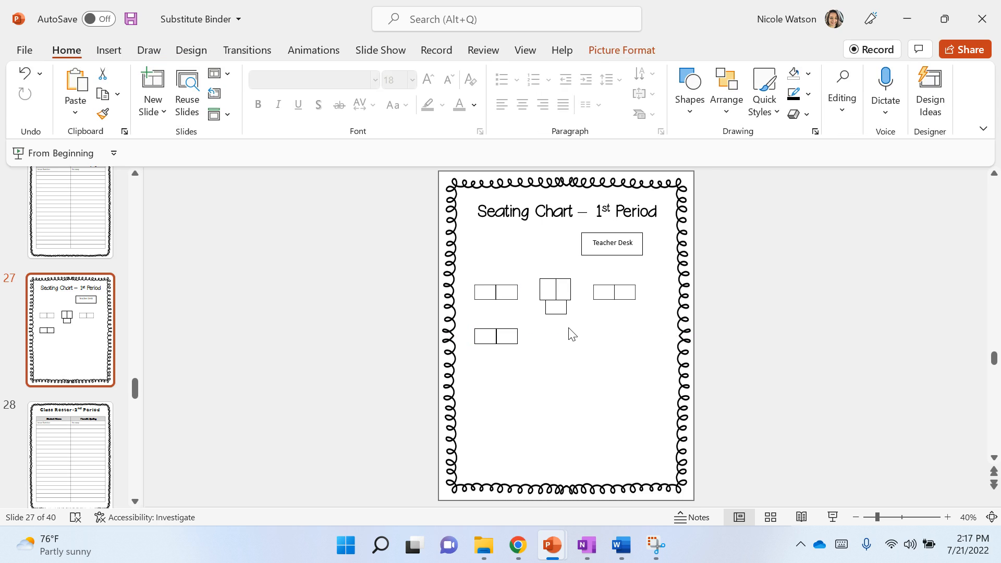
{"action": "mouse_move", "coordinate": [623, 383]}
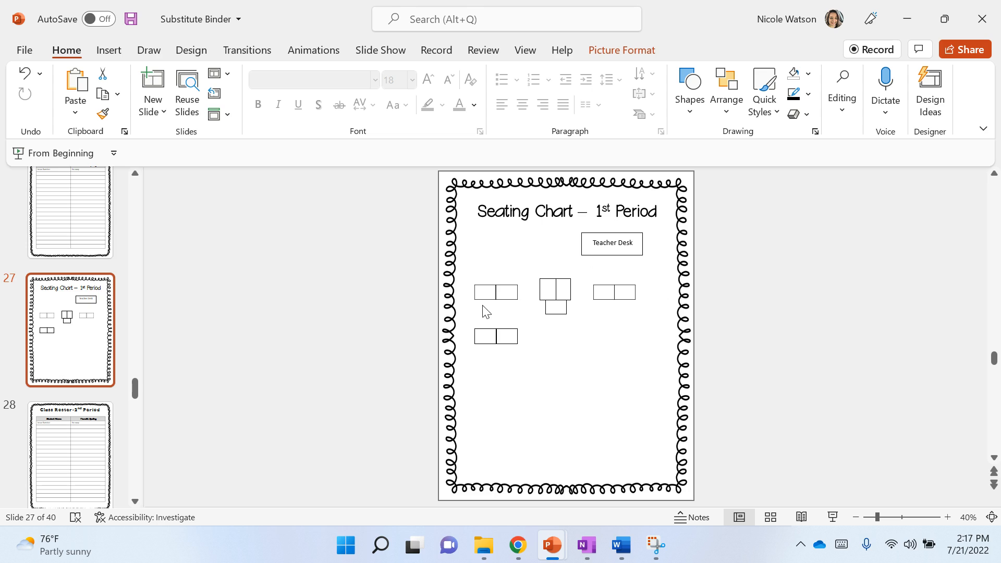
{"action": "mouse_move", "coordinate": [145, 54]}
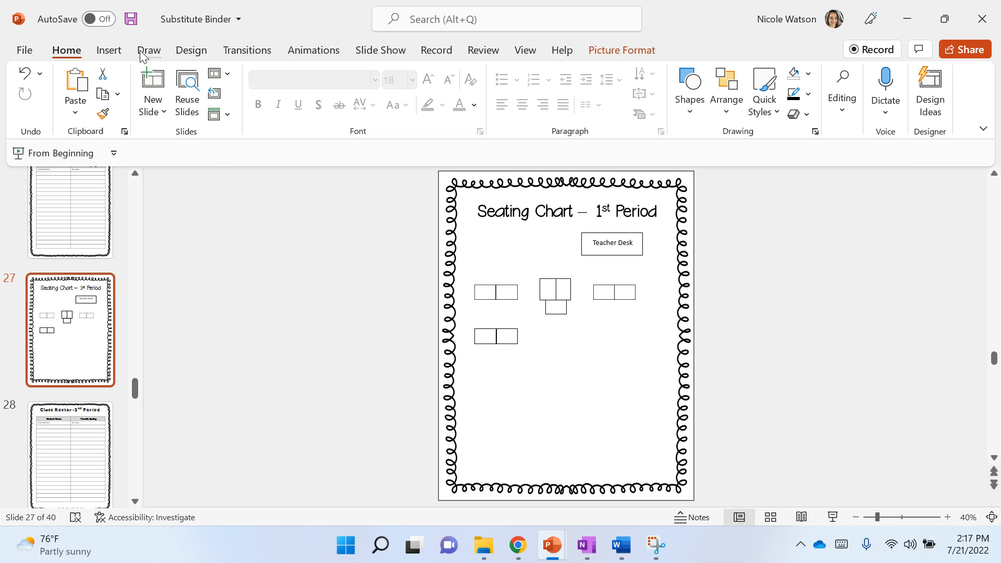
Step: Draw an oval near the bottom right corner with black outline and no fill
{"action": "left_click", "coordinate": [298, 94]}
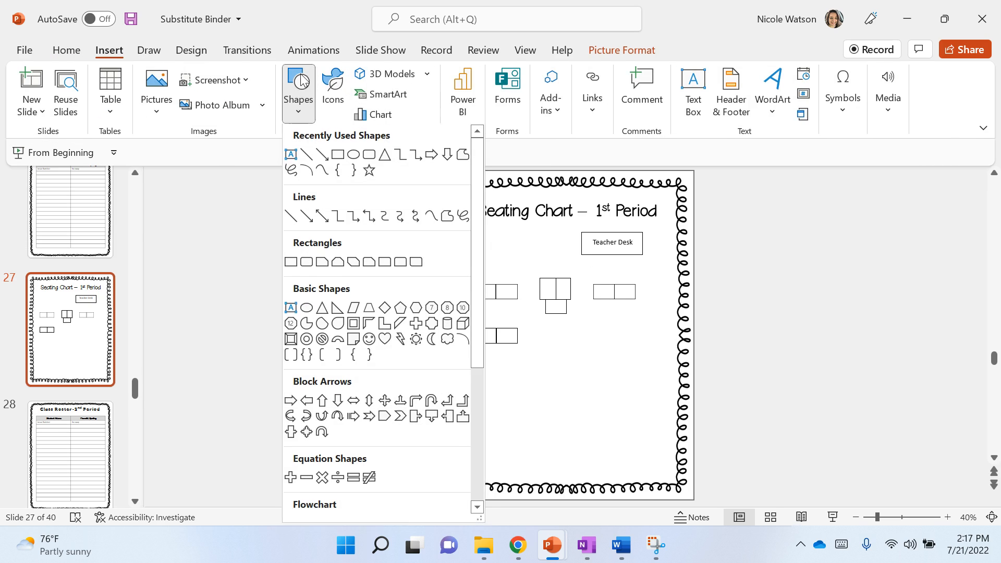
{"action": "mouse_move", "coordinate": [353, 156]}
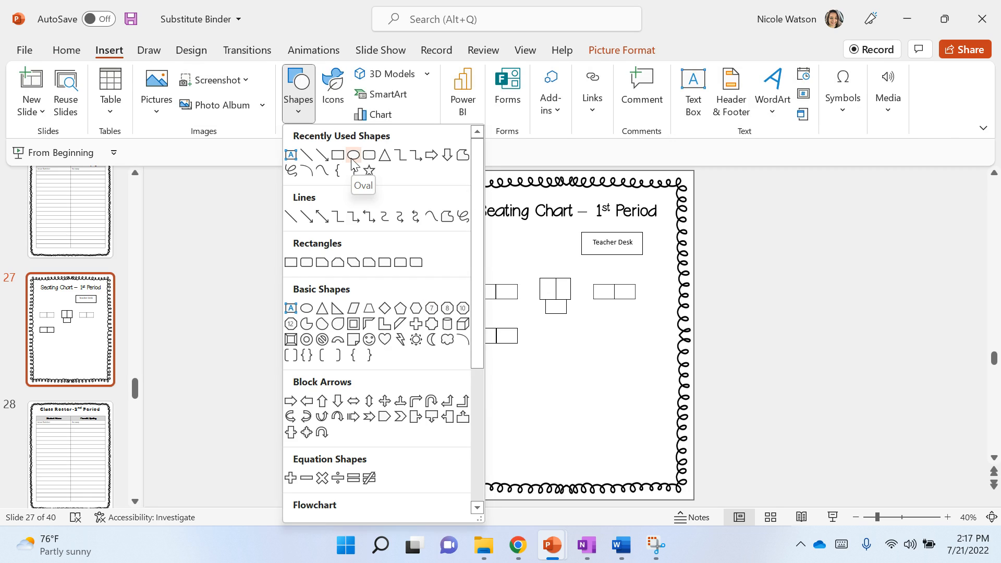
{"action": "left_click", "coordinate": [354, 154]}
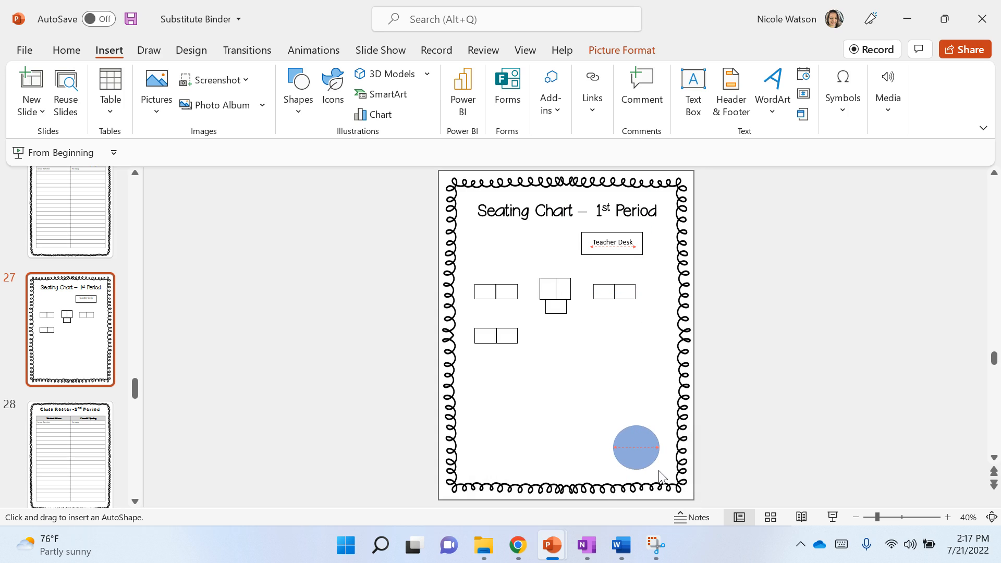
{"action": "left_click", "coordinate": [636, 448]}
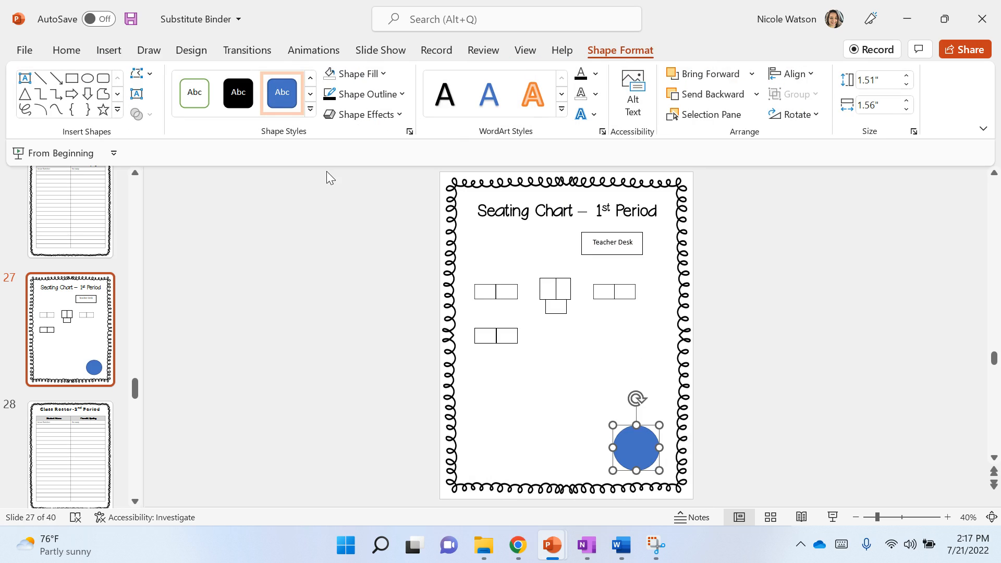
{"action": "left_click", "coordinate": [366, 93]}
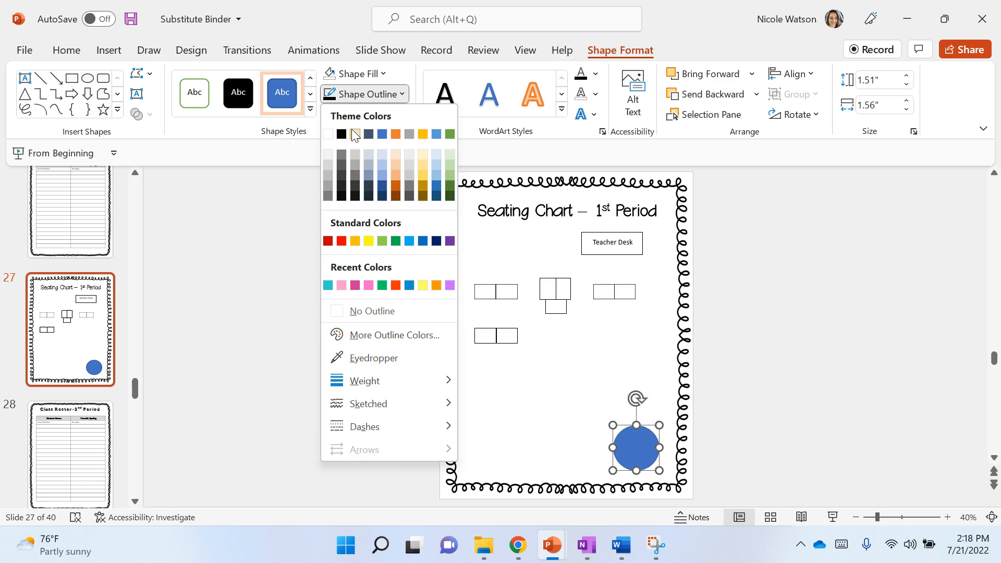
{"action": "left_click", "coordinate": [356, 73]}
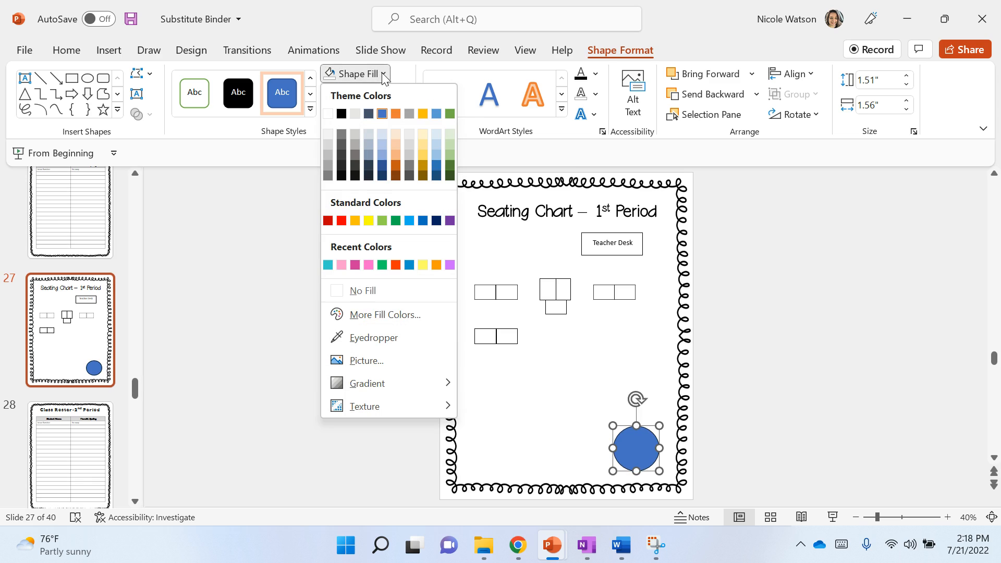
{"action": "left_click", "coordinate": [363, 290]}
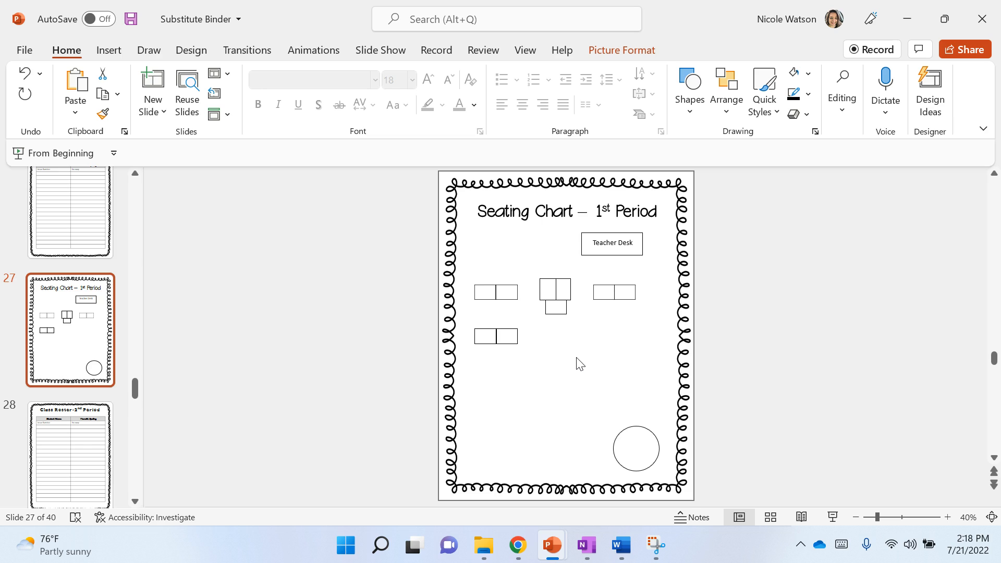
{"action": "mouse_move", "coordinate": [600, 322]}
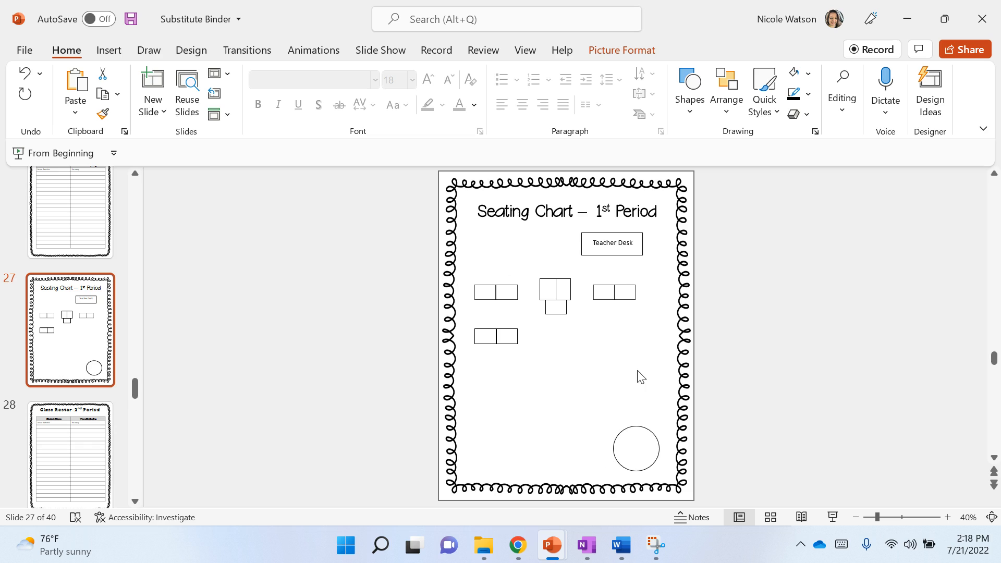
{"action": "mouse_move", "coordinate": [558, 307]}
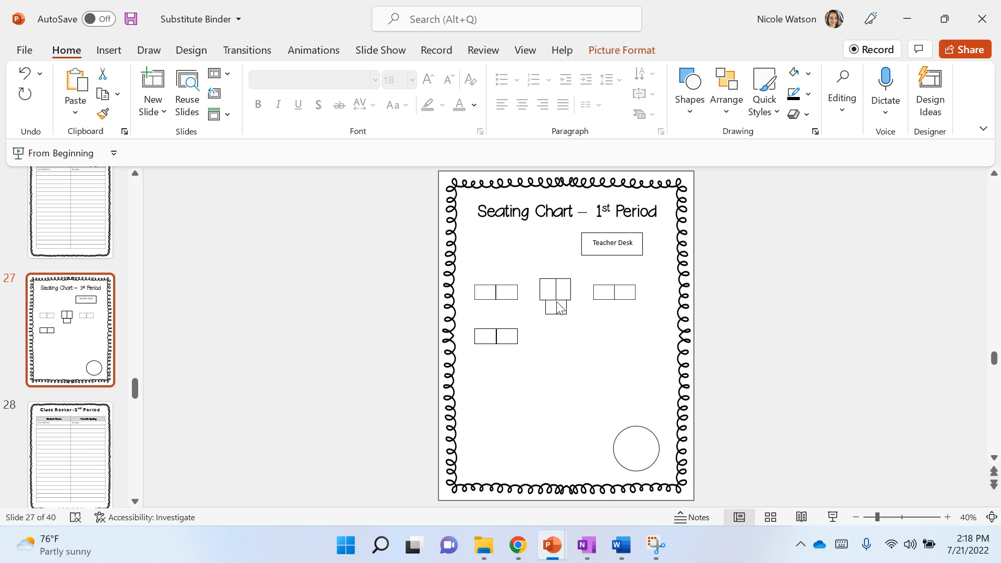
Step: Start a text box to label the left desk of the right-hand pair with Joel
{"action": "left_click", "coordinate": [109, 50]}
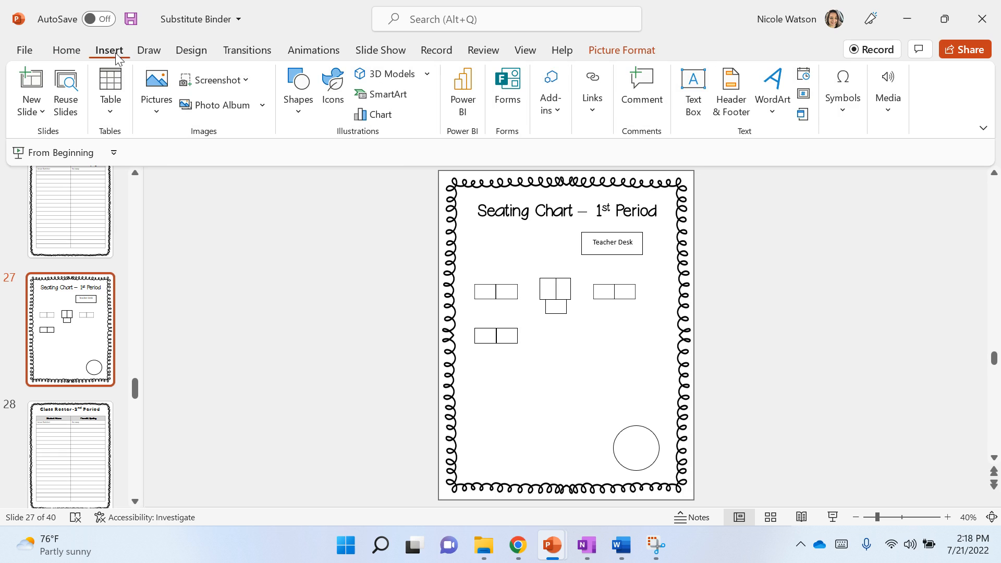
{"action": "left_click", "coordinate": [693, 89]}
{"action": "type", "text": "Joel"}
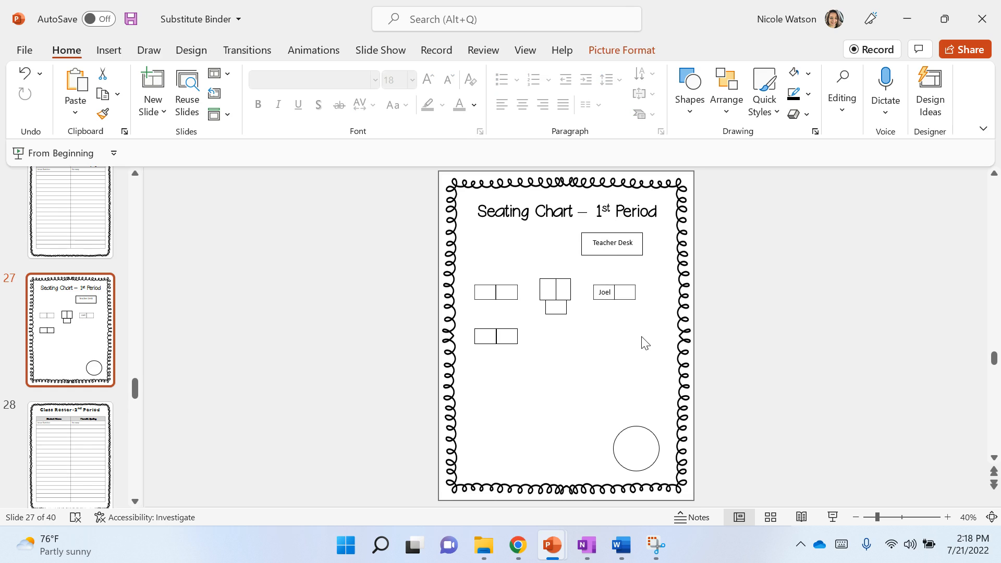
{"action": "mouse_move", "coordinate": [643, 344]}
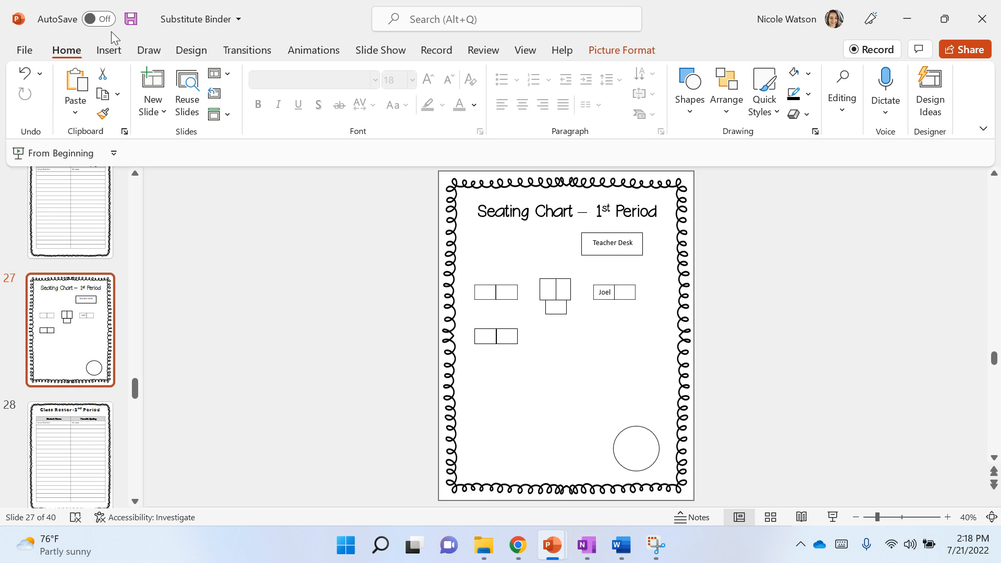
{"action": "mouse_move", "coordinate": [113, 64]}
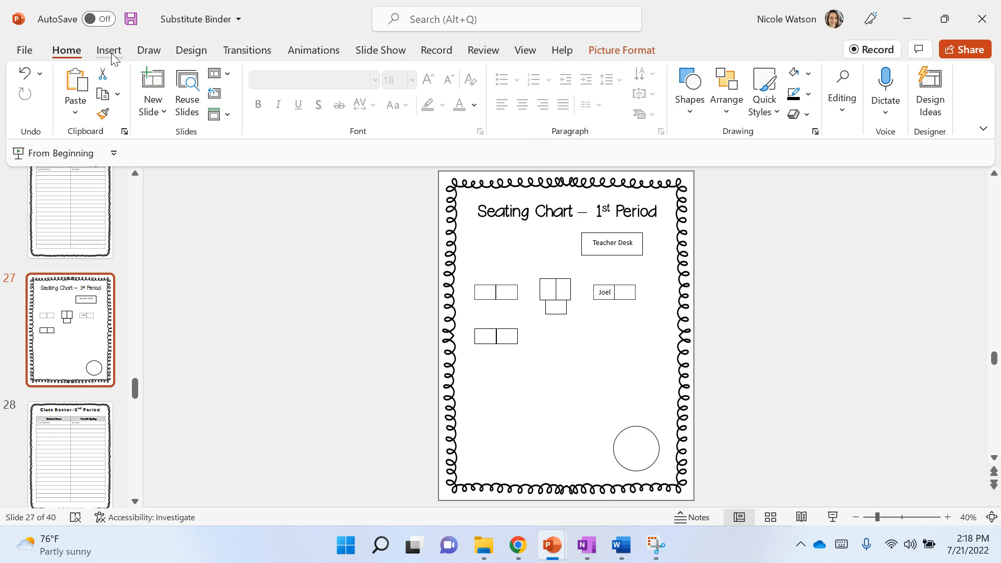
Step: Move the Katrina label into the lower-left desk rectangle beside Joel on slide 27
{"action": "left_click", "coordinate": [109, 49]}
{"action": "type", "text": "Katrina"}
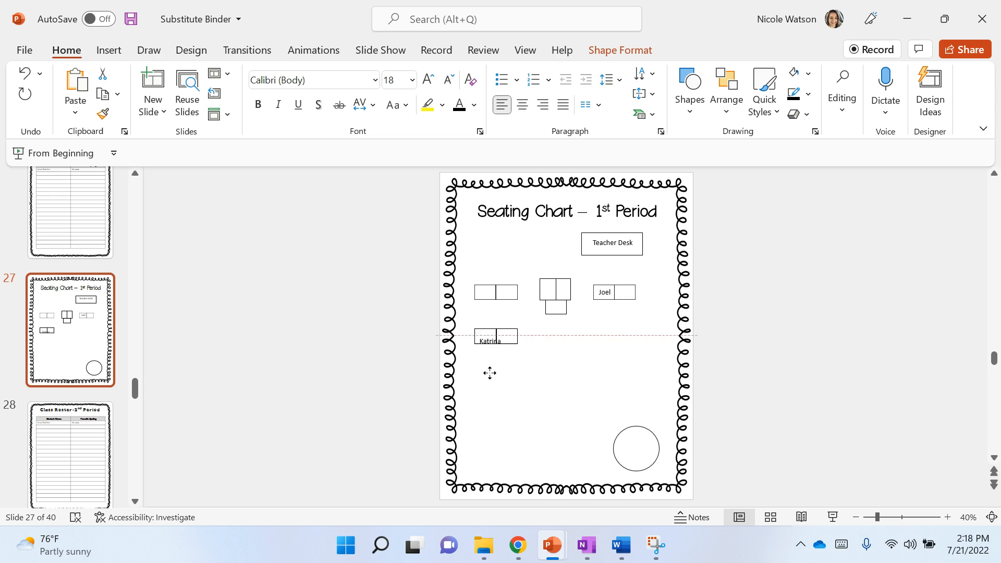
{"action": "left_click_drag", "start_coordinate": [495, 337], "coordinate": [487, 335]}
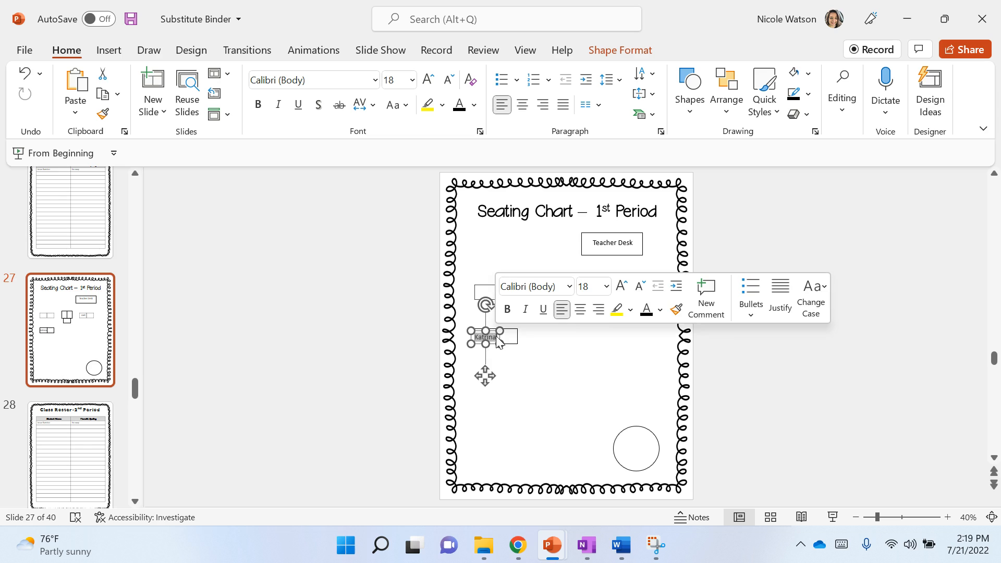
{"action": "left_click", "coordinate": [638, 286]}
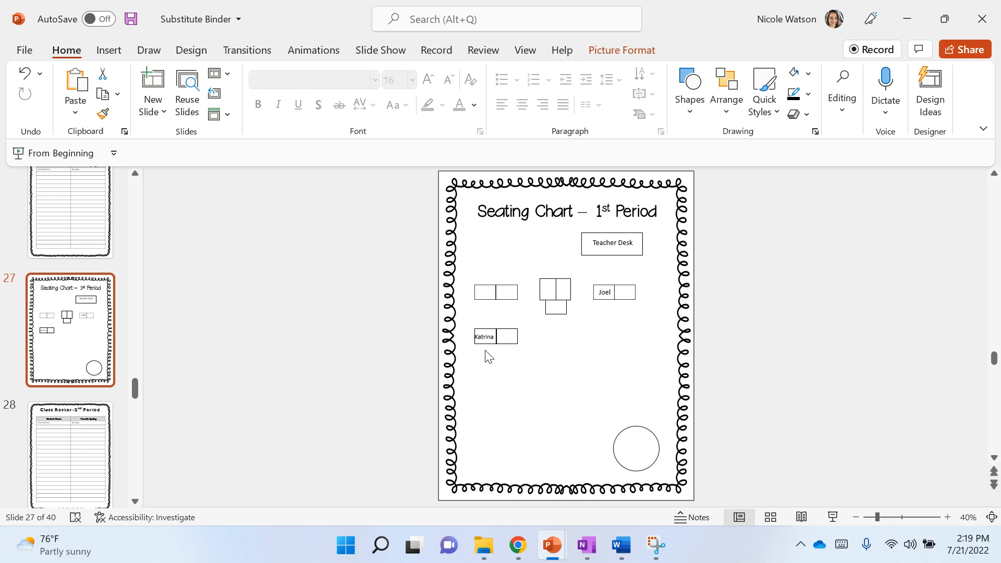
{"action": "left_click", "coordinate": [484, 336]}
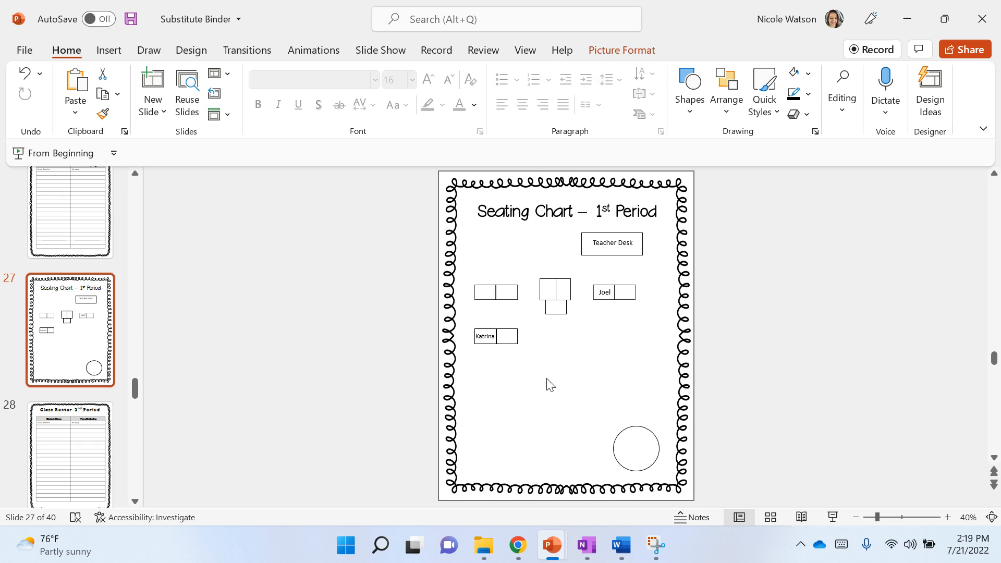
{"action": "mouse_move", "coordinate": [555, 471]}
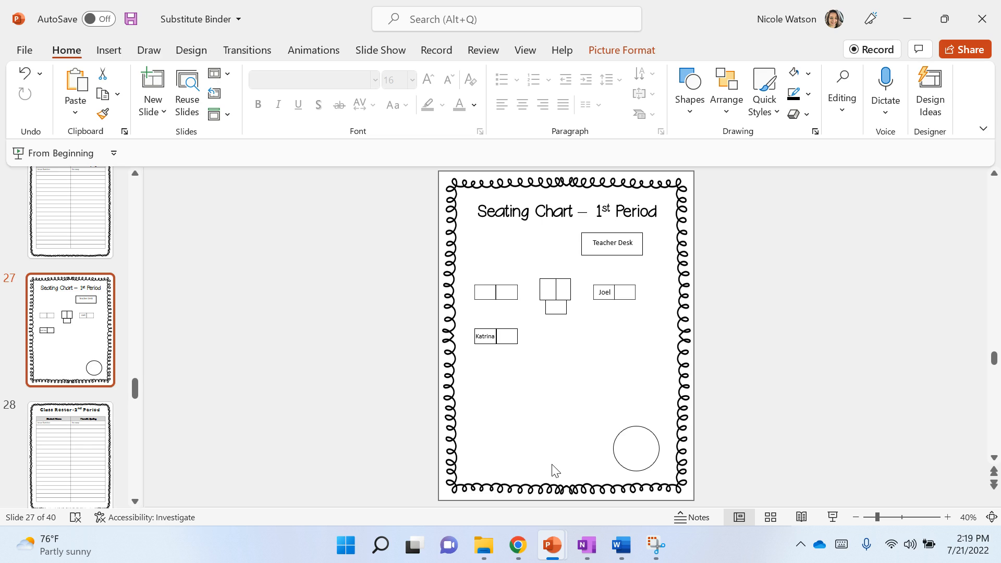
{"action": "mouse_move", "coordinate": [18, 451]}
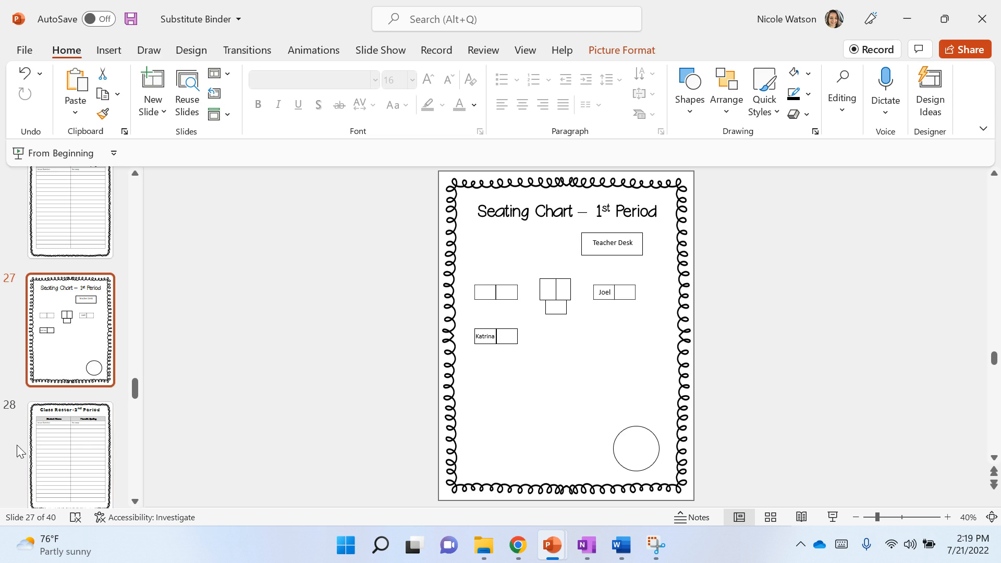
Step: Duplicate the 1st Period seating chart slide so the copy sits as slide 29
{"action": "right_click", "coordinate": [71, 330]}
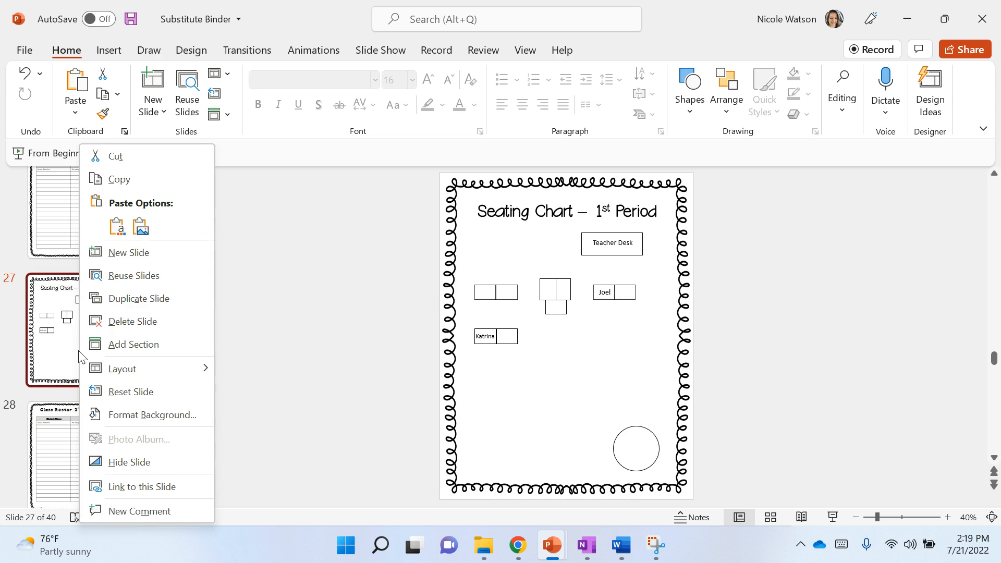
{"action": "left_click", "coordinate": [139, 298]}
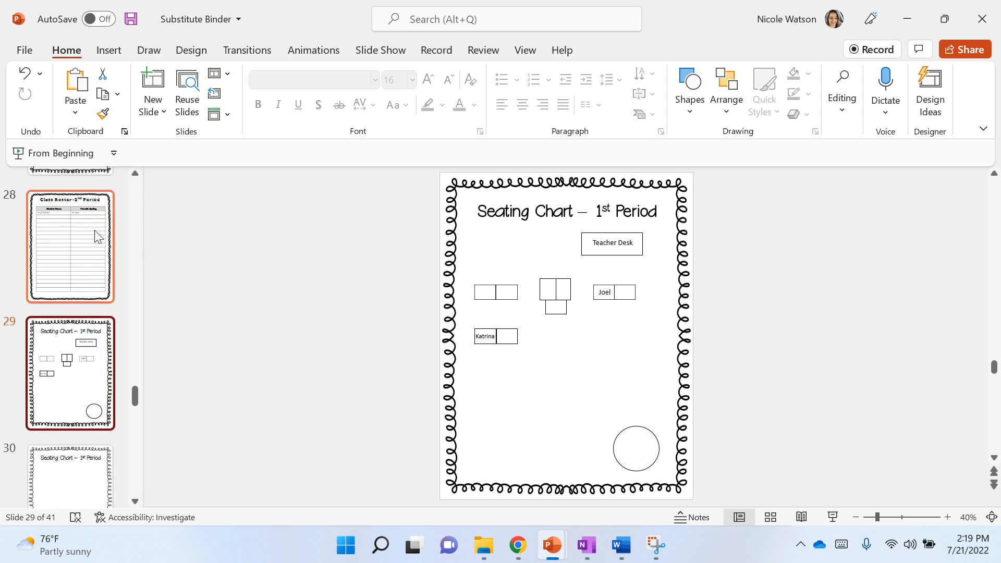
{"action": "left_click", "coordinate": [71, 246]}
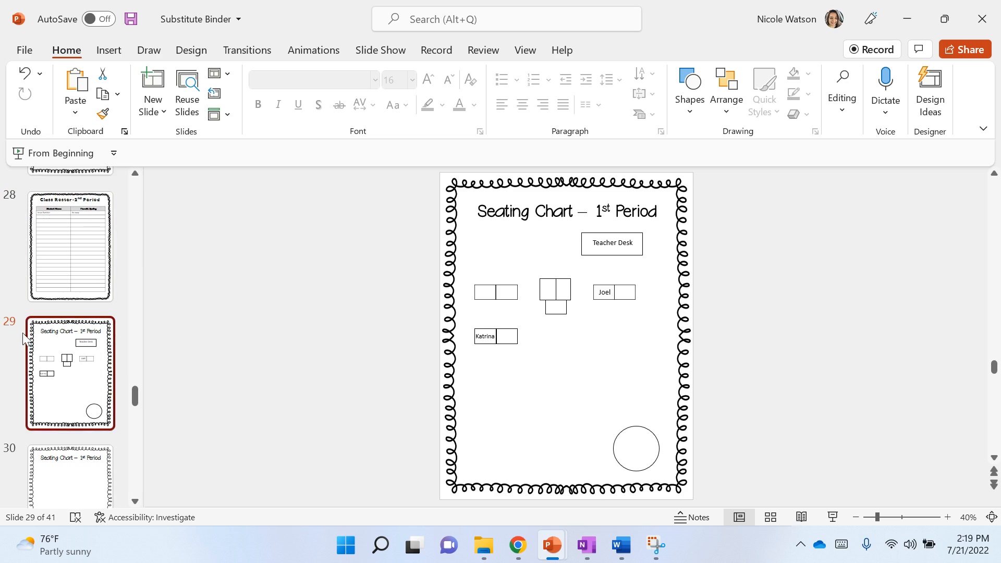
{"action": "mouse_move", "coordinate": [612, 217]}
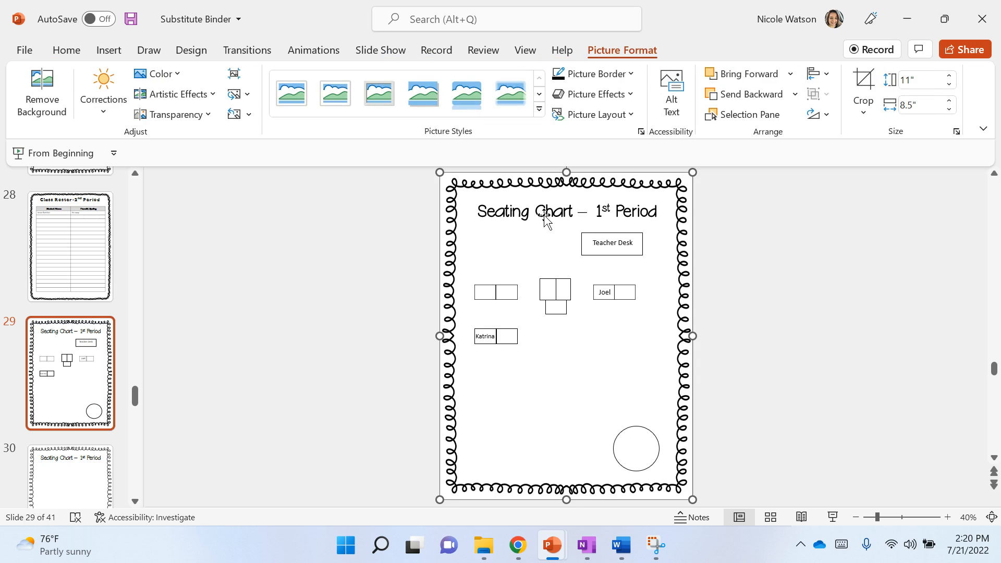
{"action": "mouse_move", "coordinate": [574, 210]}
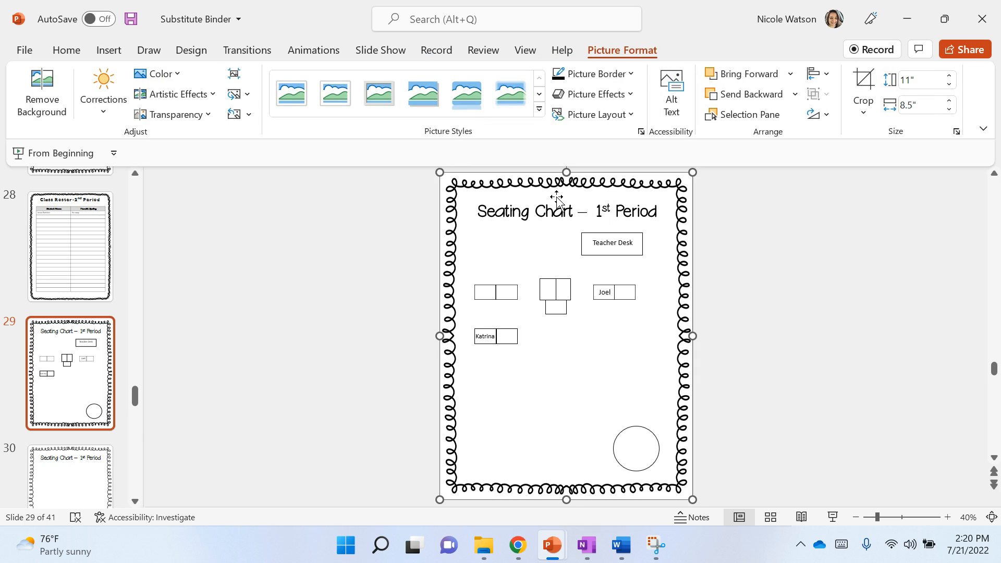
{"action": "mouse_move", "coordinate": [614, 202]}
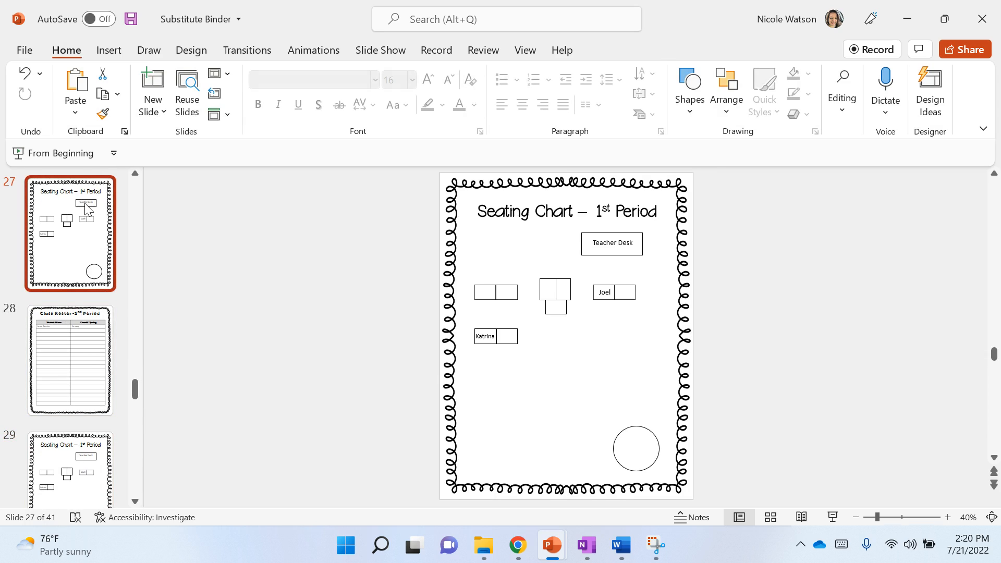
Step: Unlock the scalloped border picture on slide 27, leaving it in its original spot
{"action": "right_click", "coordinate": [86, 209]}
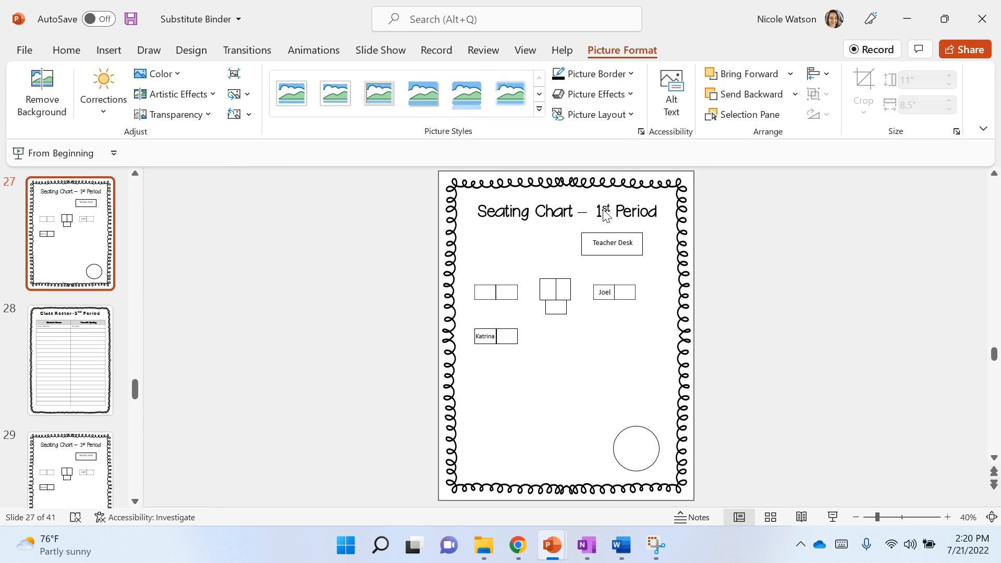
{"action": "mouse_move", "coordinate": [508, 179]}
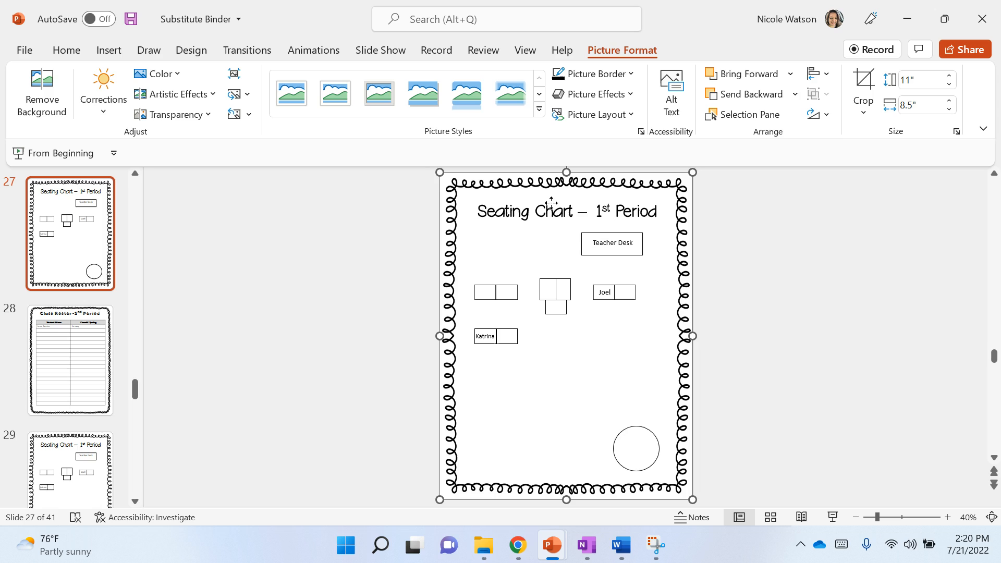
{"action": "mouse_move", "coordinate": [631, 220]}
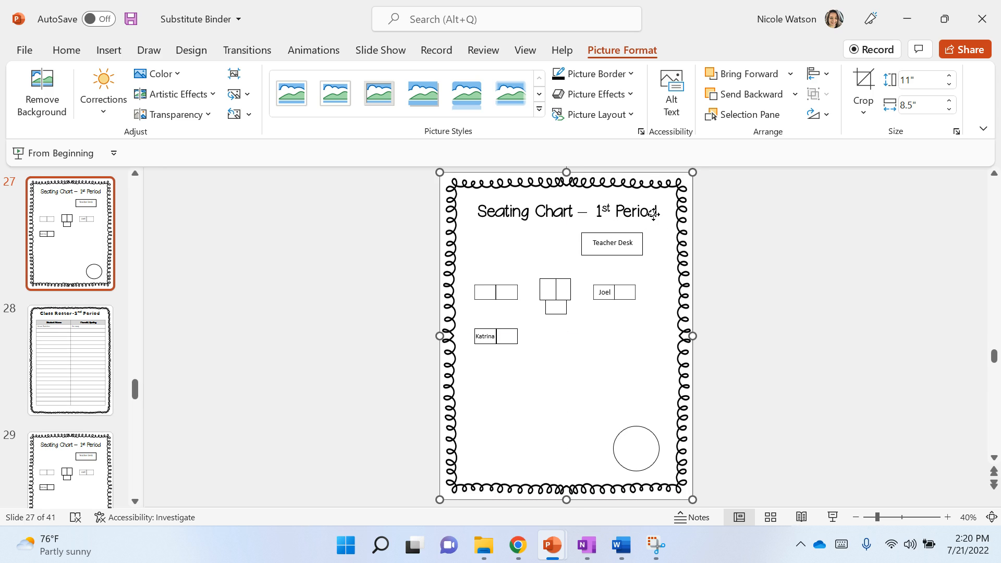
{"action": "right_click", "coordinate": [620, 230]}
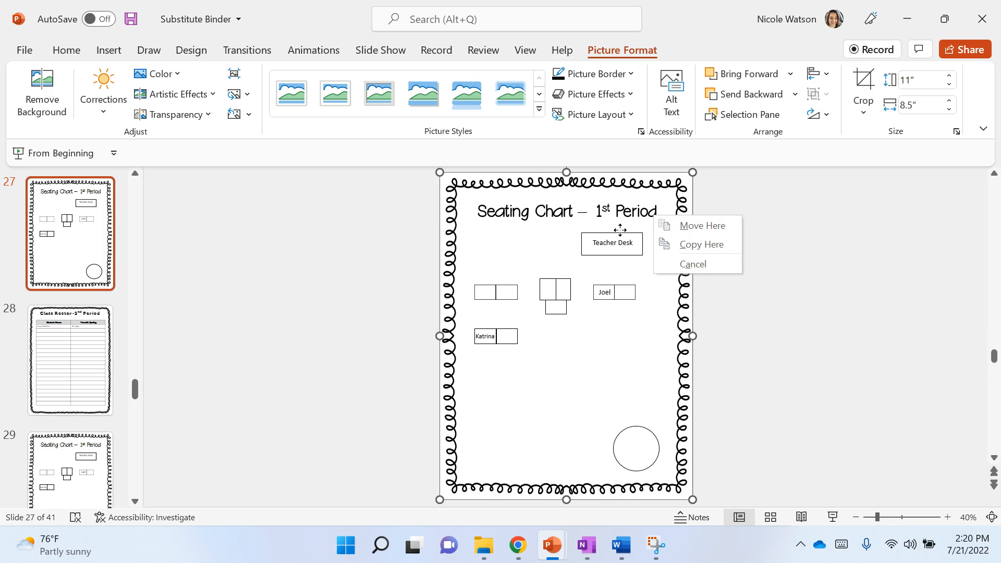
{"action": "mouse_move", "coordinate": [551, 271]}
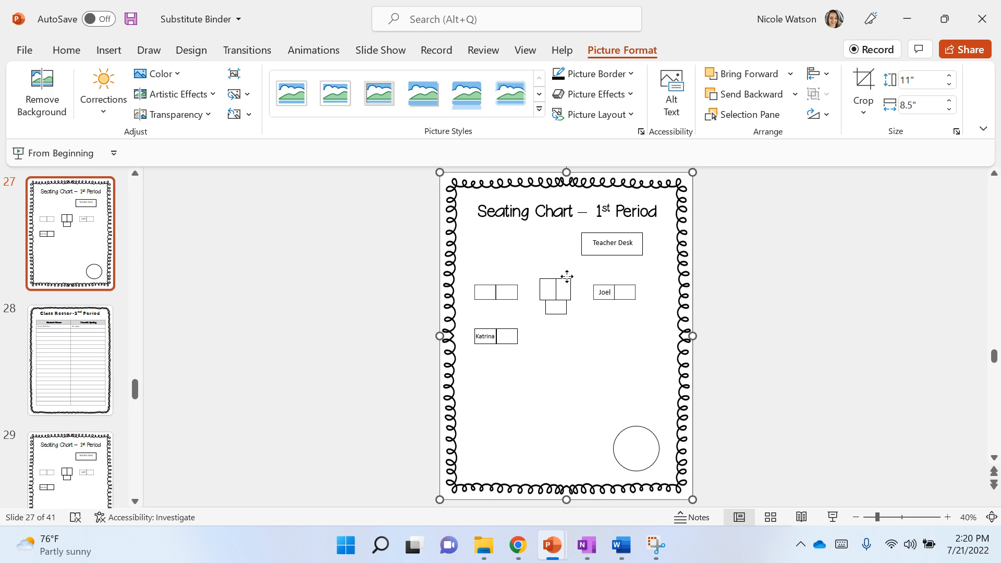
{"action": "right_click", "coordinate": [567, 276]}
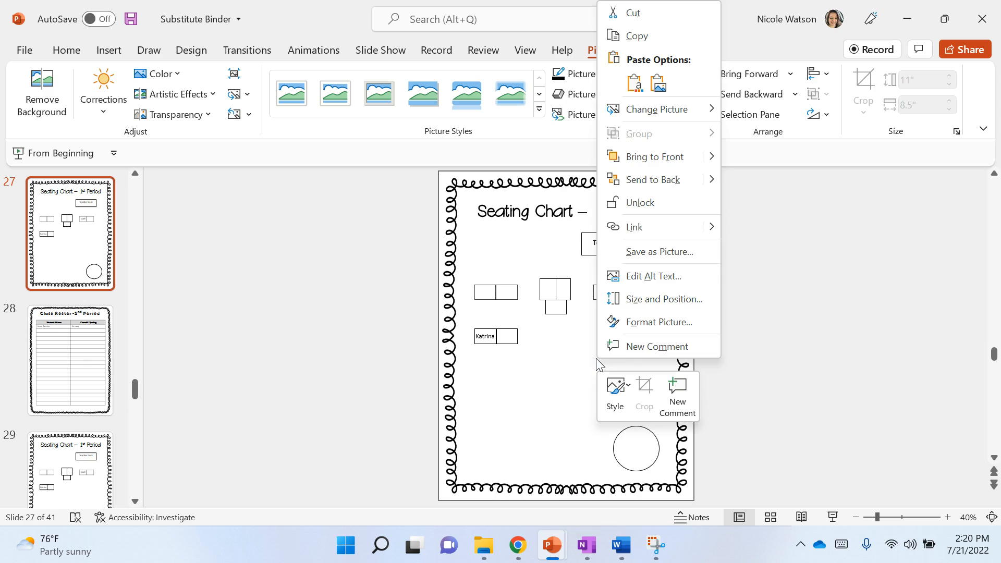
{"action": "mouse_move", "coordinate": [645, 207]}
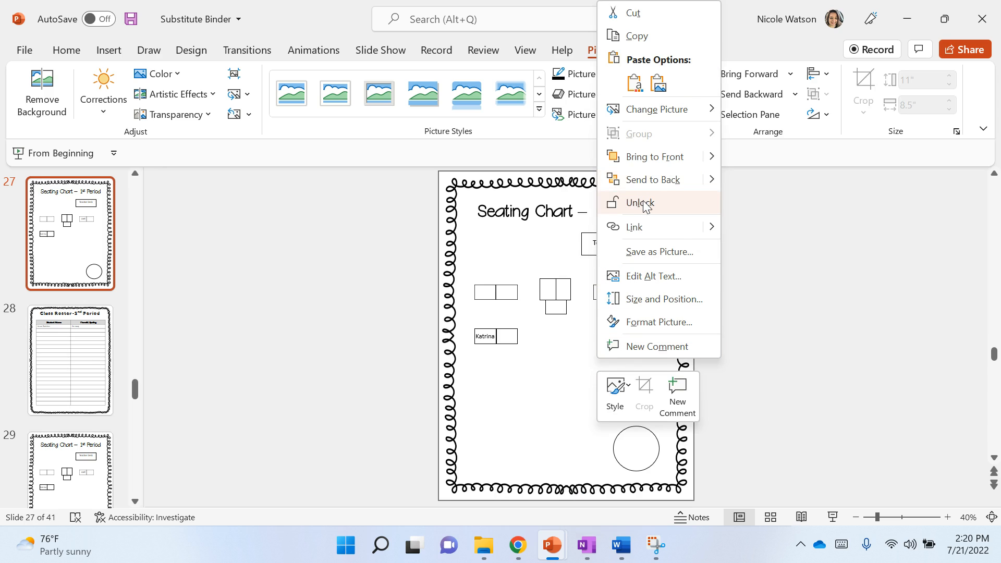
{"action": "left_click", "coordinate": [641, 202]}
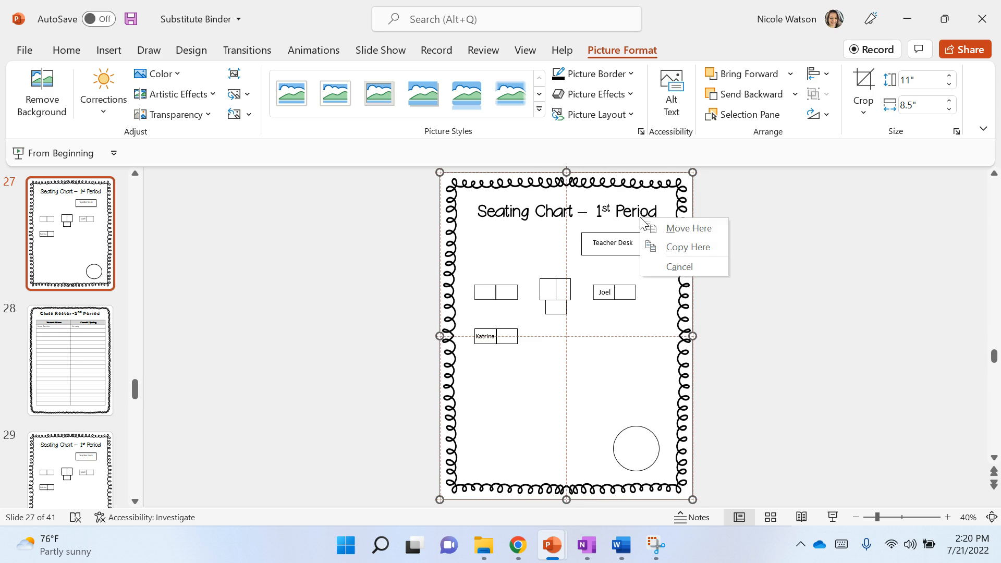
{"action": "left_click", "coordinate": [679, 267]}
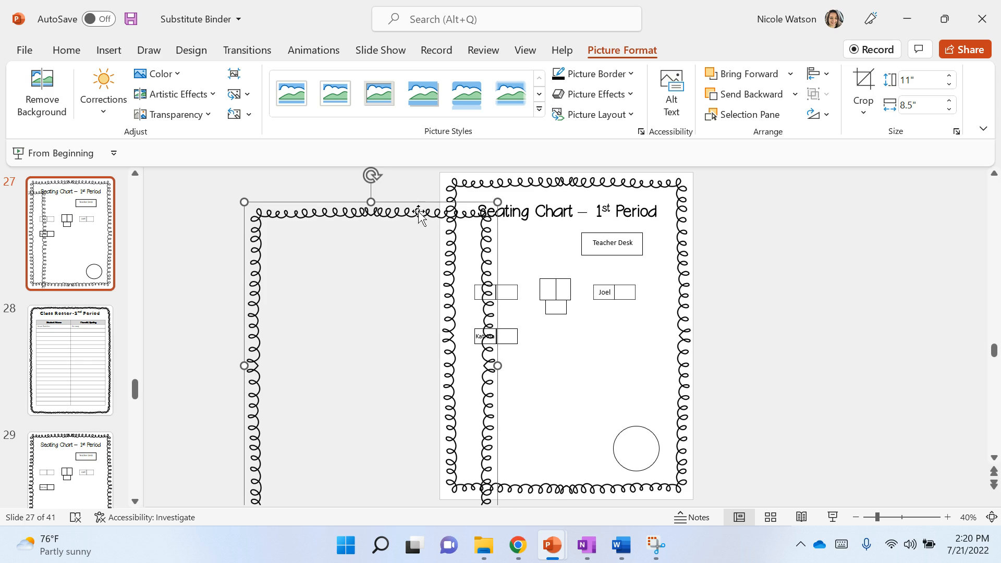
{"action": "mouse_move", "coordinate": [11, 85]}
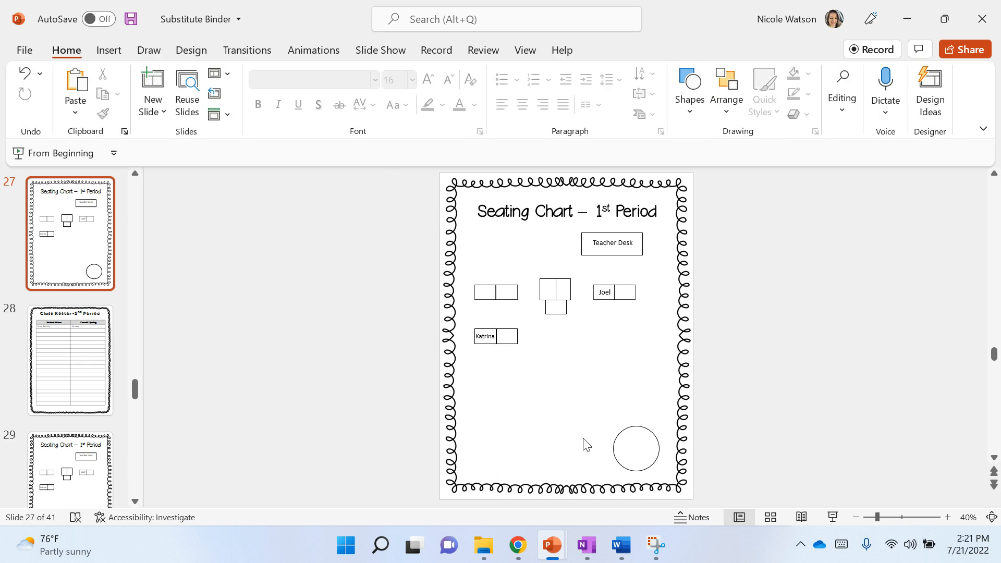
{"action": "left_click", "coordinate": [508, 335]}
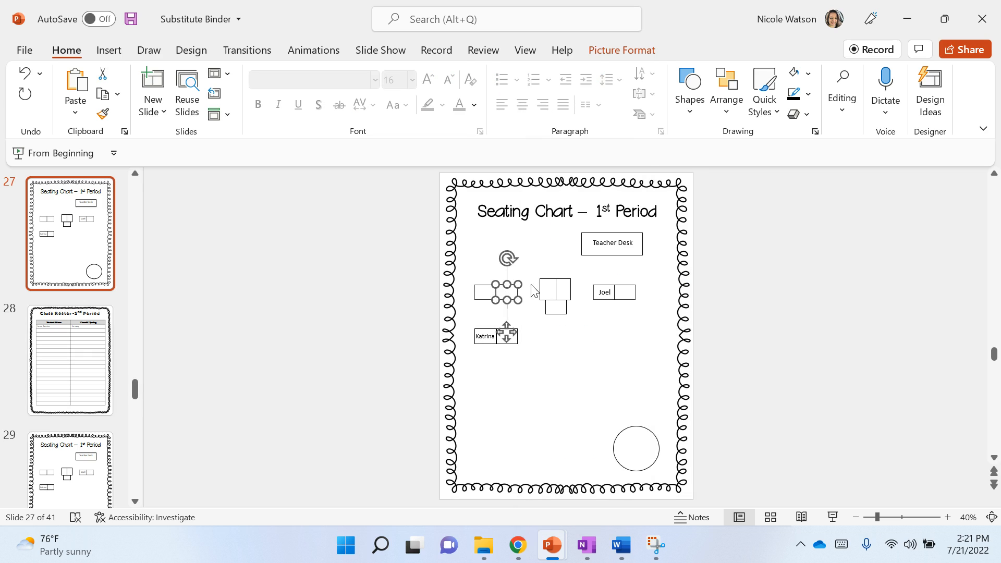
Step: Trial-rename the slide 27 title to 2nd Period, then restore it to 1st Period
{"action": "left_click", "coordinate": [553, 295]}
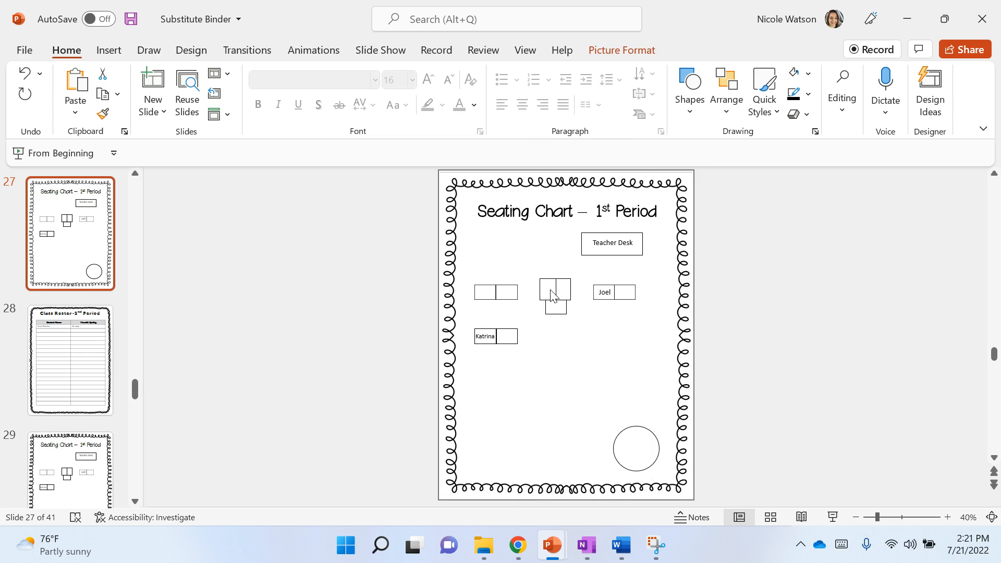
{"action": "left_click", "coordinate": [555, 292]}
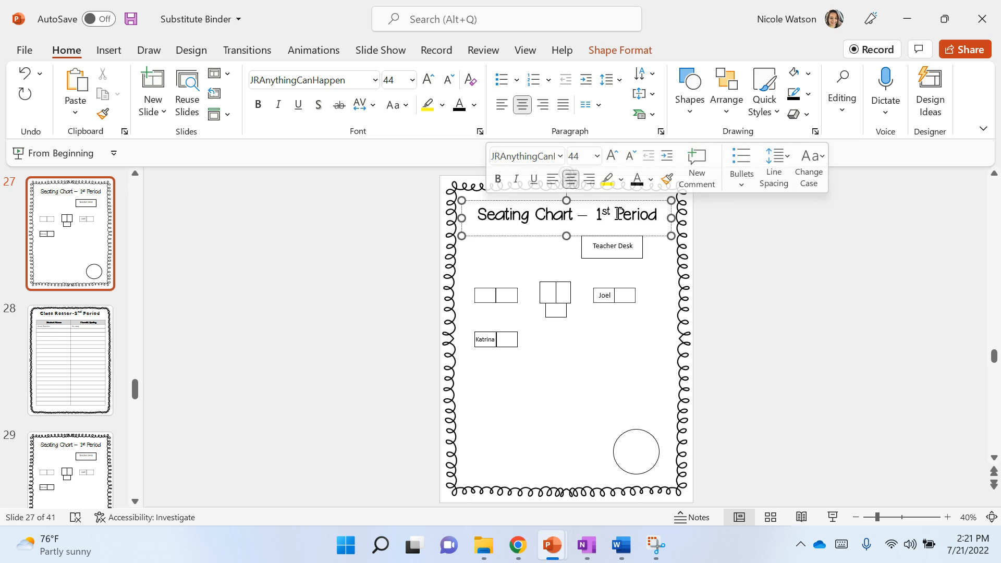
{"action": "left_click", "coordinate": [620, 215]}
{"action": "type", "text": "2"}
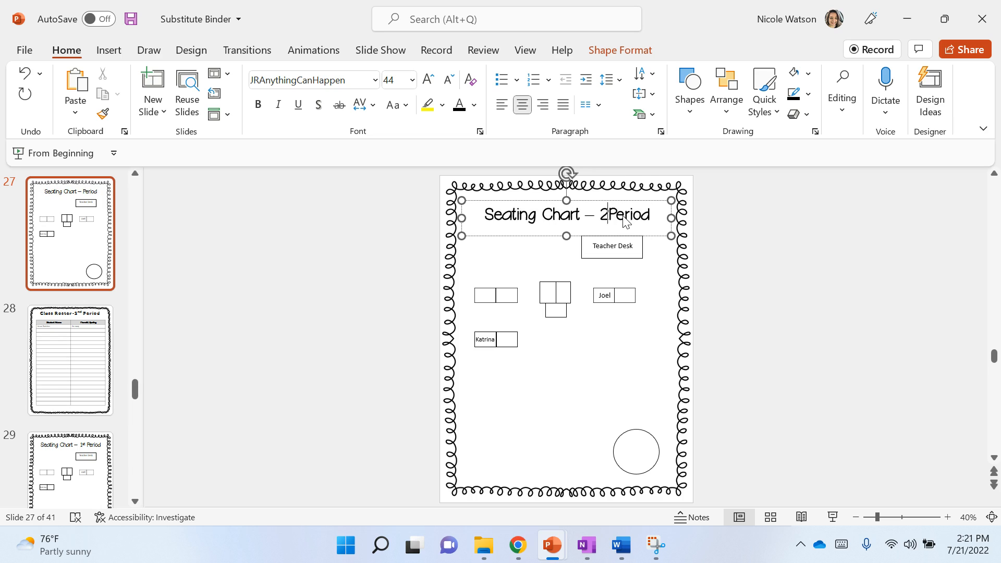
{"action": "type", "text": "nd"}
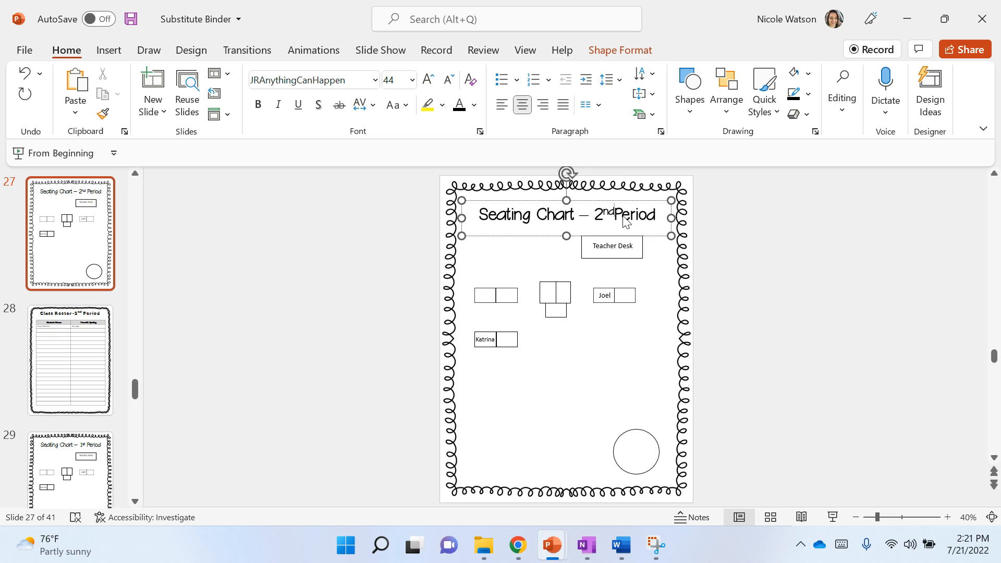
{"action": "type", "text": "1st"}
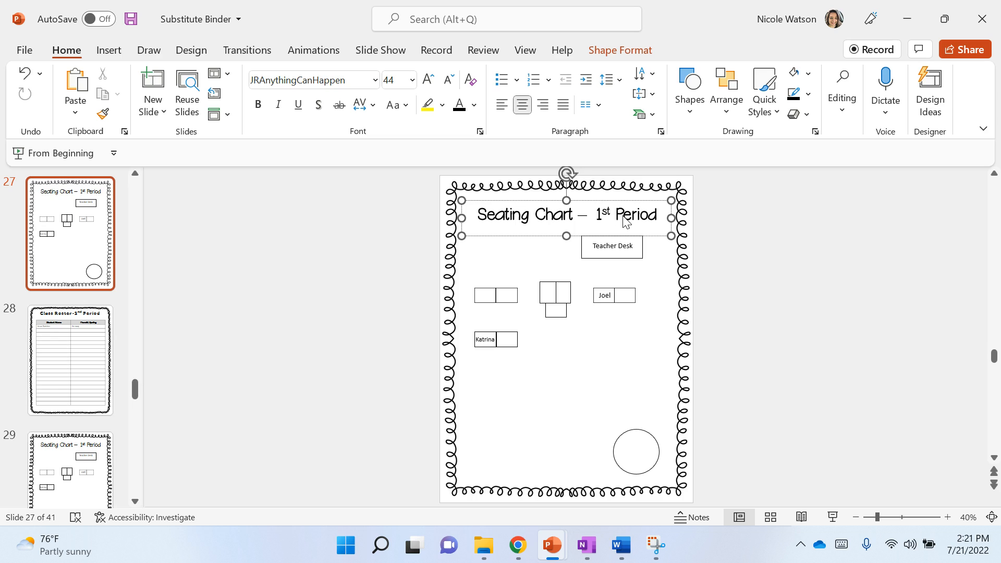
{"action": "mouse_move", "coordinate": [100, 282]}
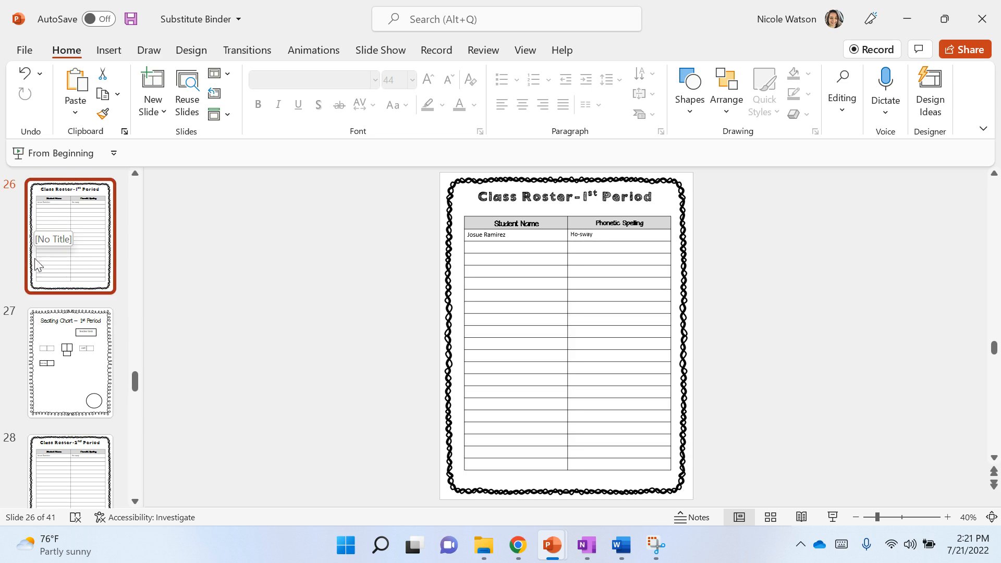
{"action": "mouse_move", "coordinate": [72, 258]}
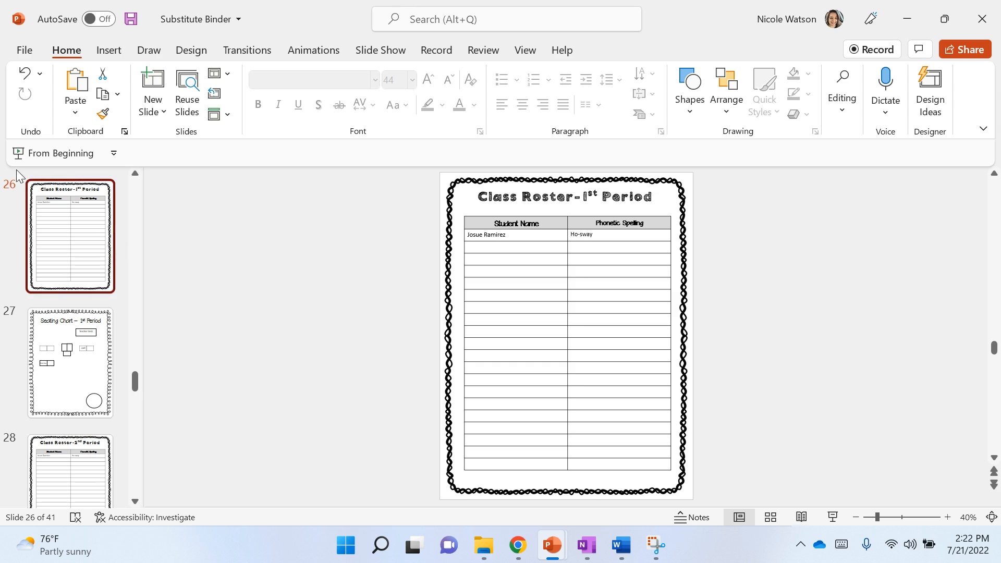
{"action": "mouse_move", "coordinate": [8, 77]}
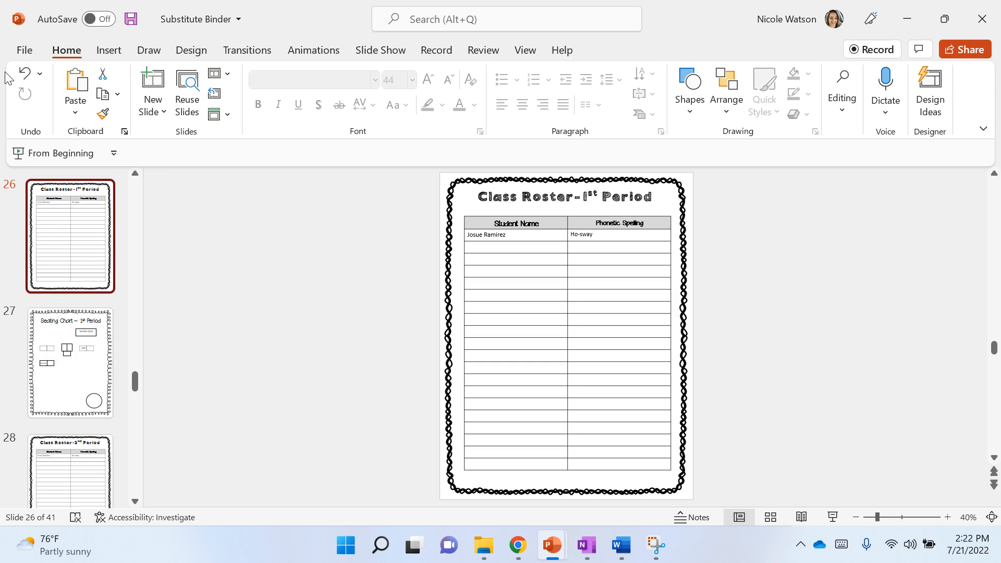
Step: Go to the File backstage view for the Substitute Binder deck
{"action": "left_click", "coordinate": [24, 49]}
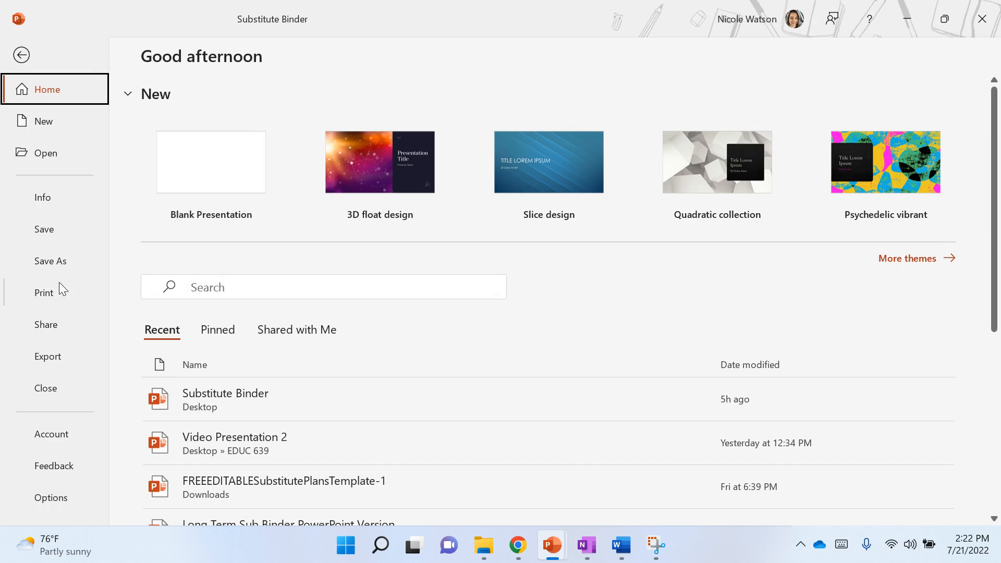
Step: Print slides 26-27 to the OneNote (Desktop) printer
{"action": "left_click", "coordinate": [44, 292]}
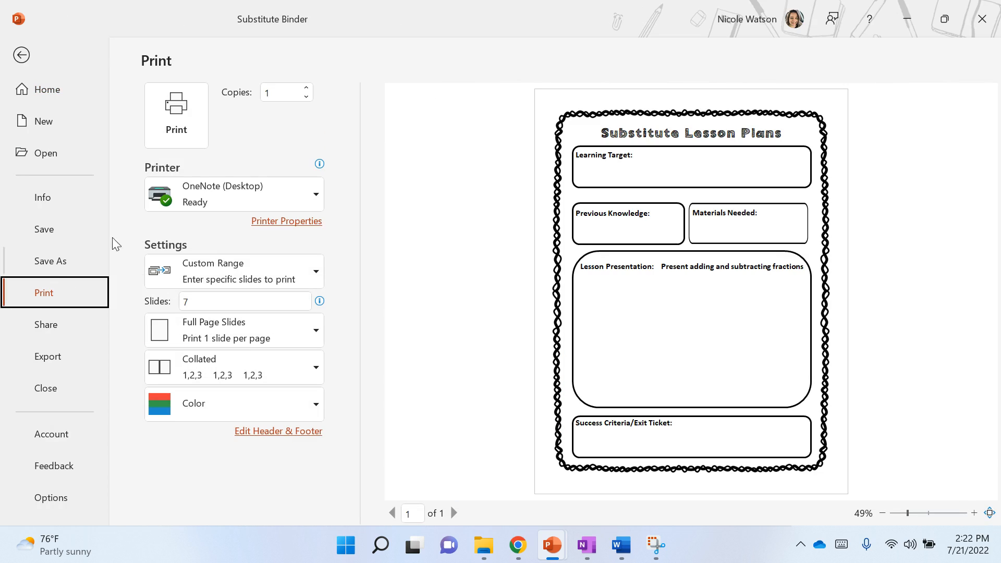
{"action": "type", "text": "26-2"}
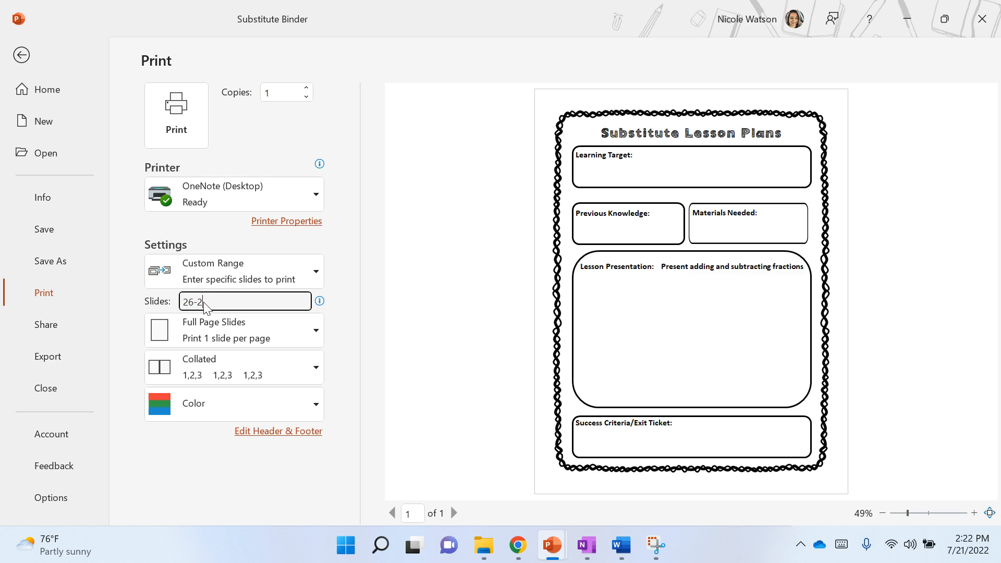
{"action": "type", "text": "7"}
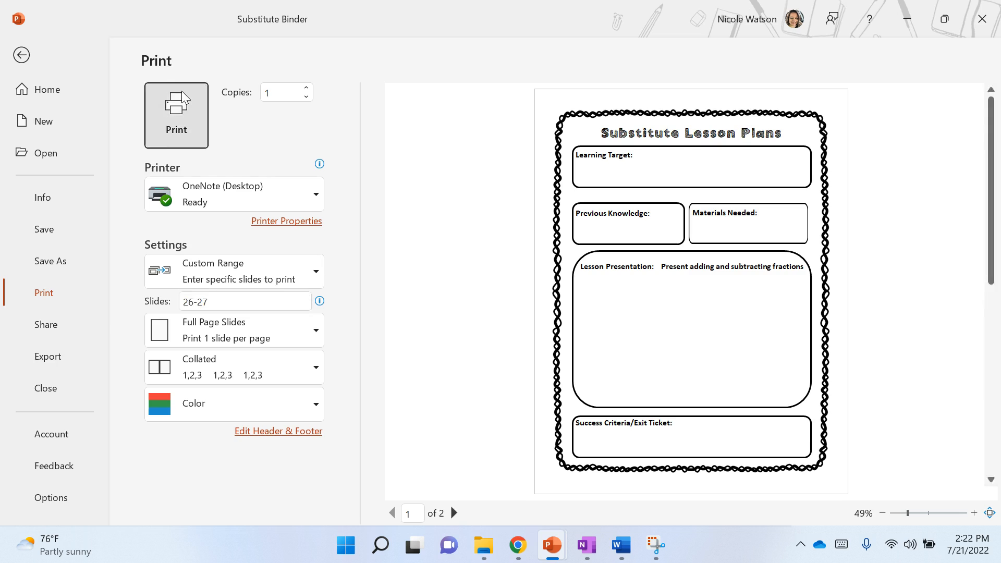
{"action": "left_click", "coordinate": [176, 115]}
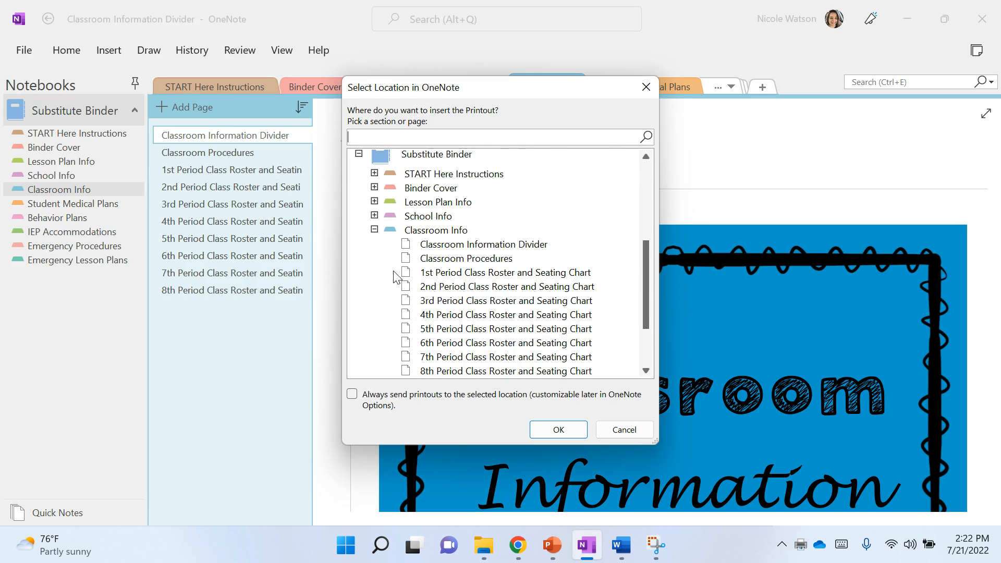
{"action": "mouse_move", "coordinate": [435, 278]}
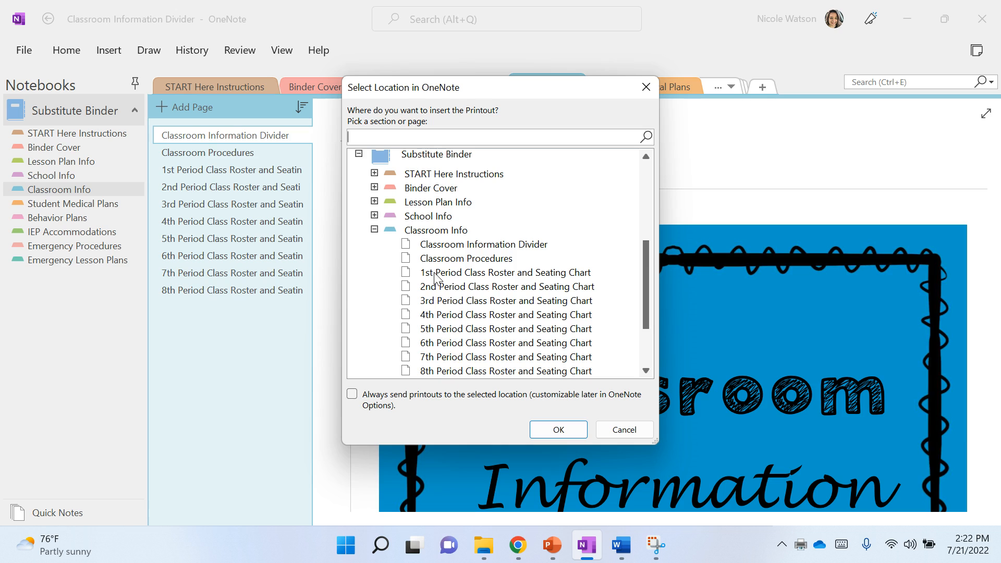
{"action": "mouse_move", "coordinate": [417, 283]}
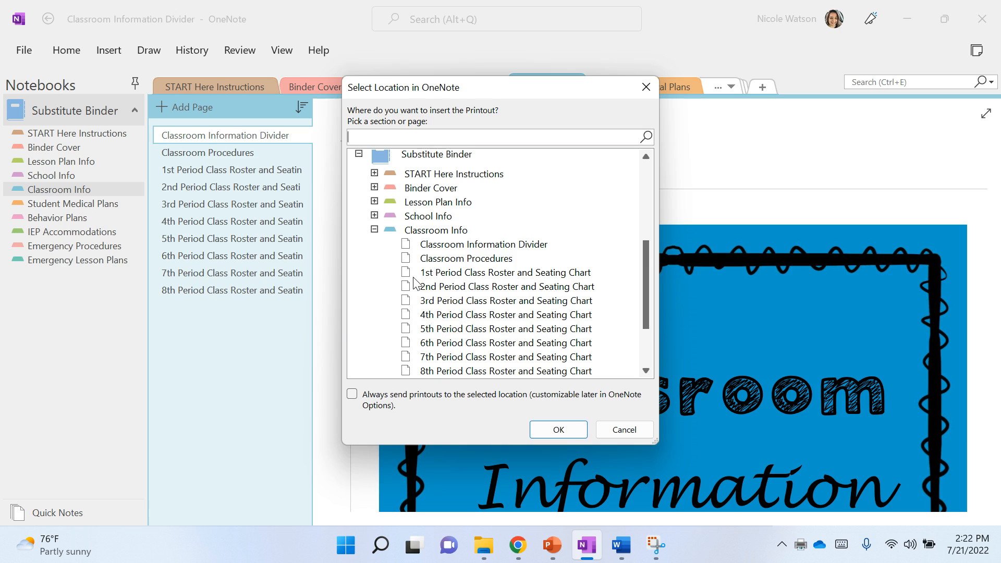
{"action": "mouse_move", "coordinate": [428, 275]}
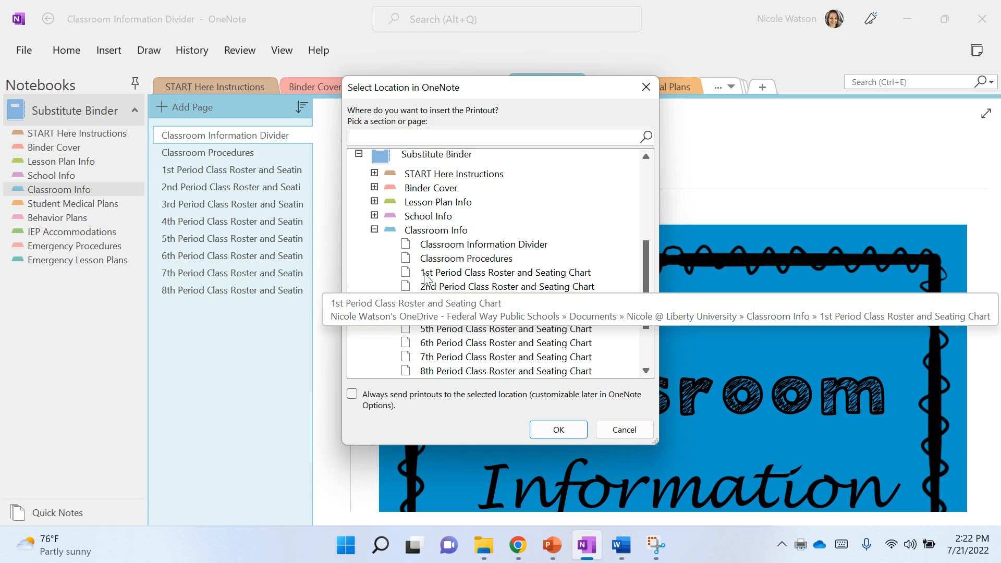
Step: Insert the printout onto the 1st Period Class Roster and Seating Chart page under Classroom Info
{"action": "left_click", "coordinate": [506, 272]}
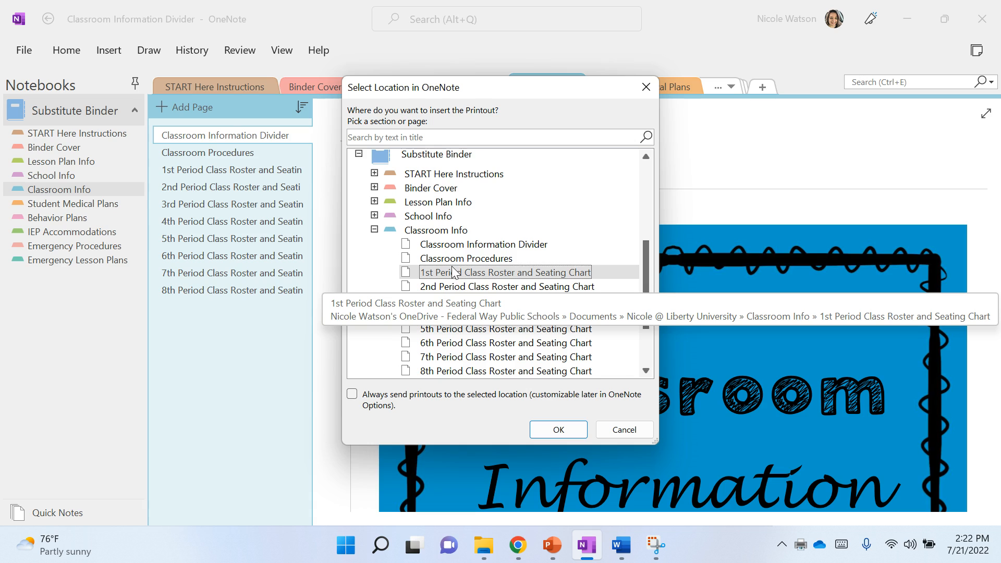
{"action": "left_click", "coordinate": [558, 430]}
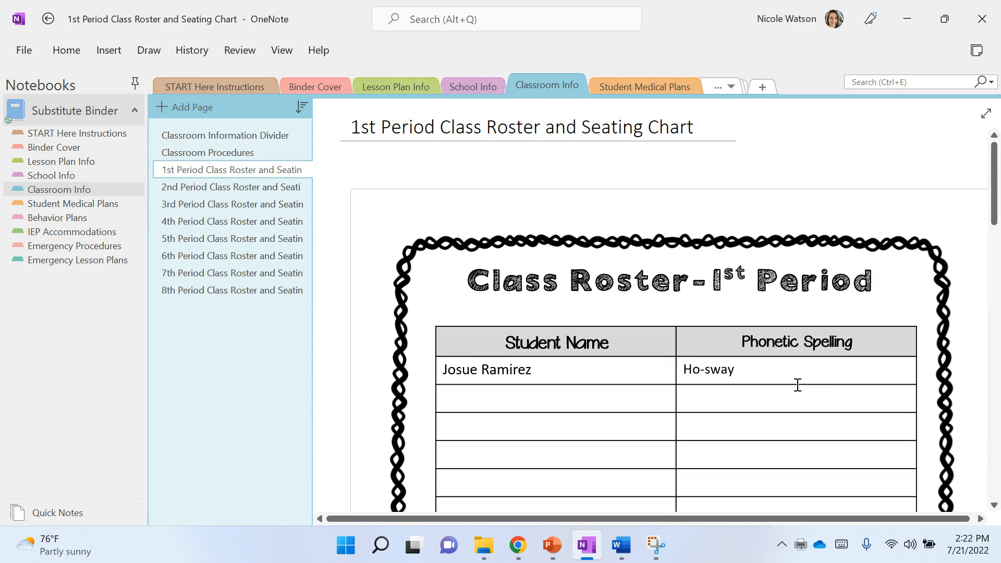
{"action": "mouse_move", "coordinate": [196, 297]}
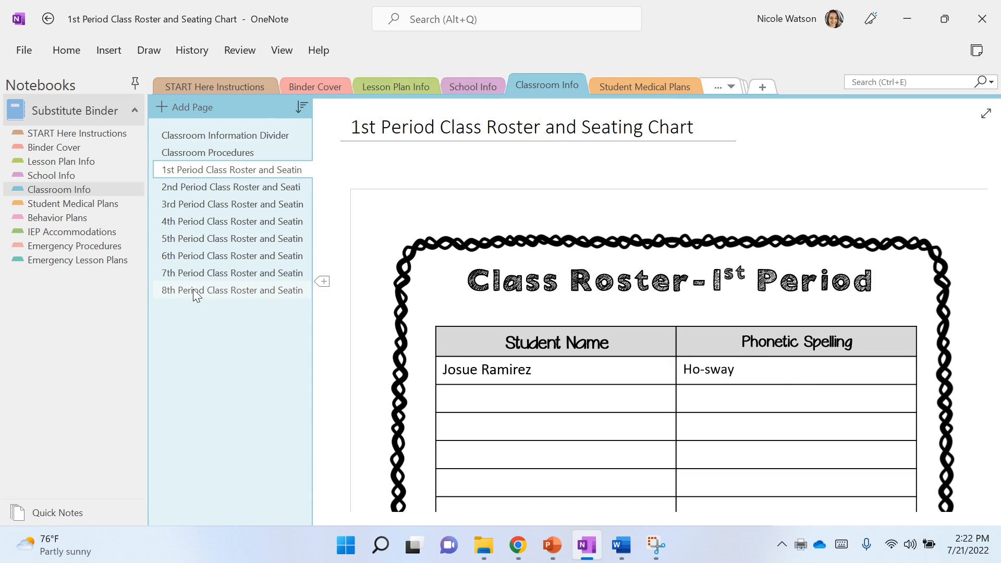
Step: Glance at the 8th Period roster page, dismiss its menu, and show the Classroom Procedures page
{"action": "left_click", "coordinate": [232, 290]}
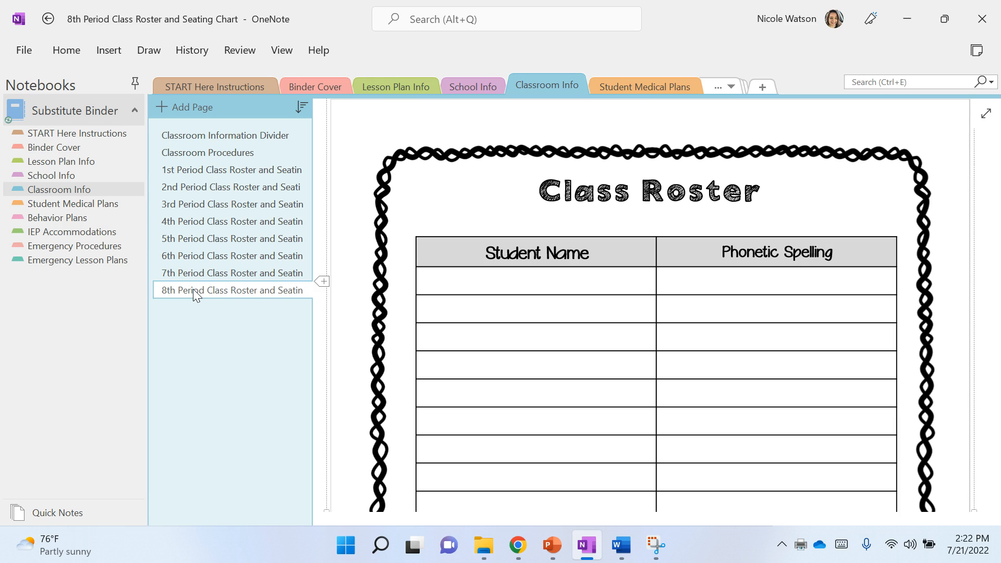
{"action": "right_click", "coordinate": [194, 290]}
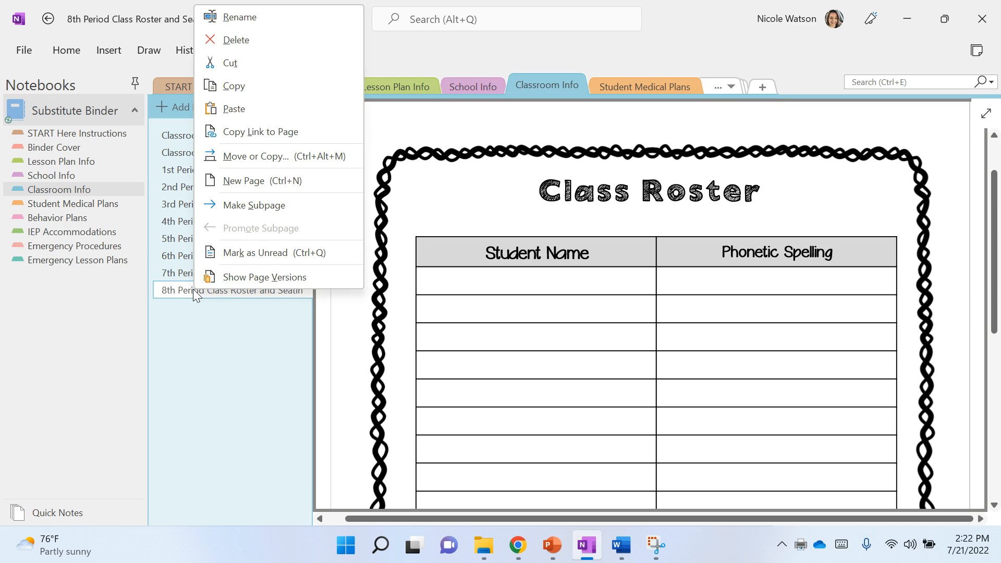
{"action": "mouse_move", "coordinate": [223, 43]}
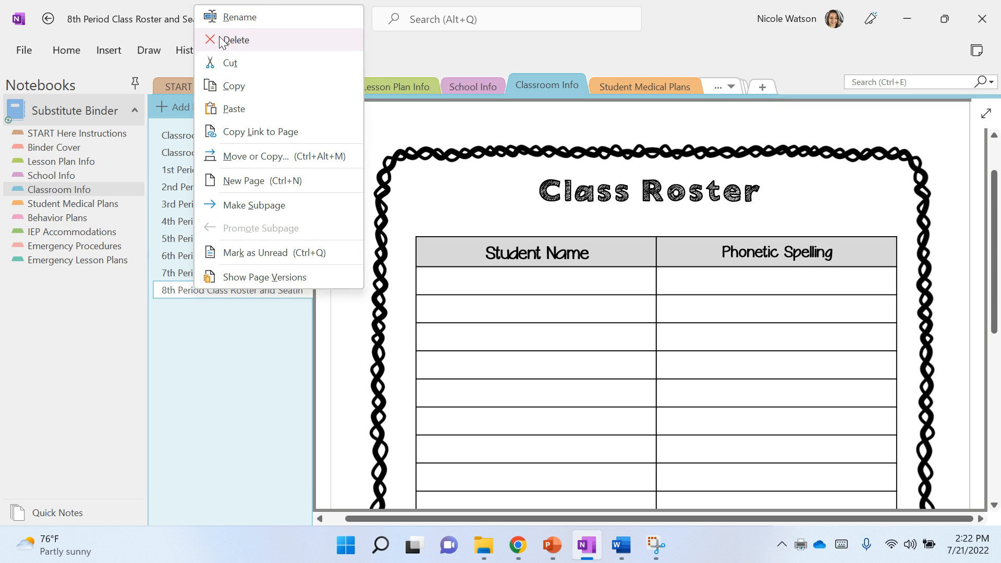
{"action": "mouse_move", "coordinate": [220, 28]}
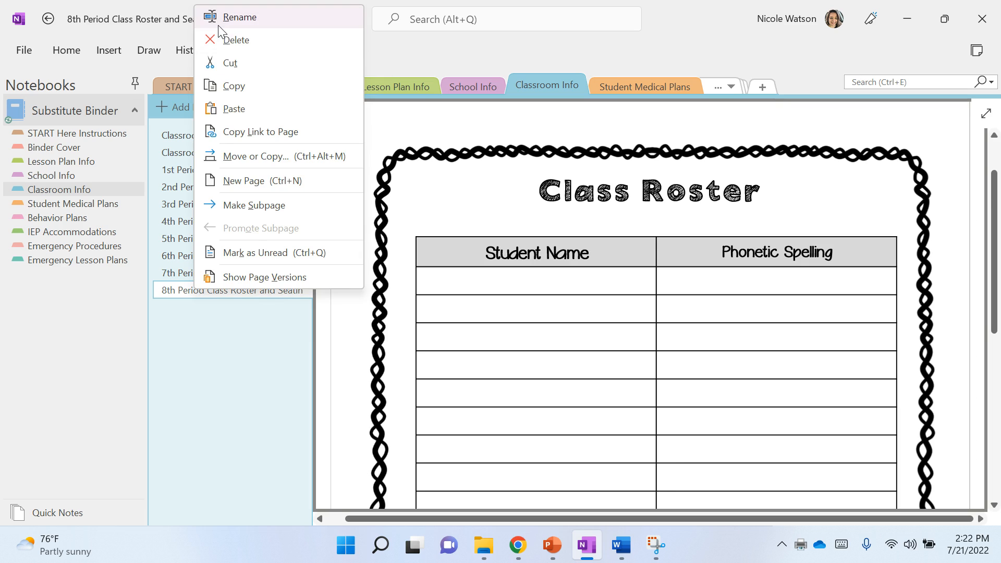
{"action": "mouse_move", "coordinate": [206, 426]}
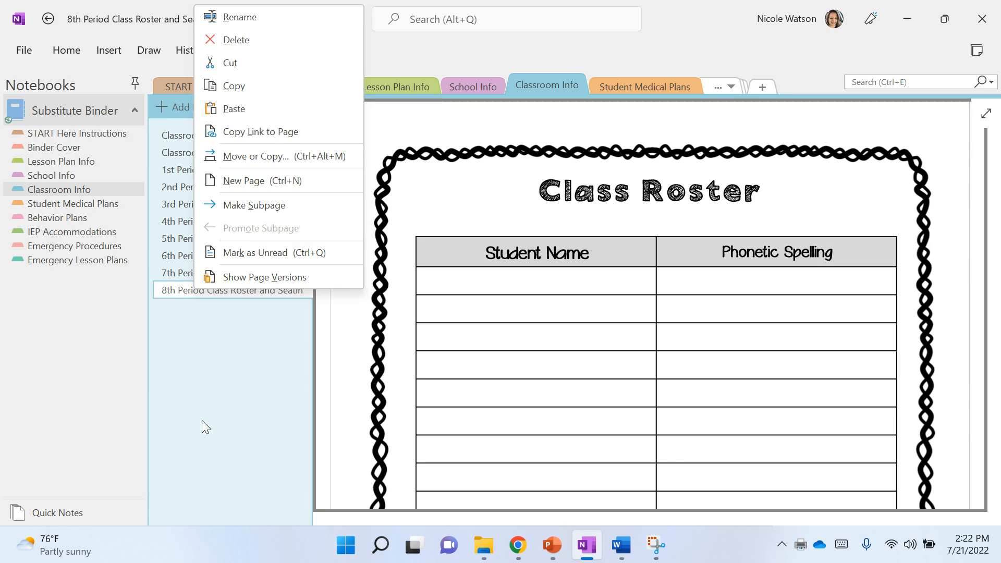
{"action": "left_click", "coordinate": [204, 426]}
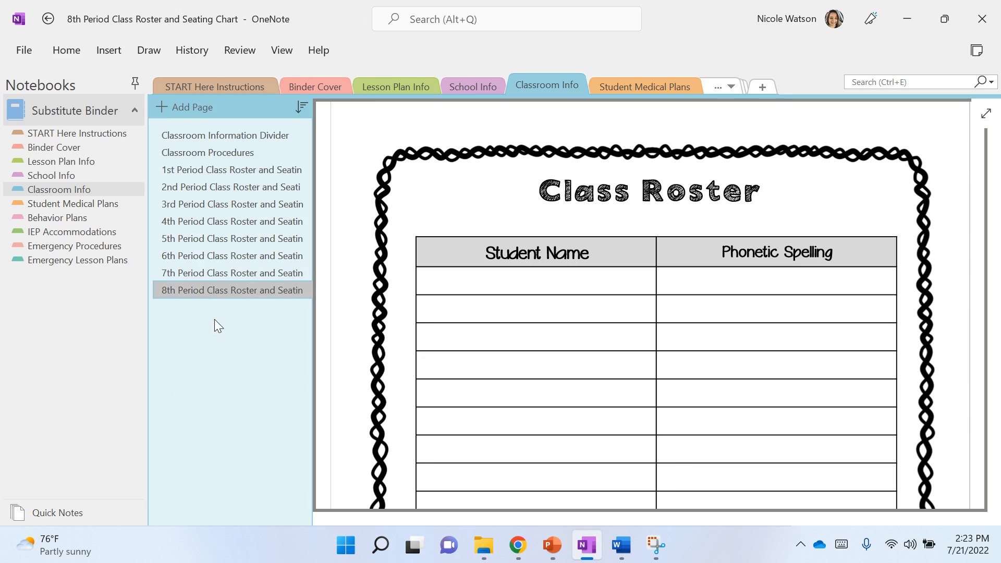
{"action": "left_click", "coordinate": [208, 152]}
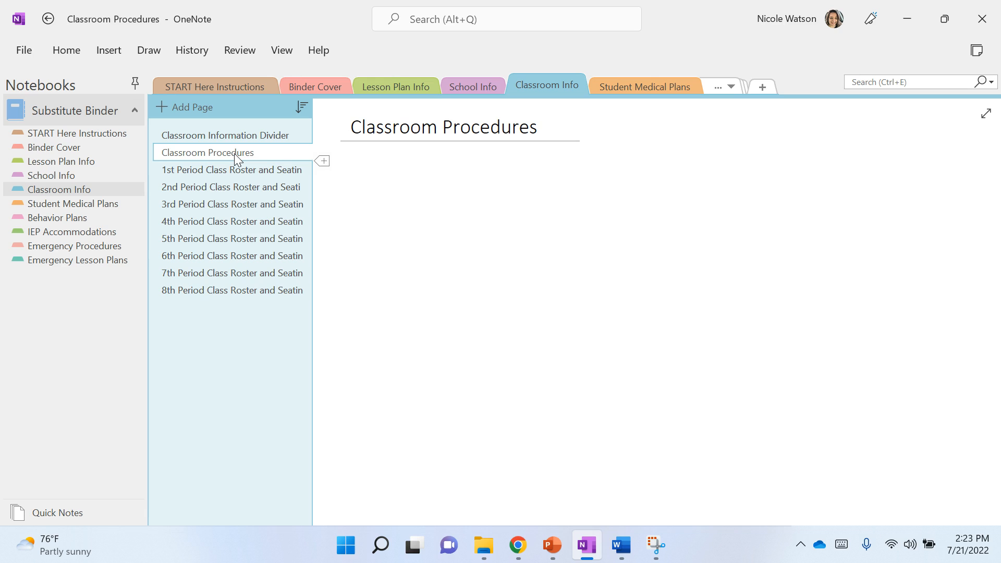
Step: Switch from OneNote back to the PowerPoint deck via the taskbar
{"action": "left_click", "coordinate": [373, 161]}
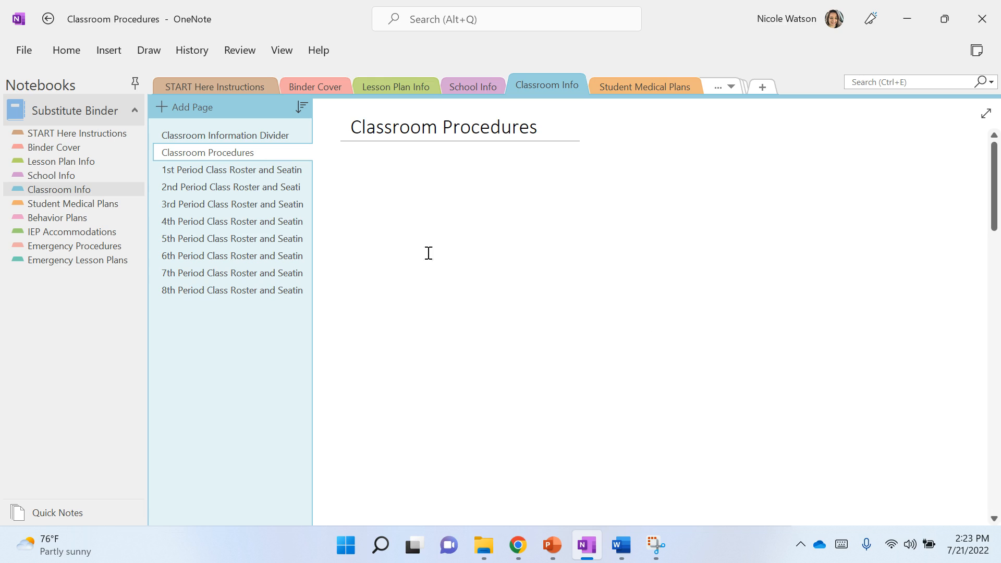
{"action": "mouse_move", "coordinate": [517, 544]}
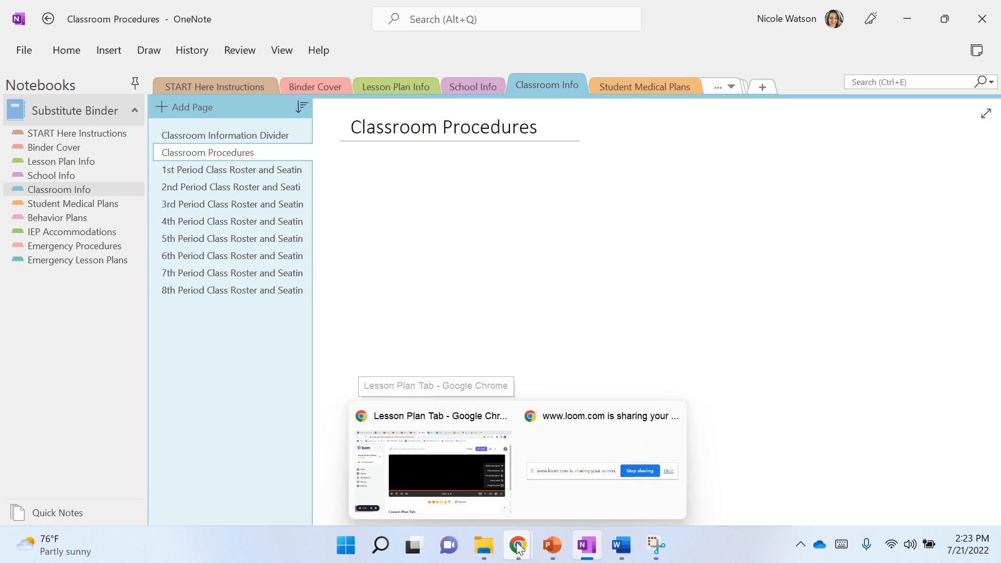
{"action": "left_click", "coordinate": [553, 545]}
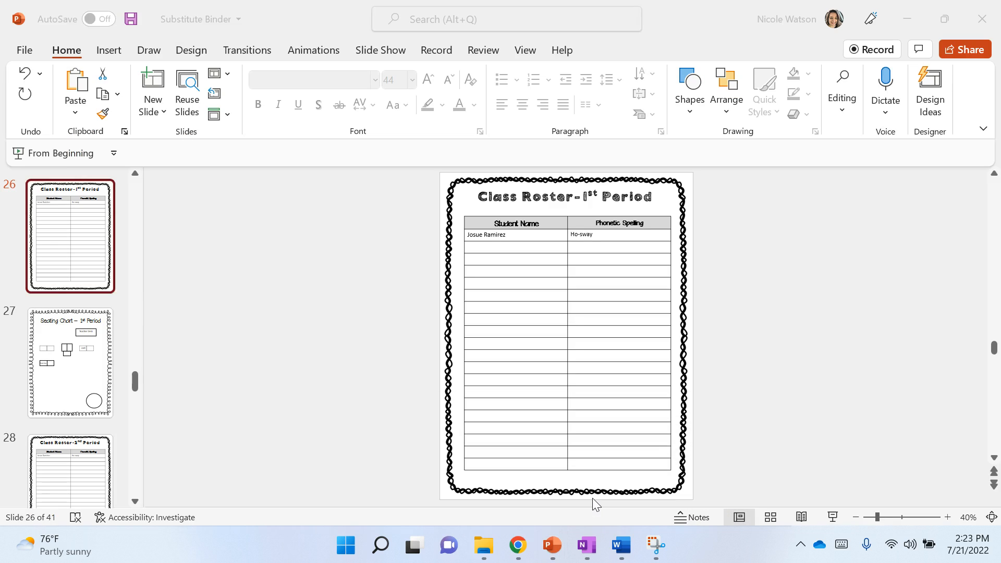
Step: Navigate the thumbnail pane to the blank bordered slide 31
{"action": "left_click", "coordinate": [71, 363]}
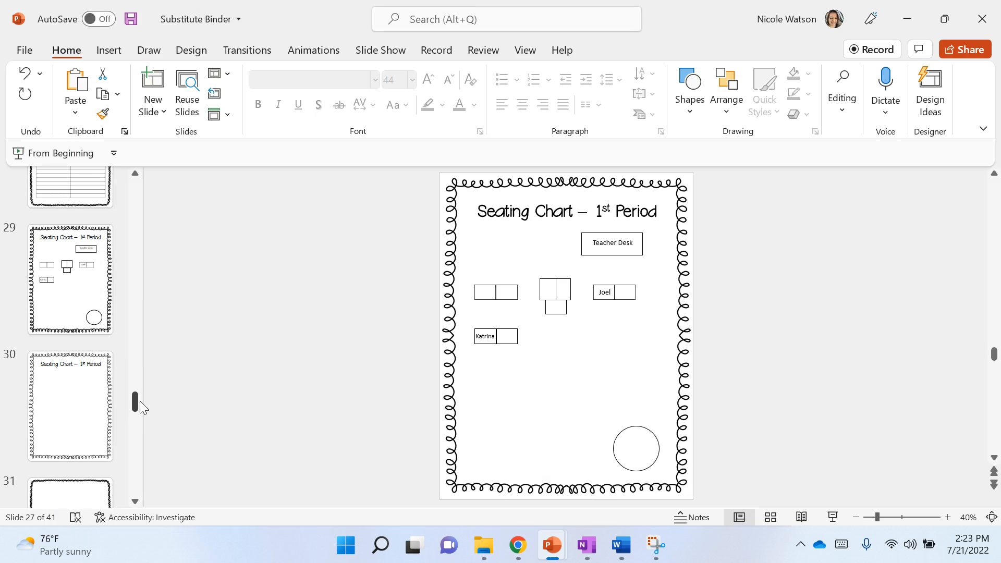
{"action": "left_click", "coordinate": [70, 285]}
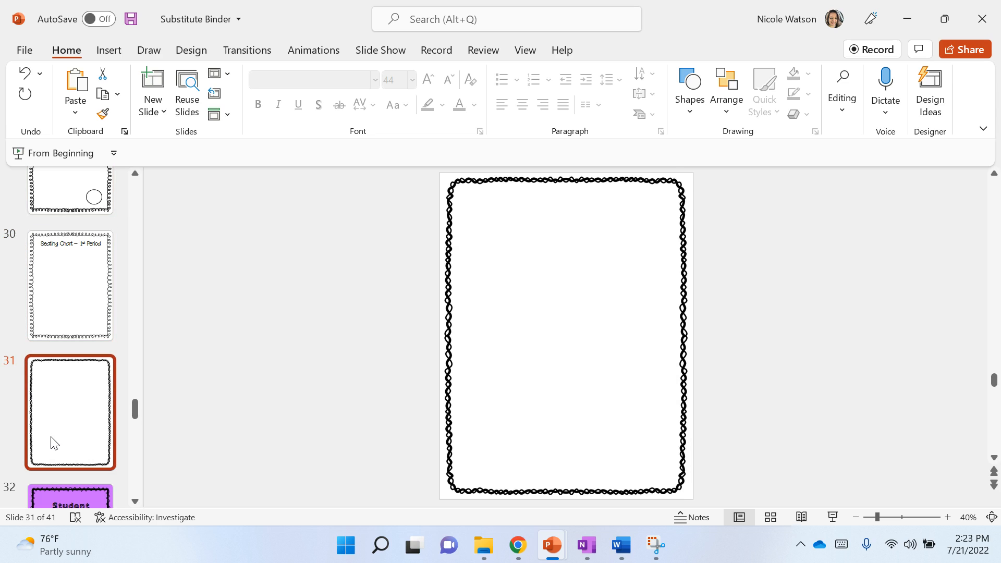
{"action": "mouse_move", "coordinate": [68, 418]}
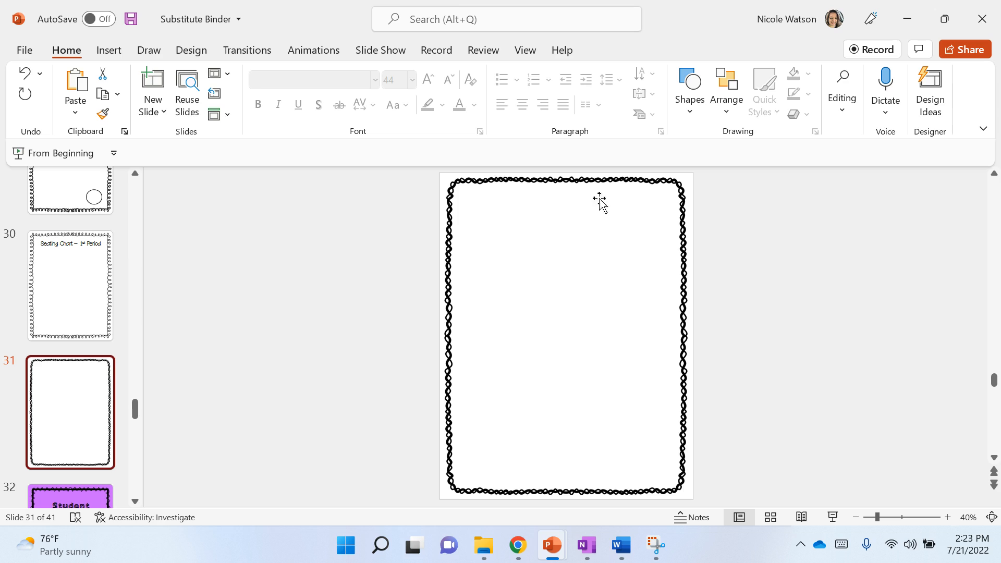
{"action": "mouse_move", "coordinate": [499, 488]}
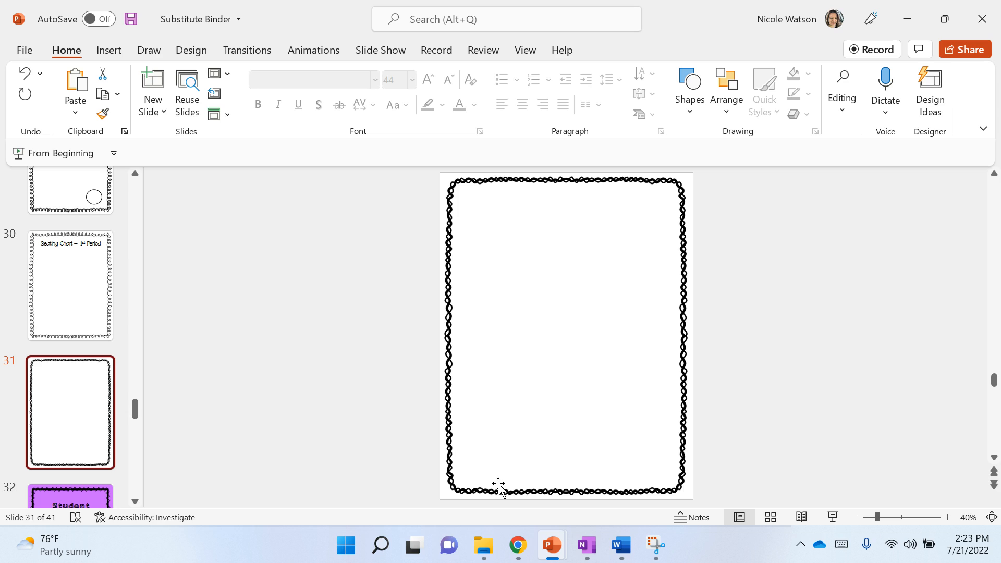